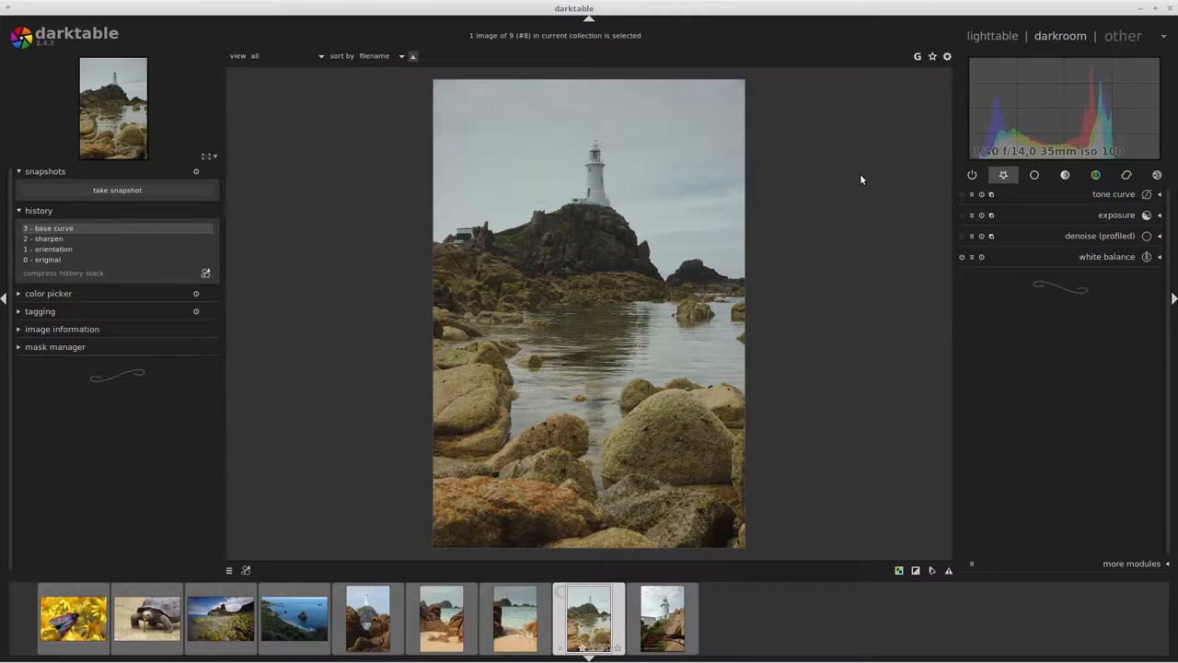
mouse_move(845, 212)
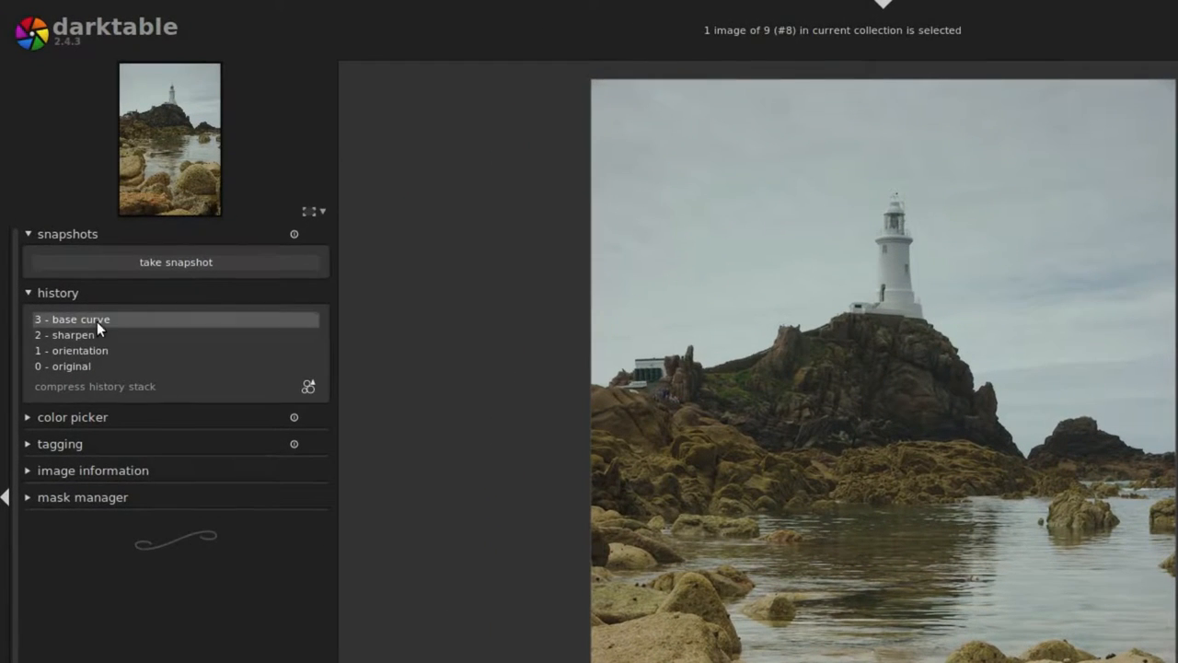
Compare earlier history stages (base curve, sharpen, orientation) of the lighthouse photo
click(70, 335)
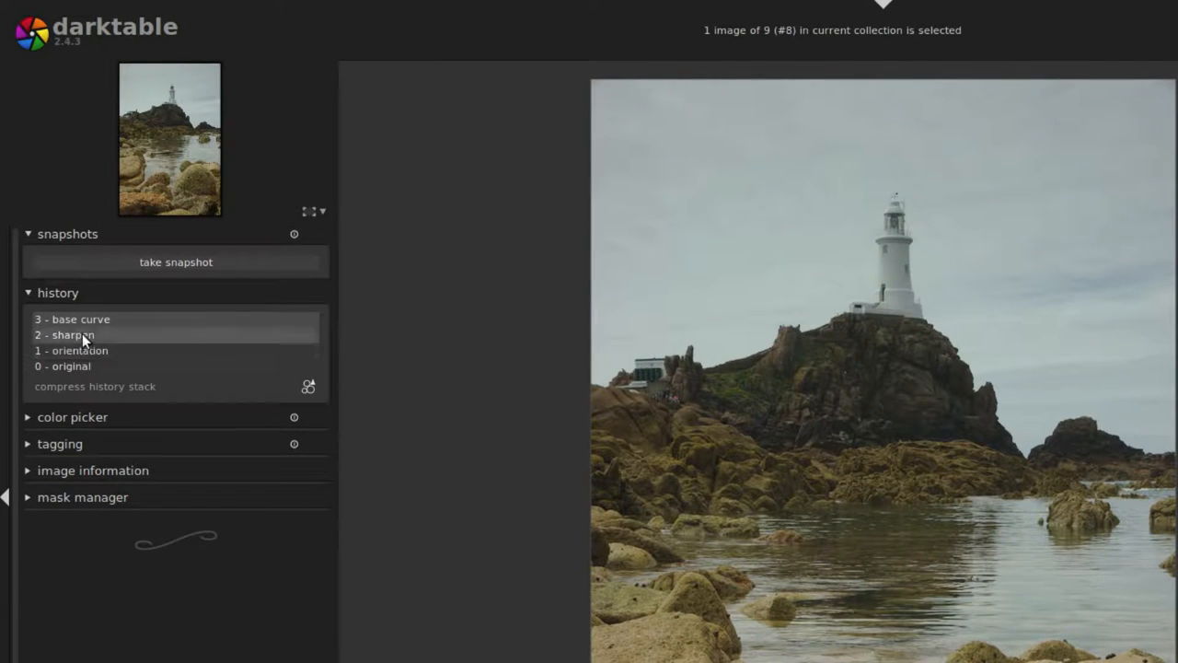
click(72, 319)
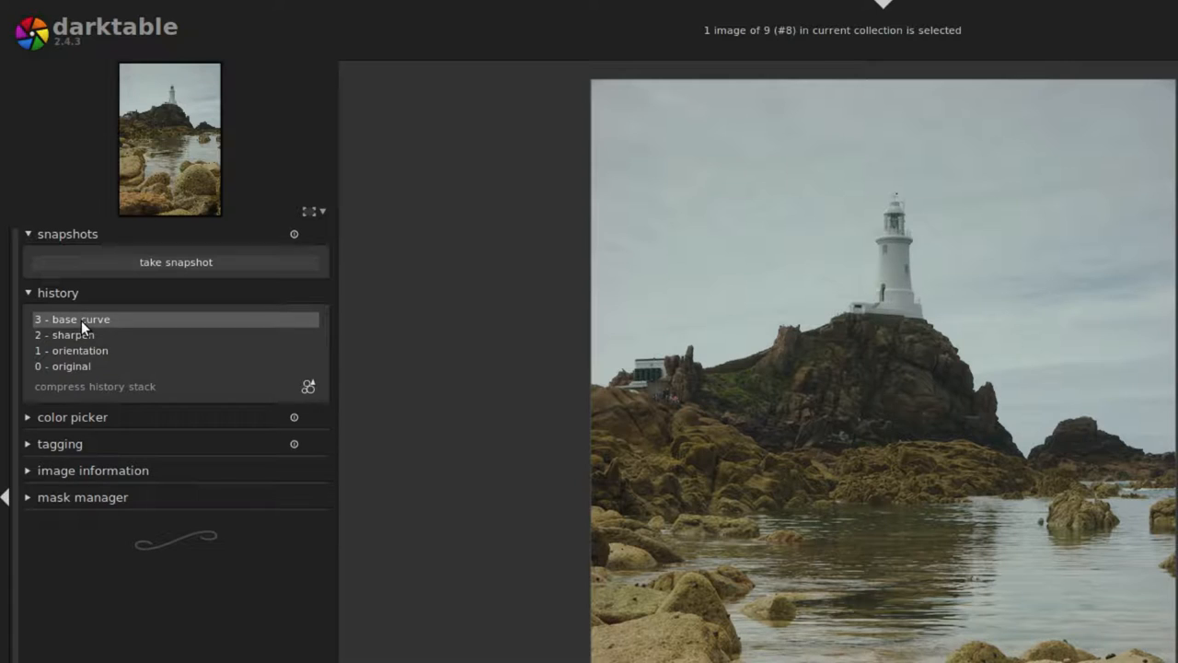
click(70, 350)
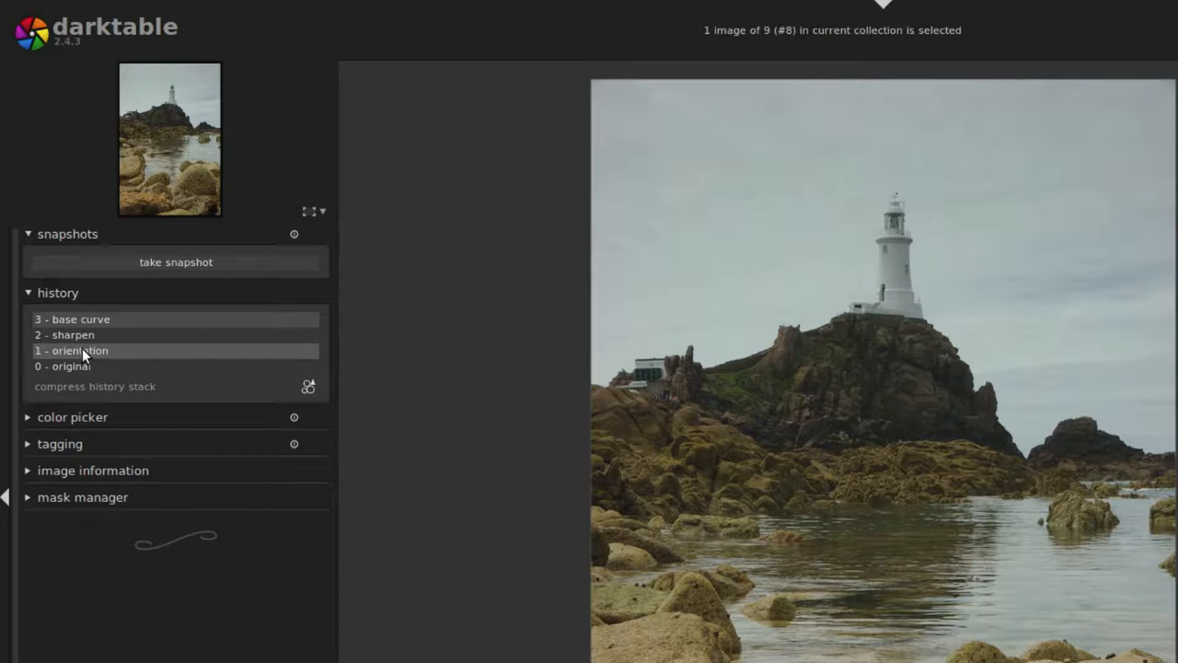
click(71, 335)
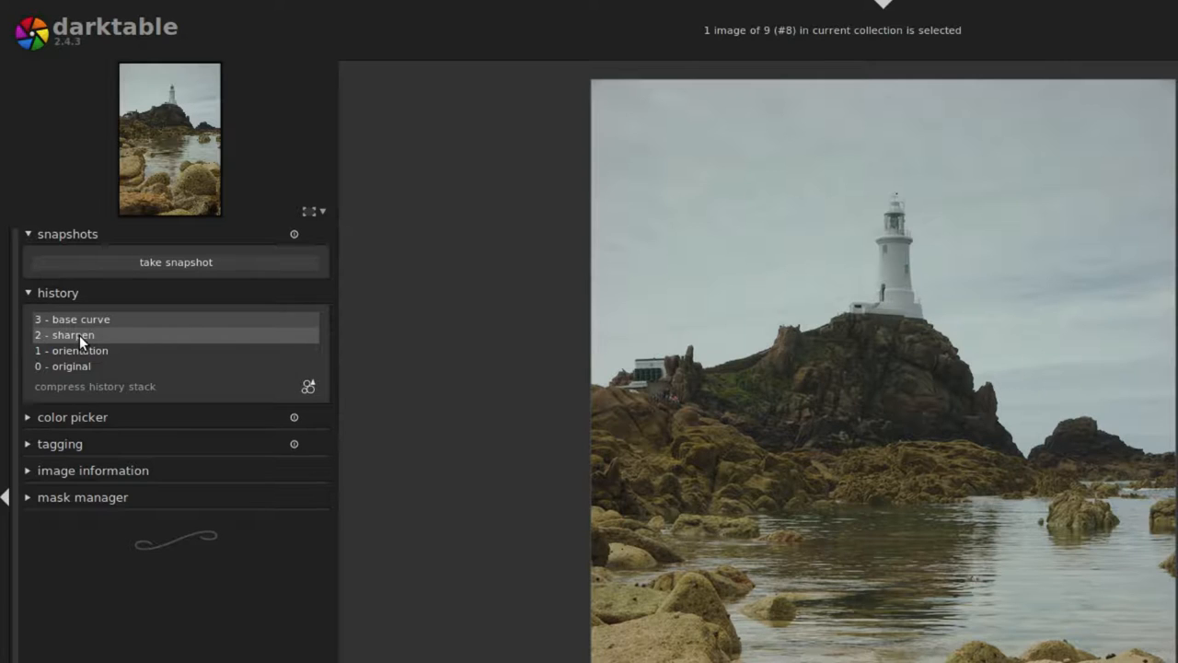
click(77, 318)
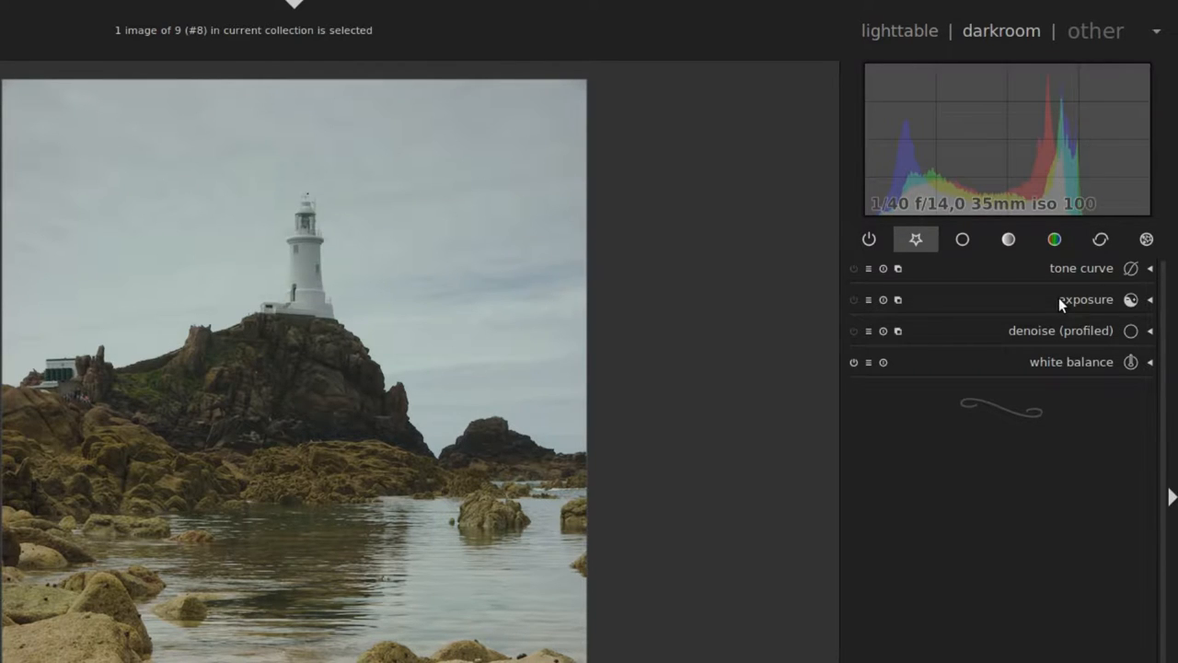
Raise exposure to about +0.48 EV, nudging black level to 0.0111
click(1086, 298)
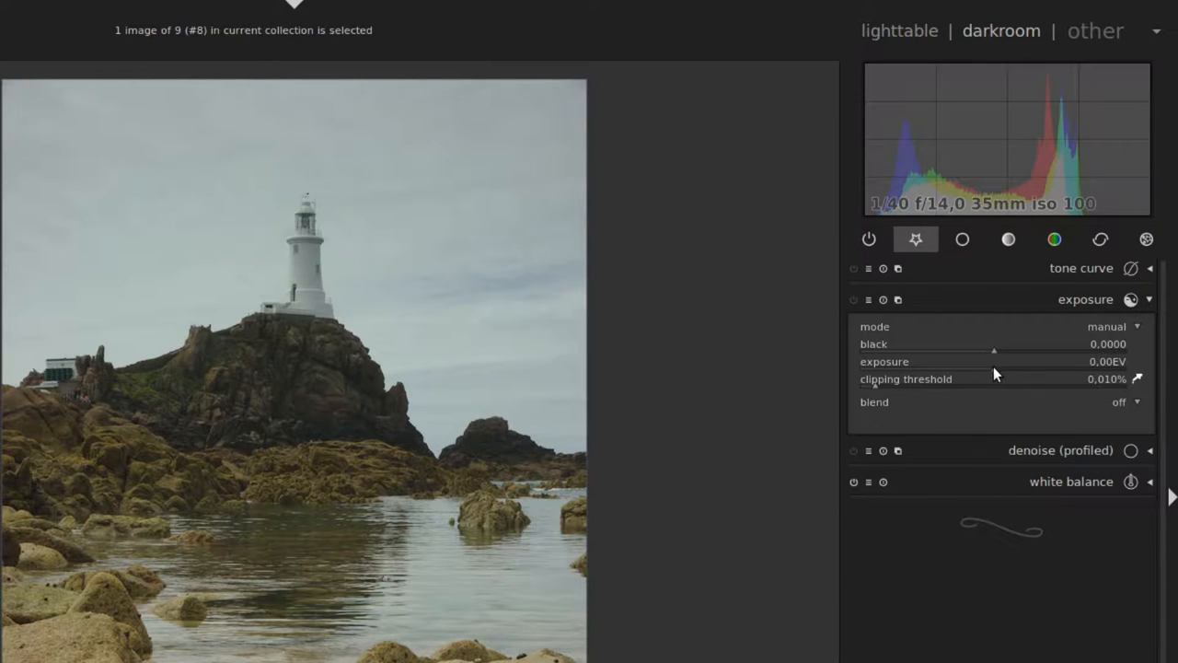
drag(966, 360, 1010, 361)
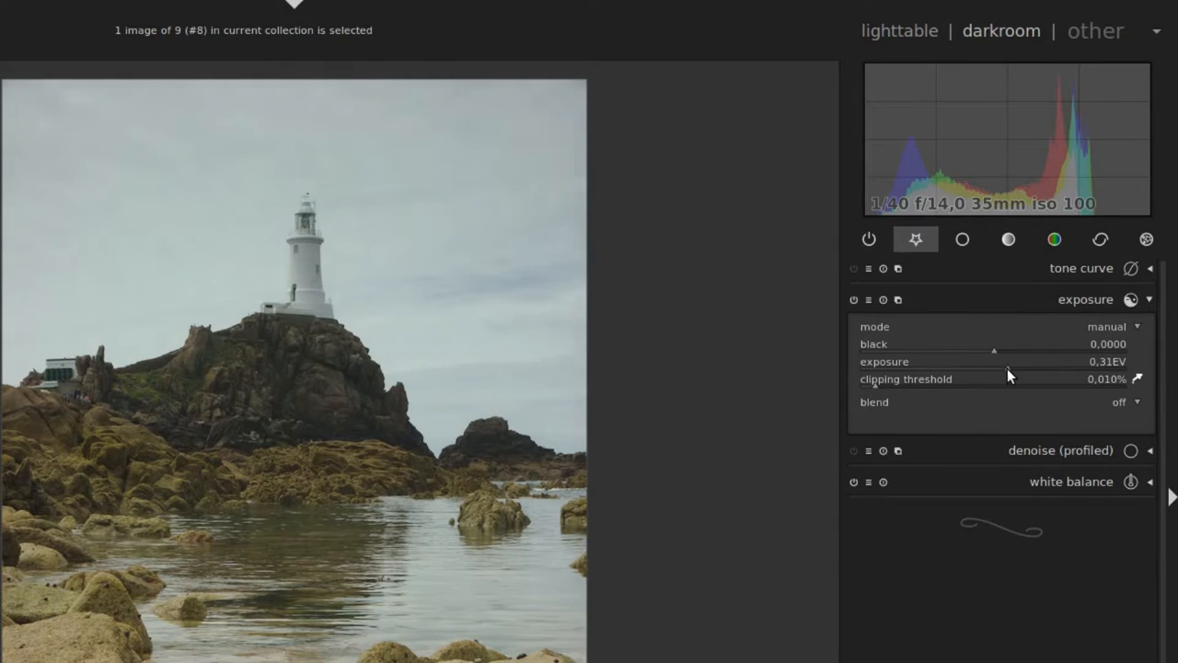
drag(995, 361, 1013, 361)
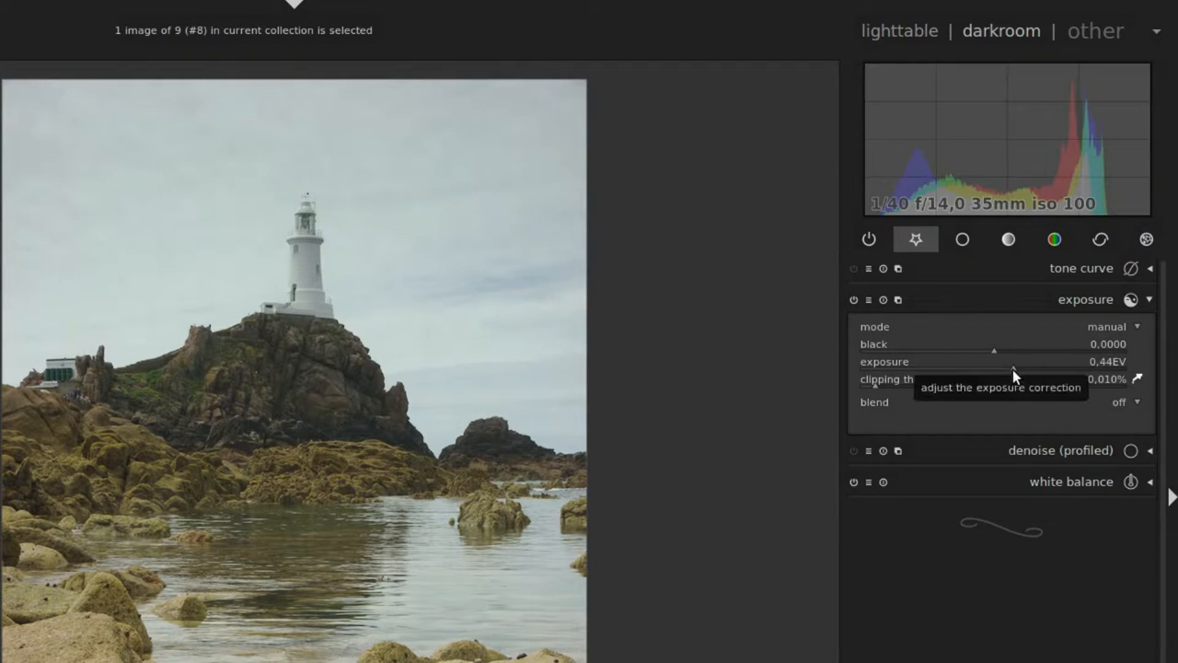
drag(994, 361, 1013, 361)
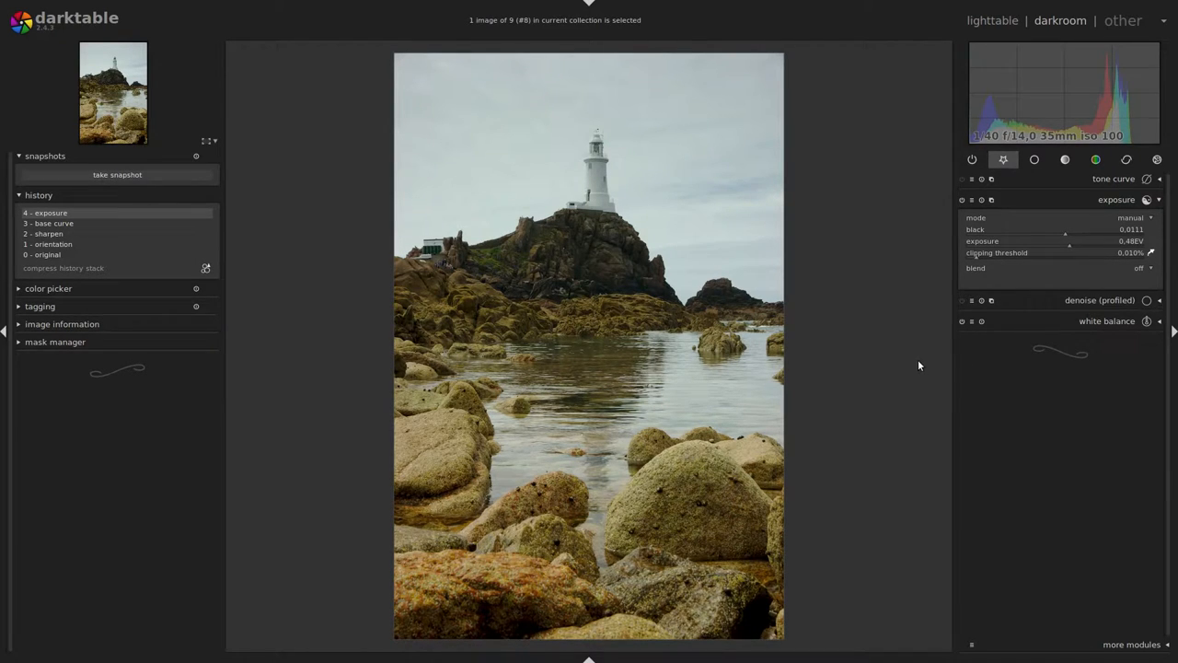
mouse_move(848, 361)
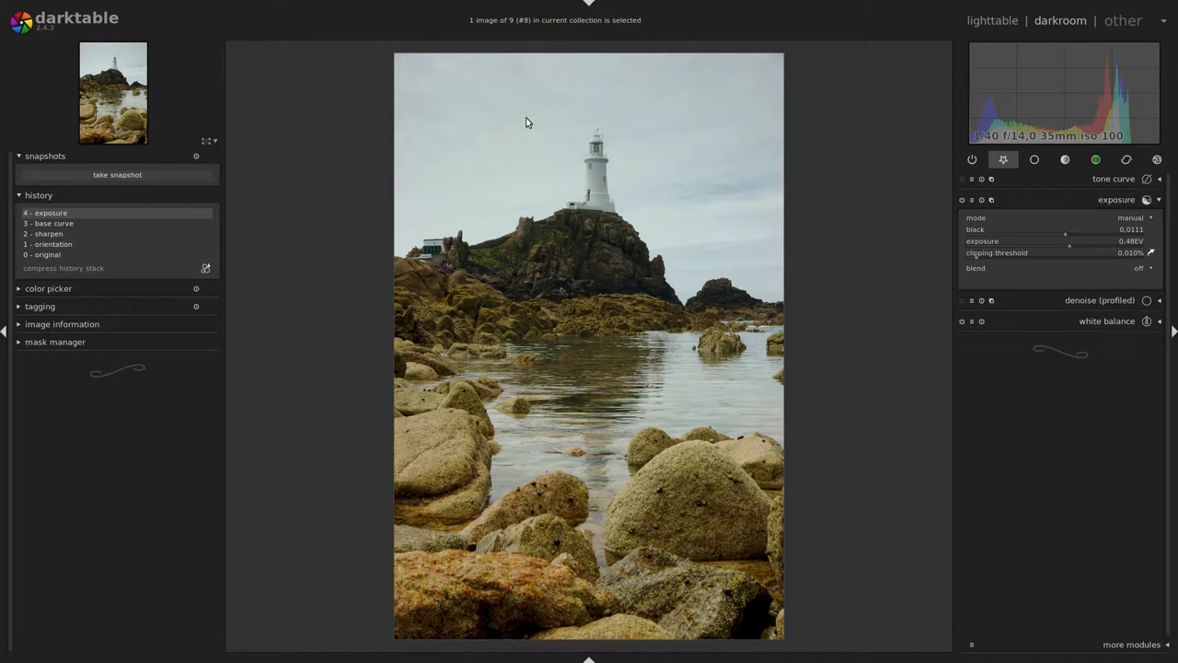
mouse_move(702, 232)
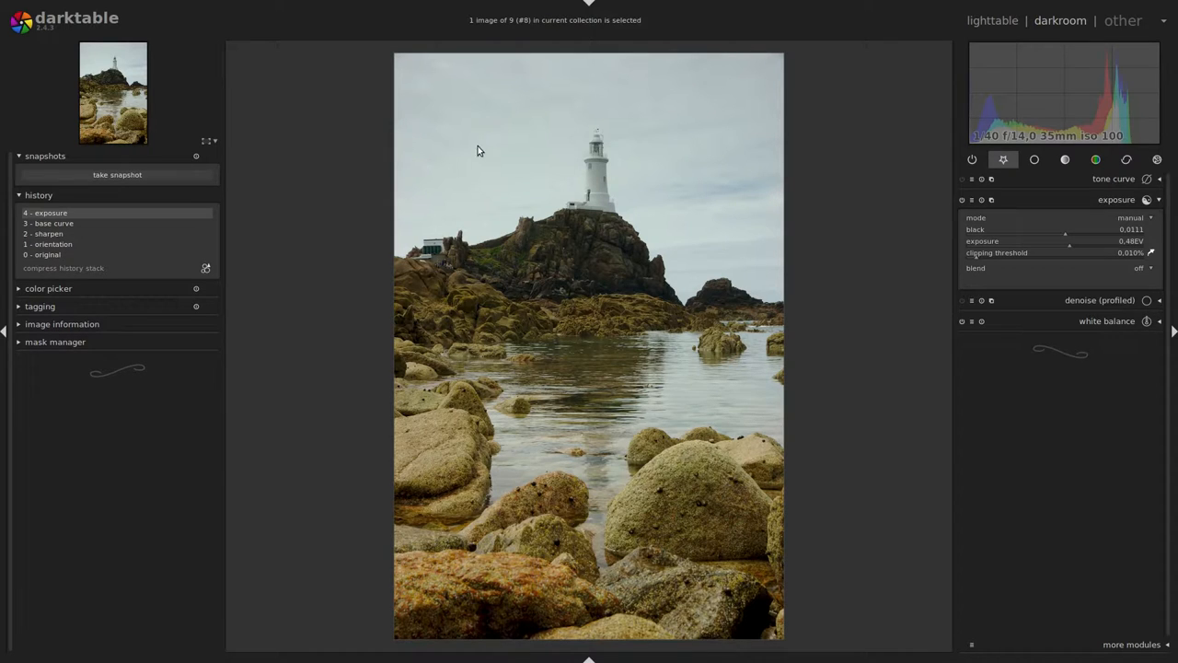
mouse_move(699, 121)
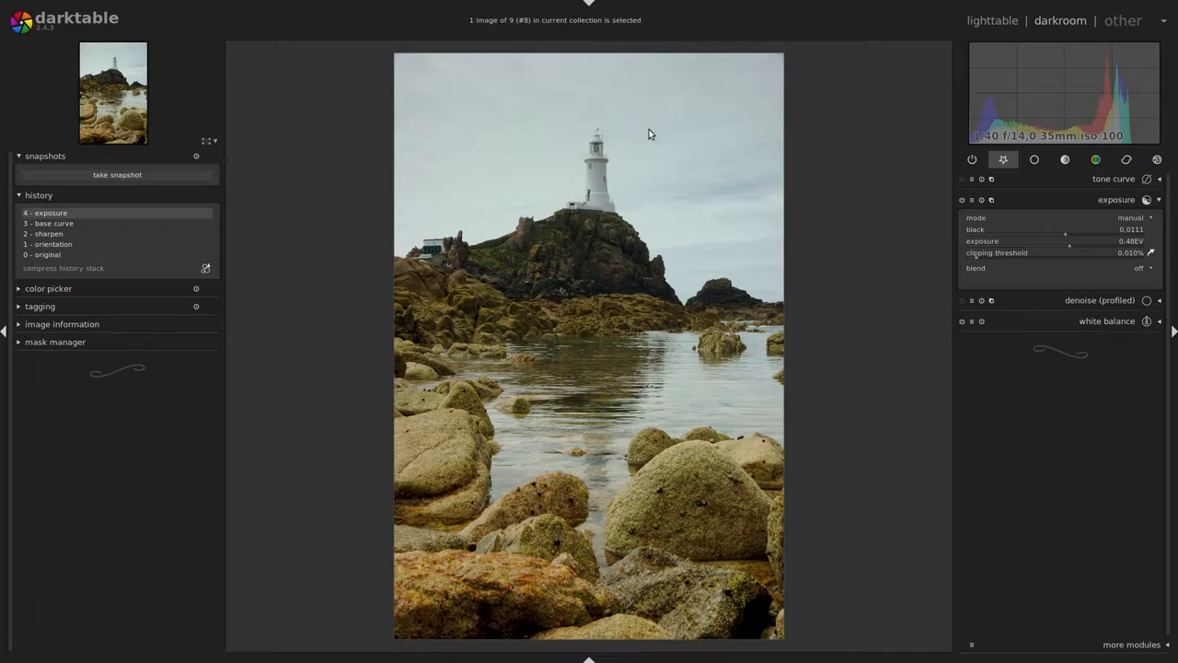
mouse_move(645, 125)
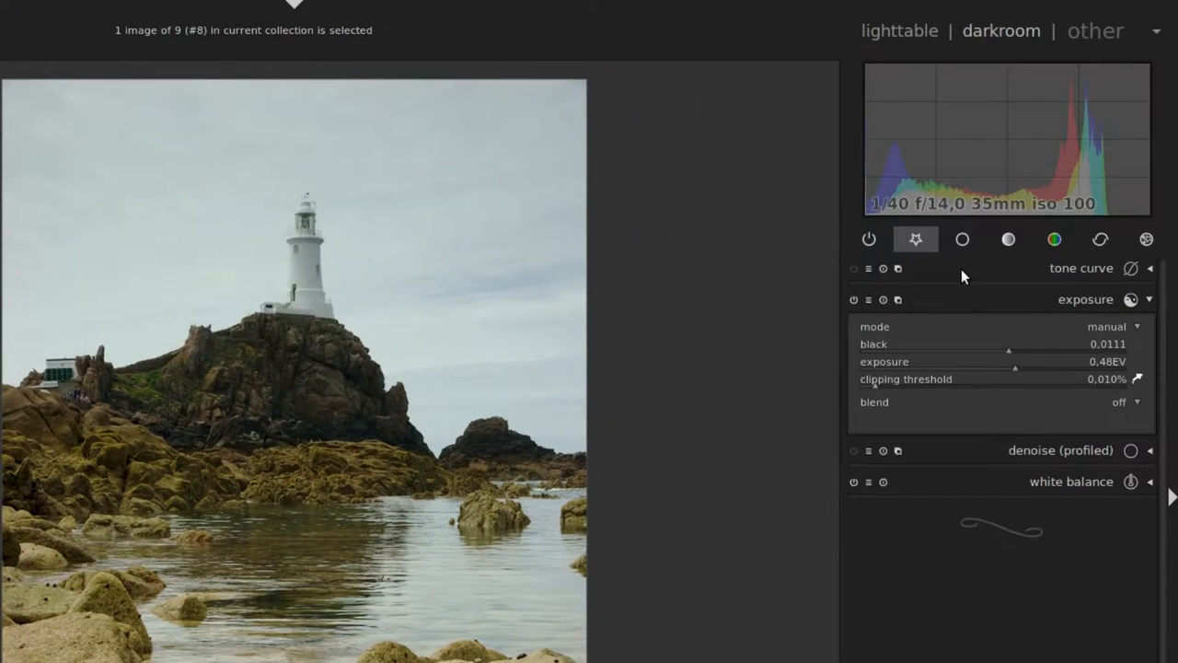
mouse_move(961, 239)
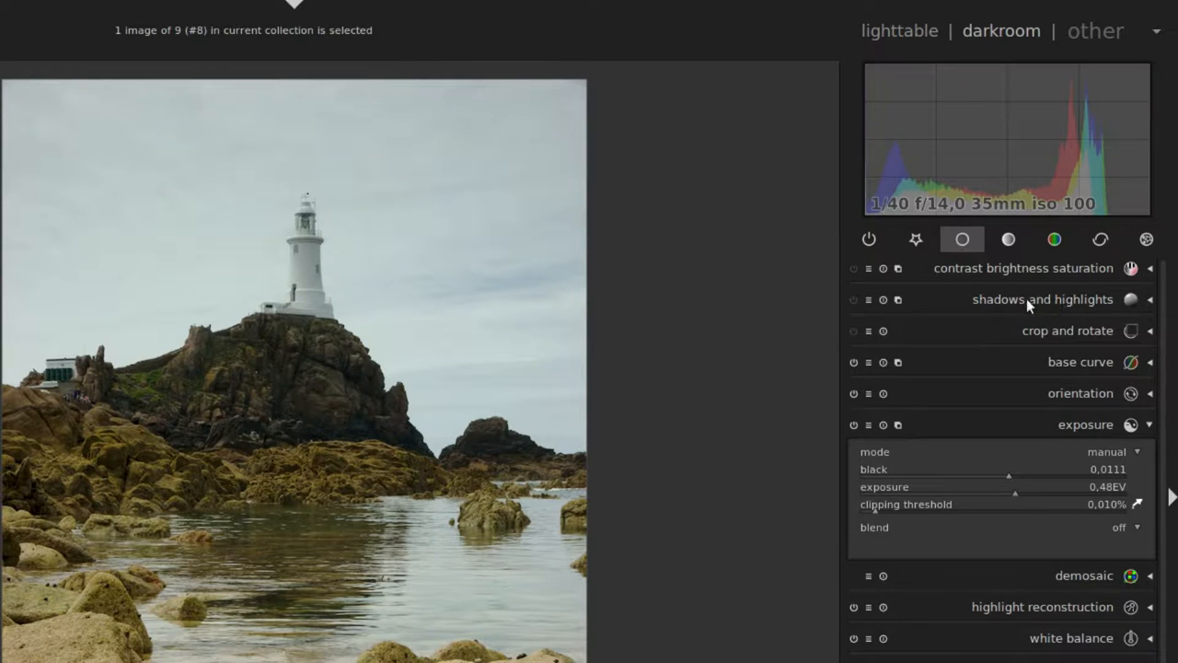
mouse_move(869, 299)
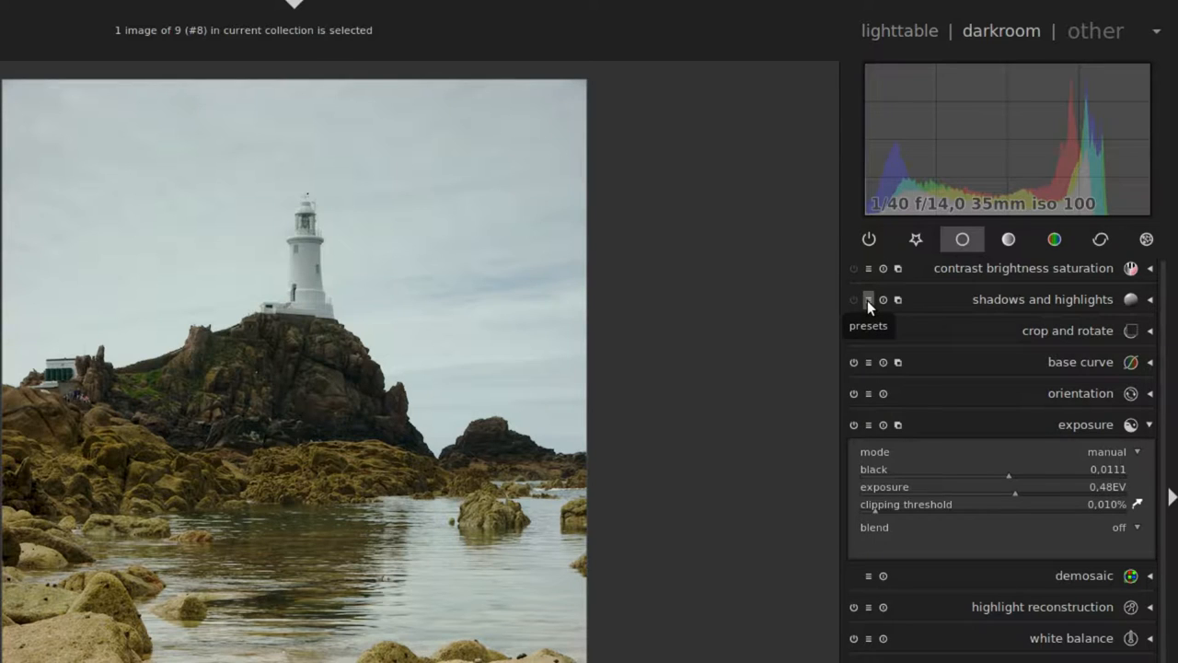
Star shadows and highlights as a favourite and expand it, showing defaults 50 / −50
click(869, 298)
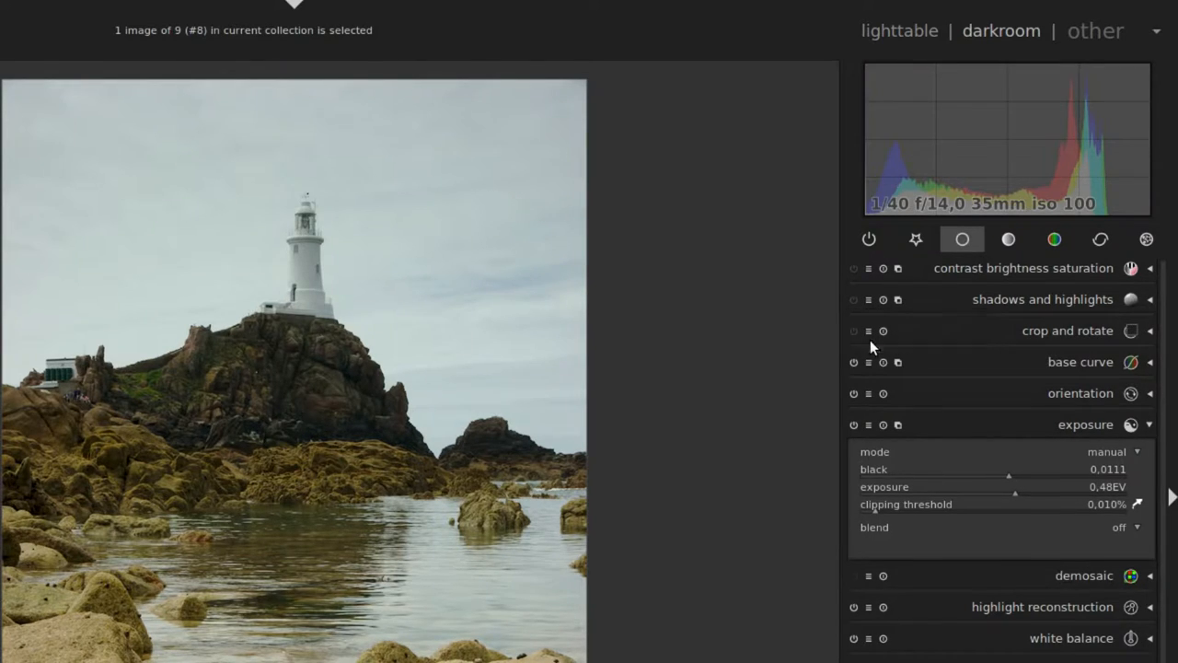
click(917, 239)
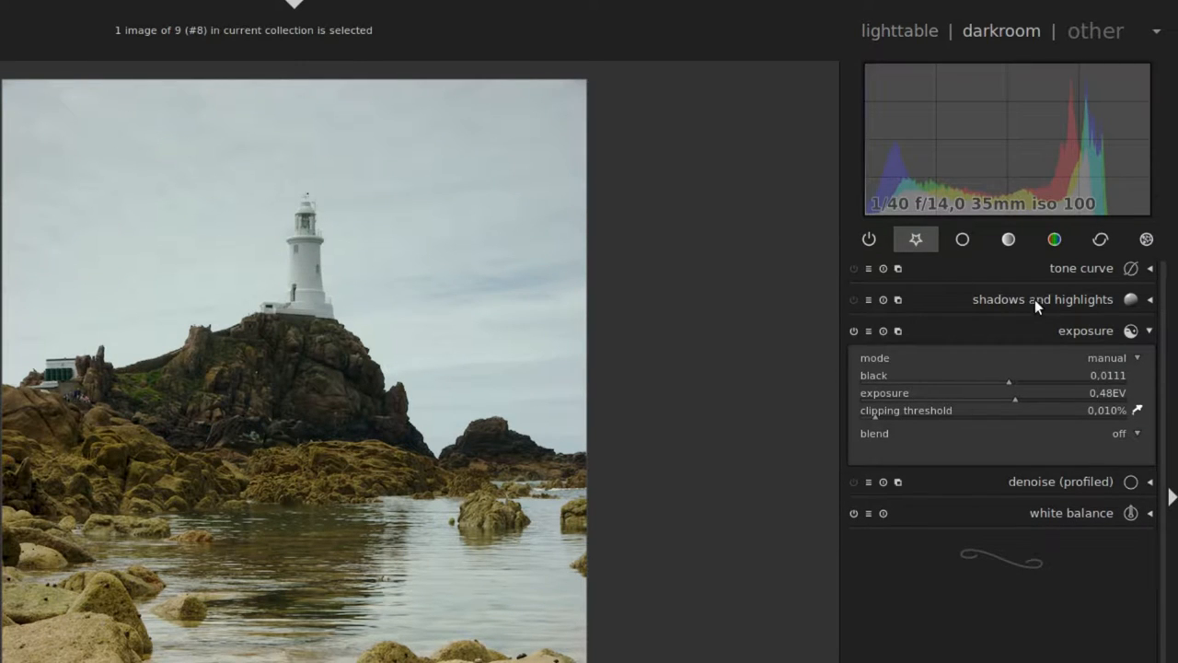
mouse_move(990, 306)
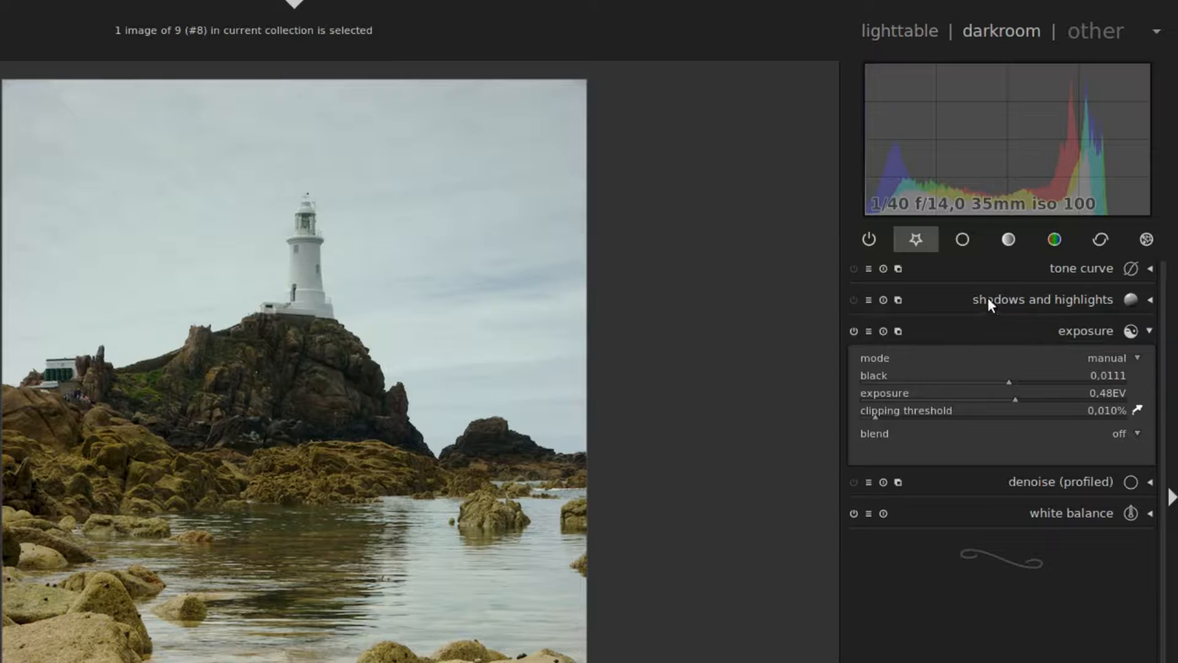
click(1043, 298)
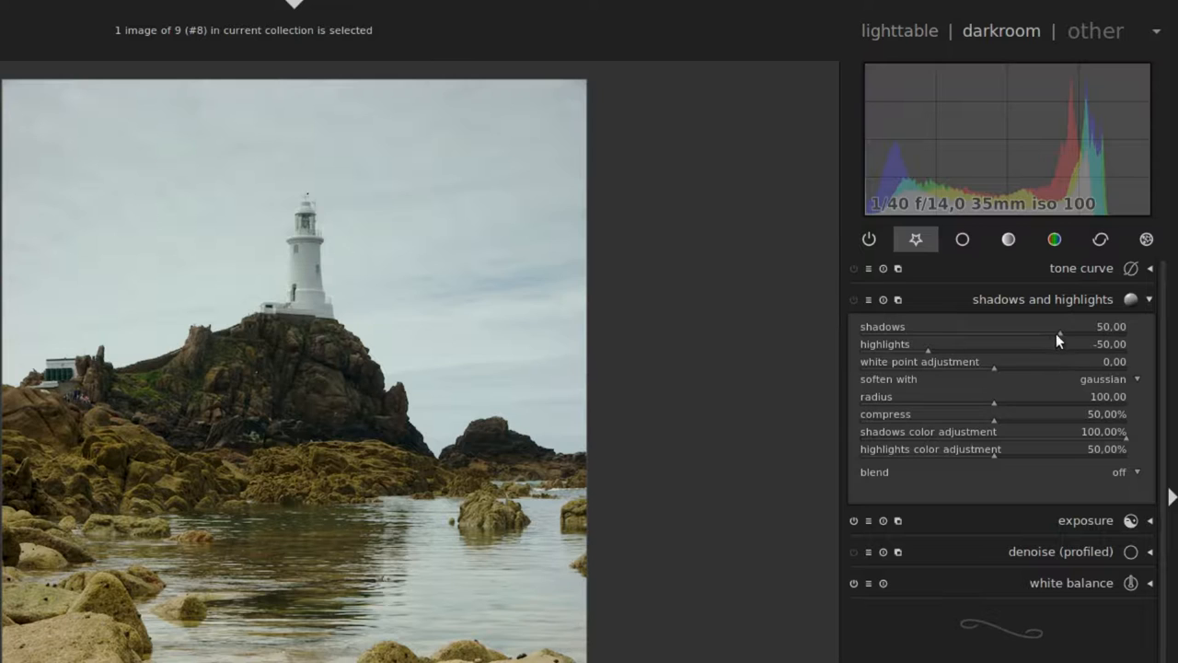
Lower shadows to about −0.87 to darken the foreground
drag(1059, 335, 1017, 335)
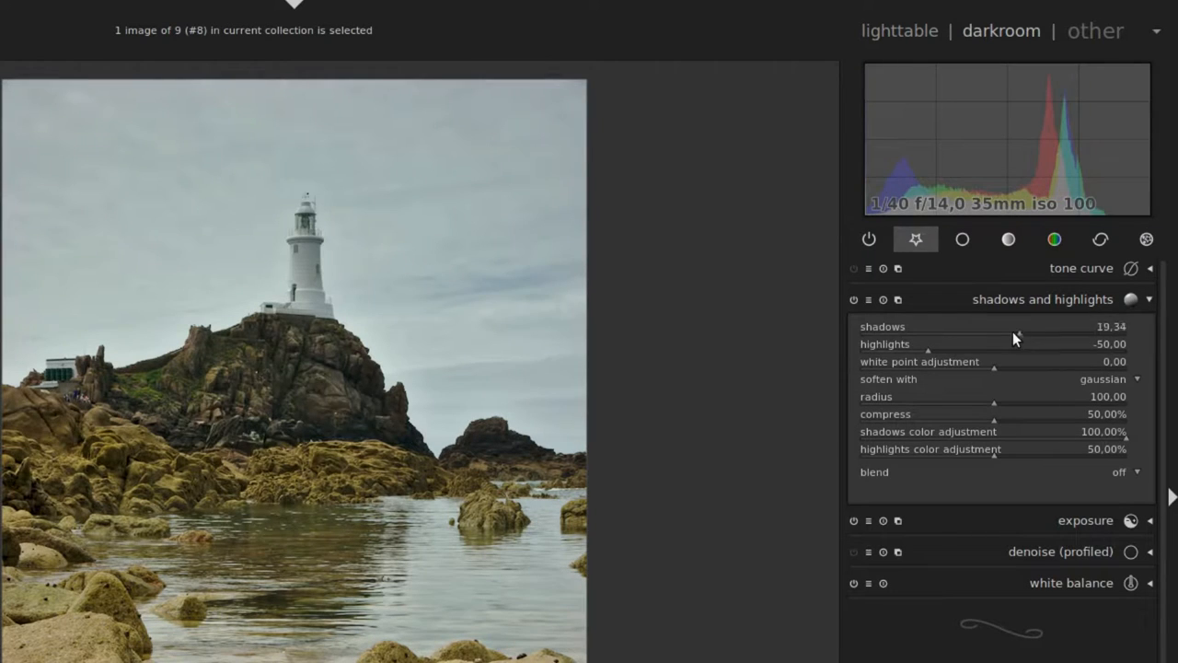
drag(1012, 336, 993, 337)
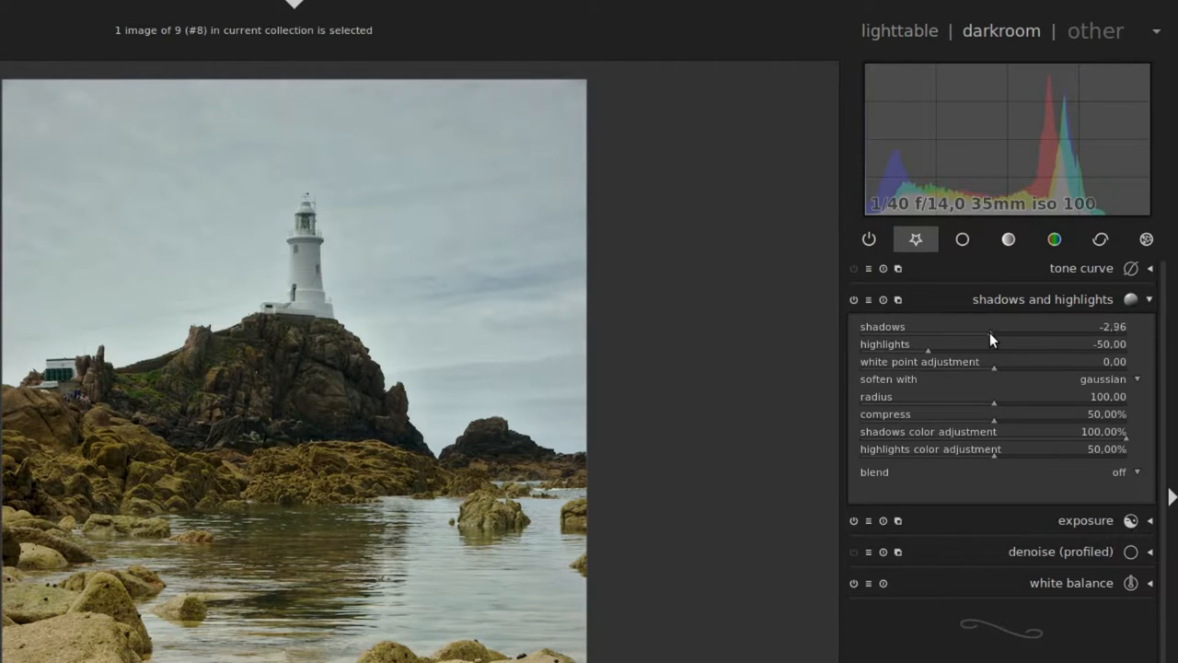
mouse_move(993, 344)
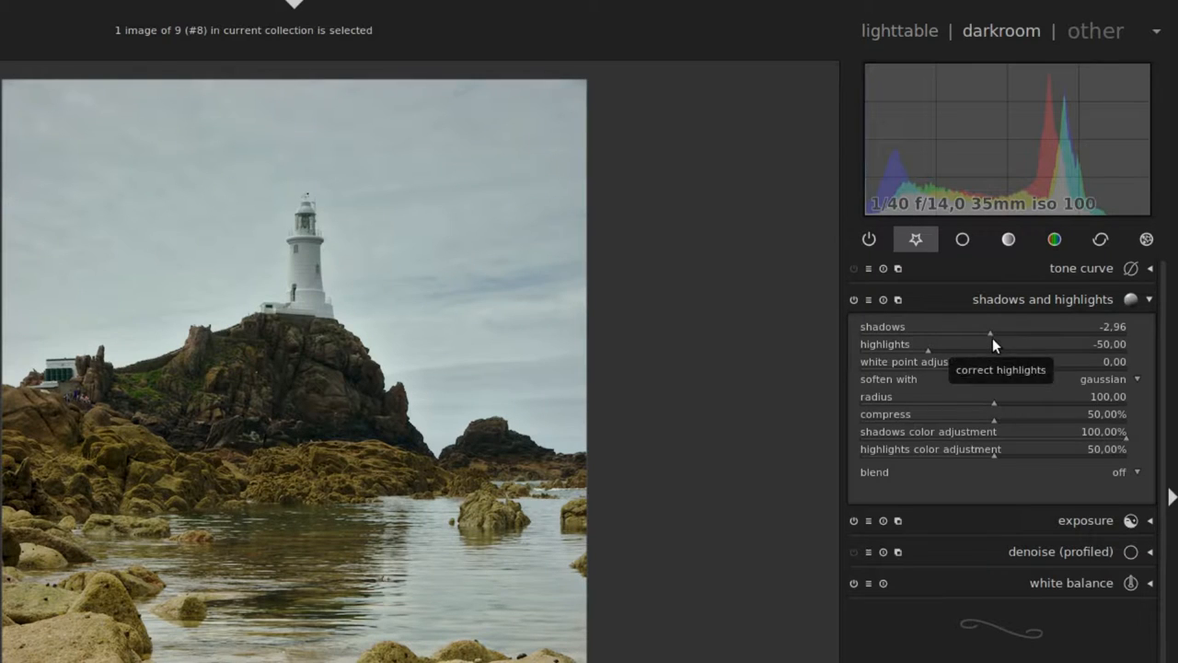
drag(992, 332, 994, 332)
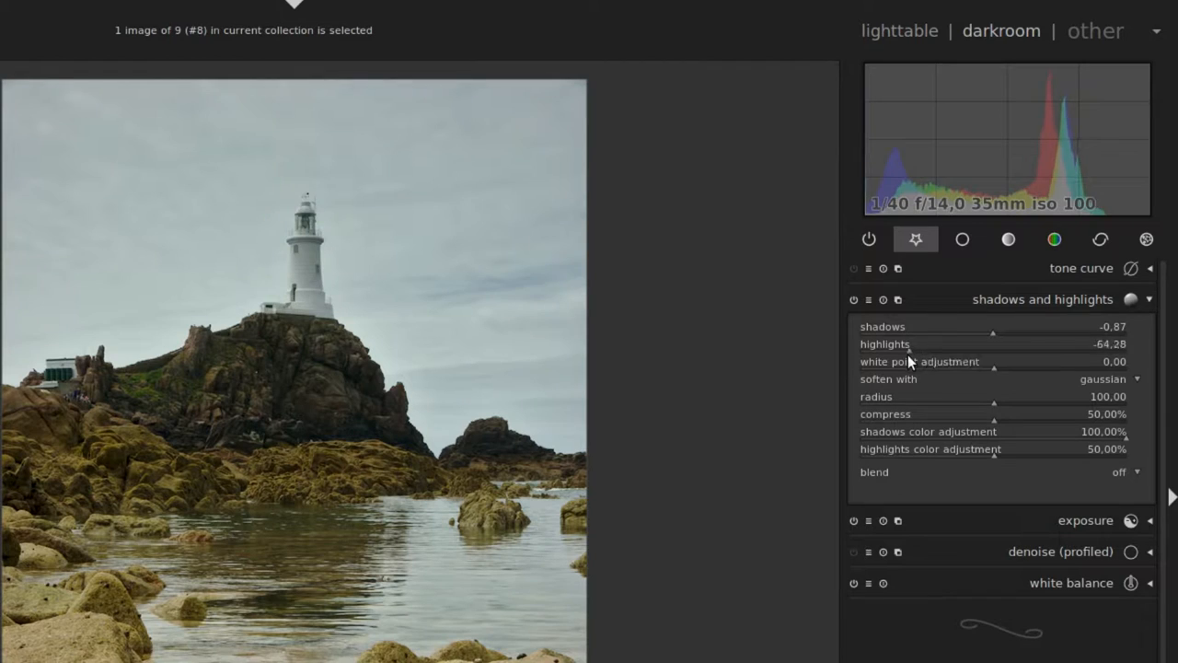
Strengthen highlight correction to about −78.92 for a more dramatic sky
drag(995, 344, 991, 345)
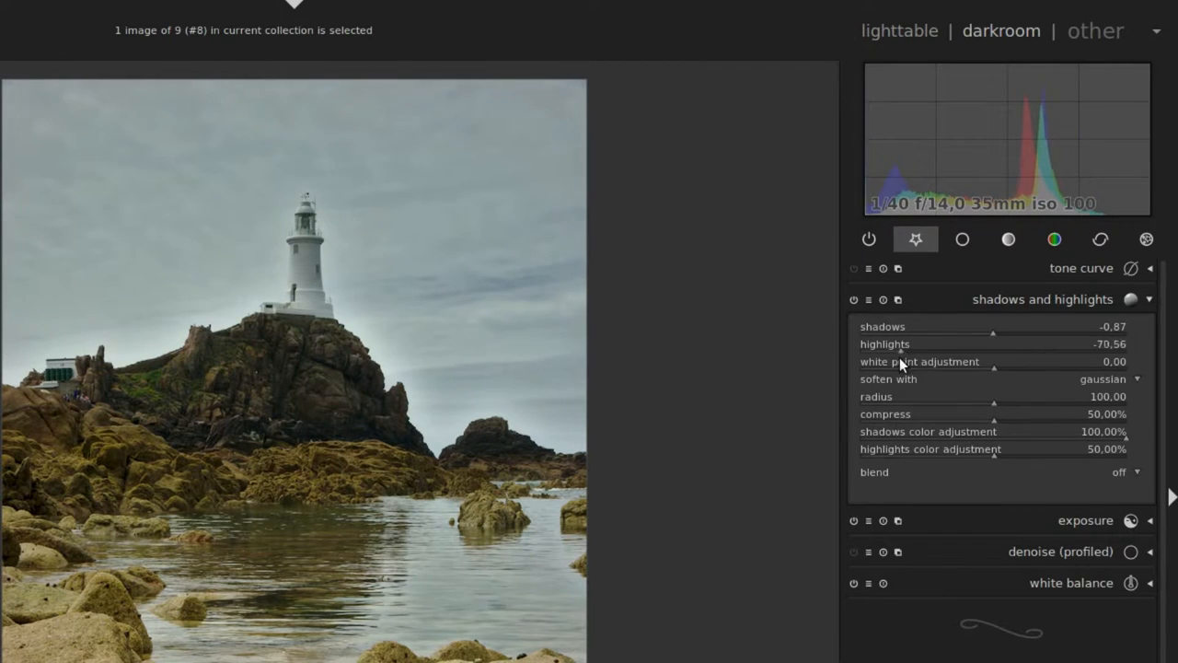
drag(995, 344, 976, 344)
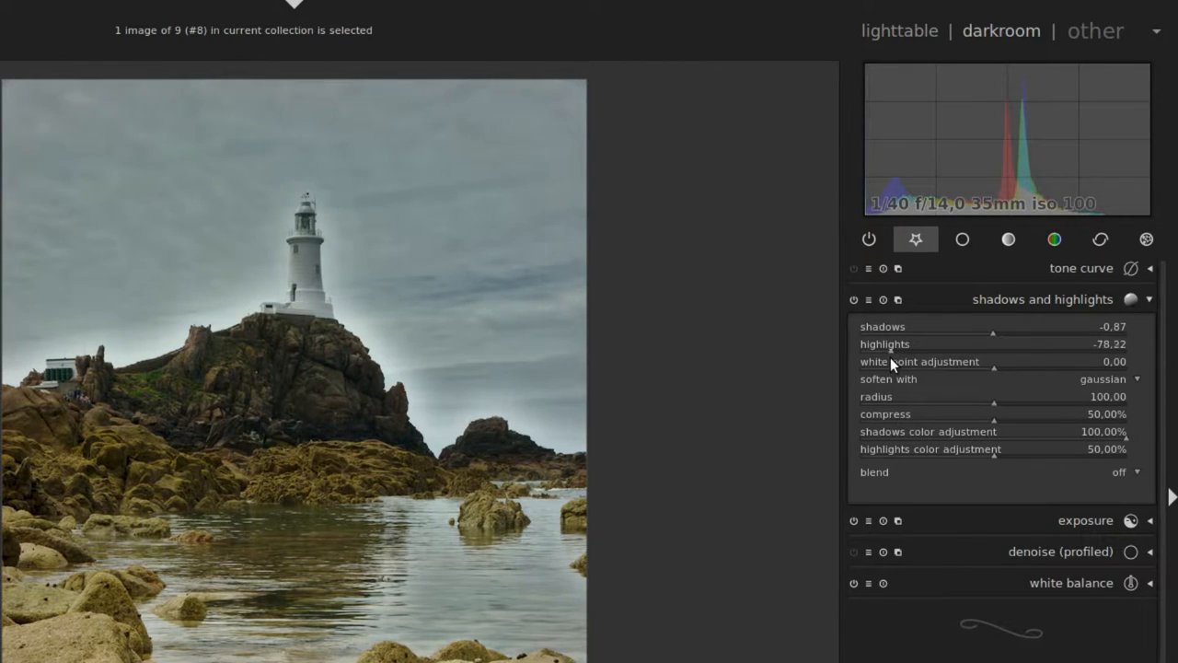
drag(994, 353, 990, 354)
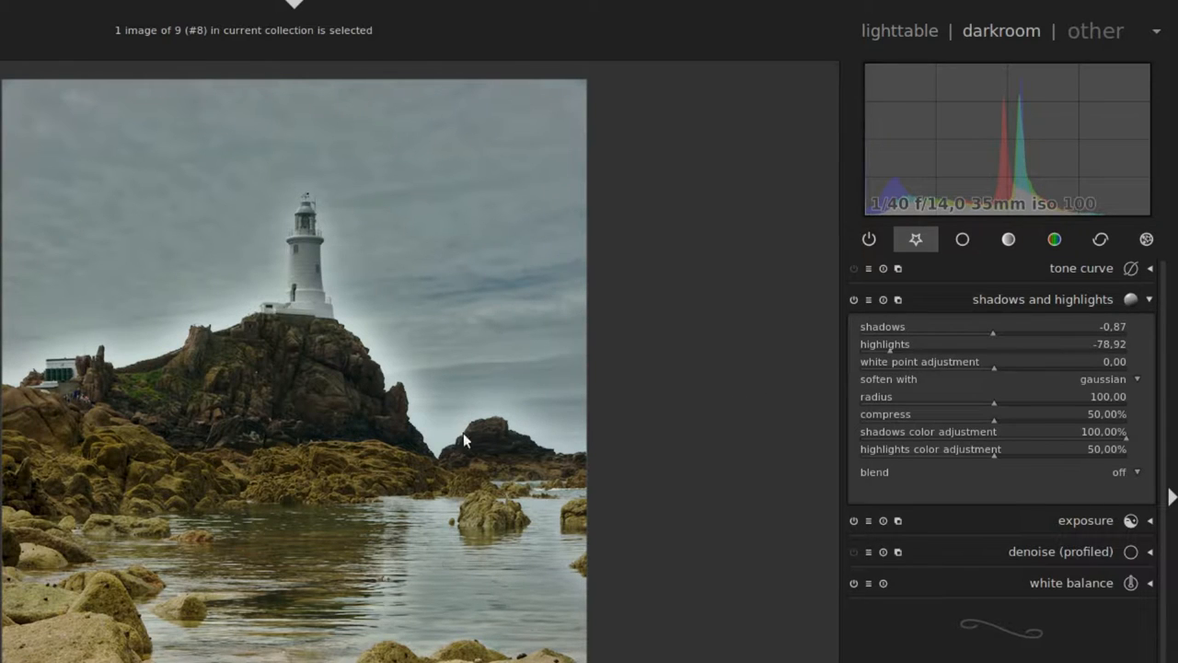
mouse_move(338, 321)
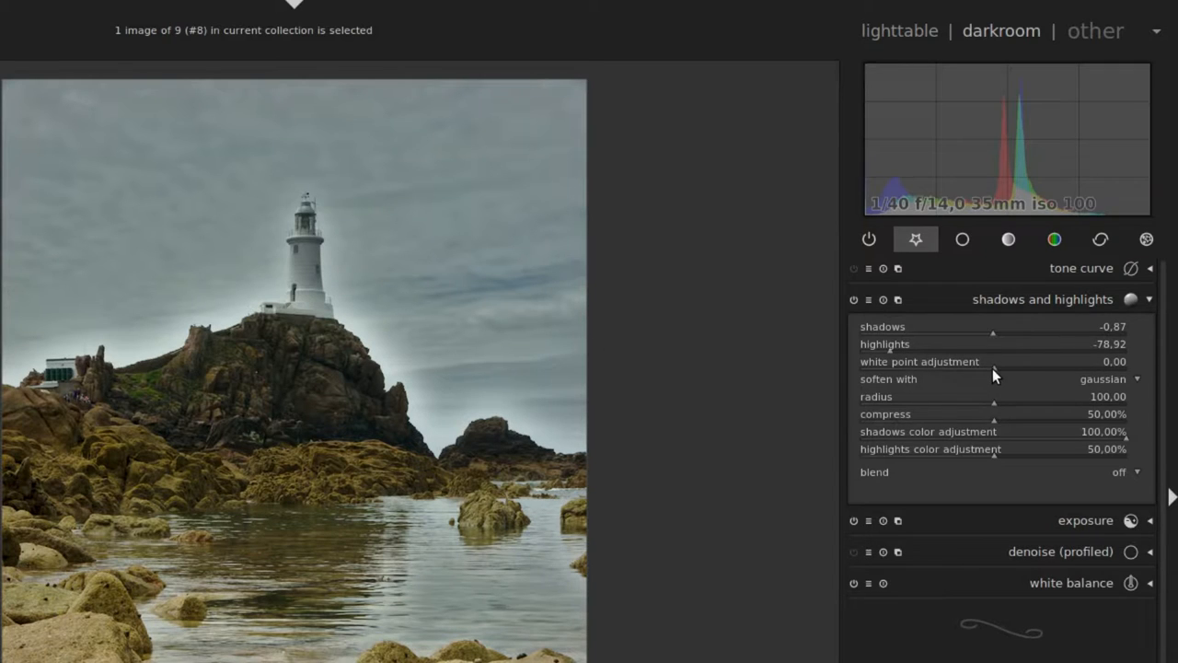
Raise white point adjustment to about 8.71 and push highlights down to −82.86
drag(992, 361, 1012, 361)
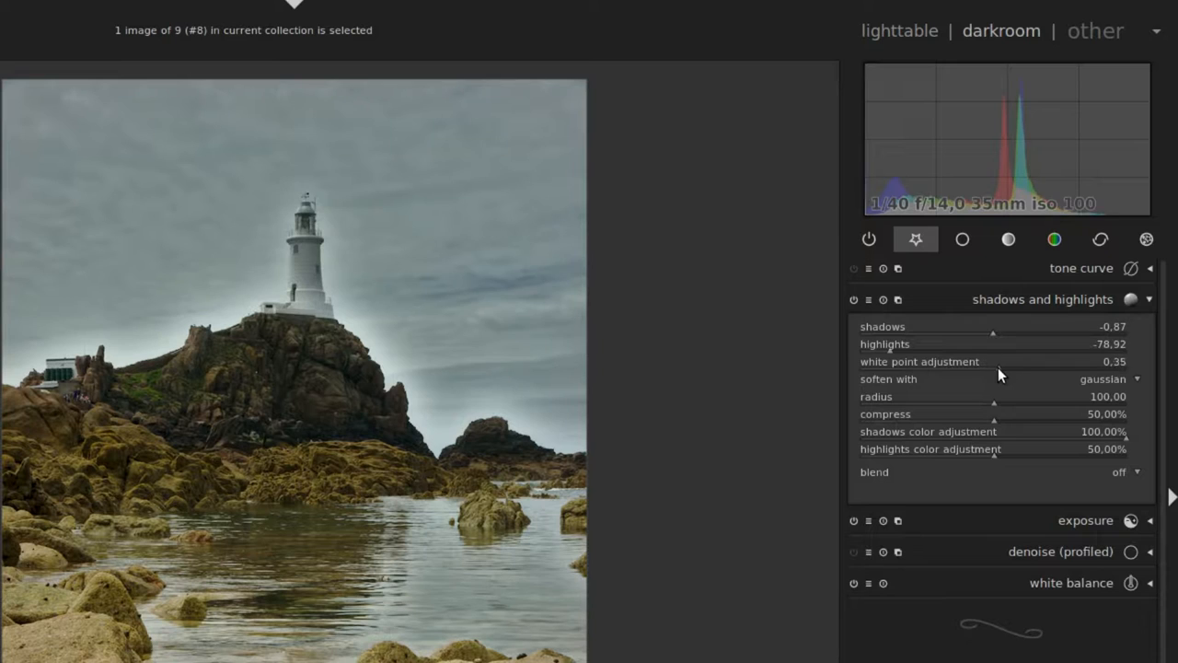
drag(994, 361, 1046, 361)
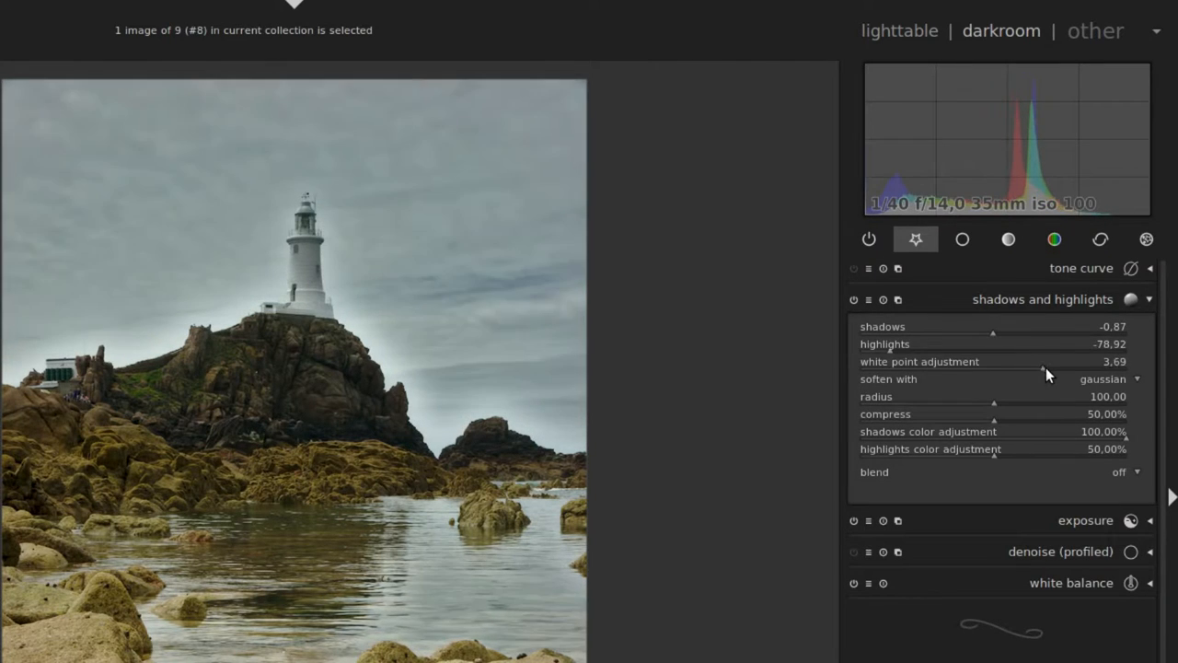
drag(1042, 368, 1084, 368)
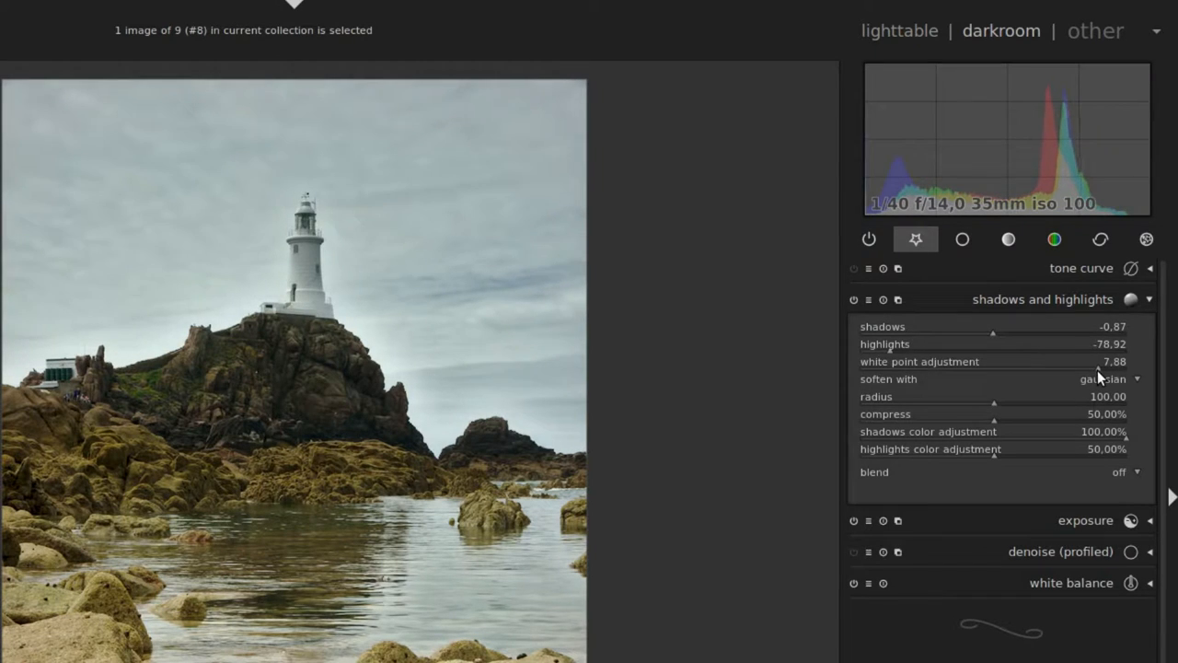
drag(1087, 361, 1104, 360)
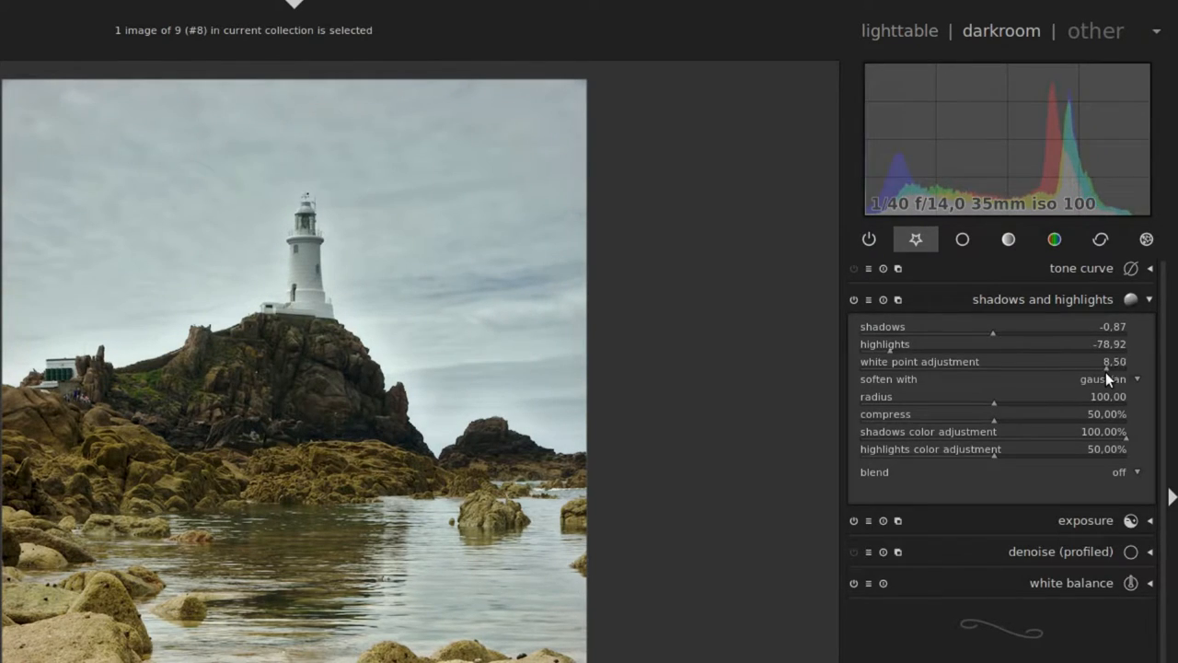
drag(1114, 361, 1104, 361)
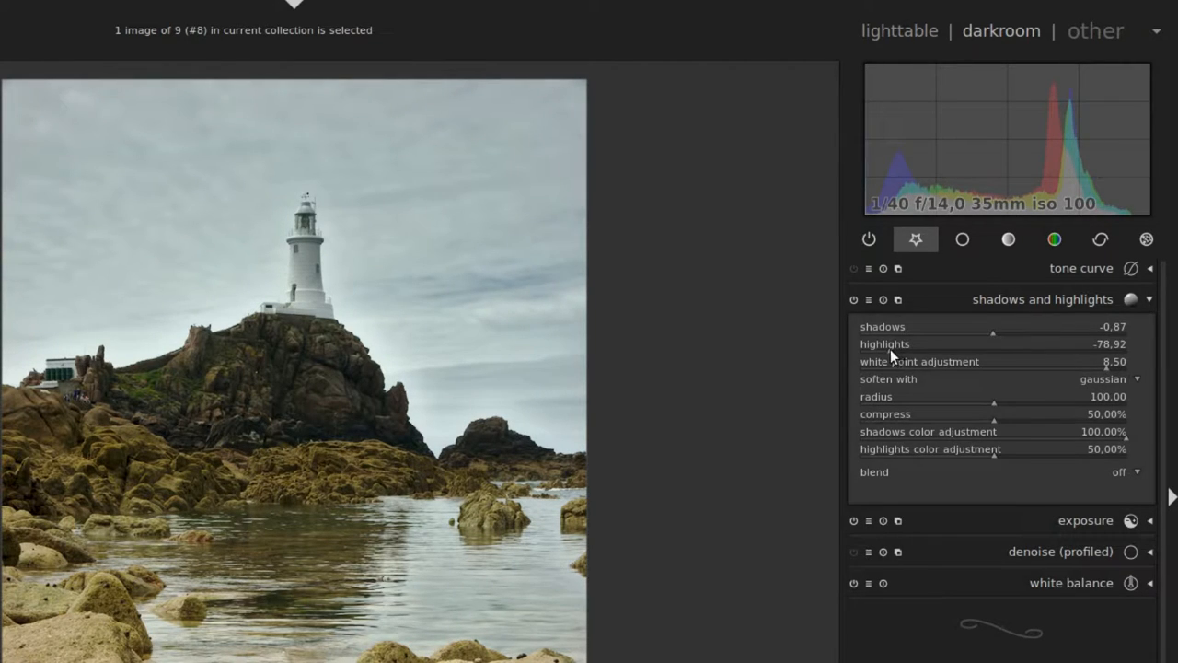
drag(1004, 349, 995, 350)
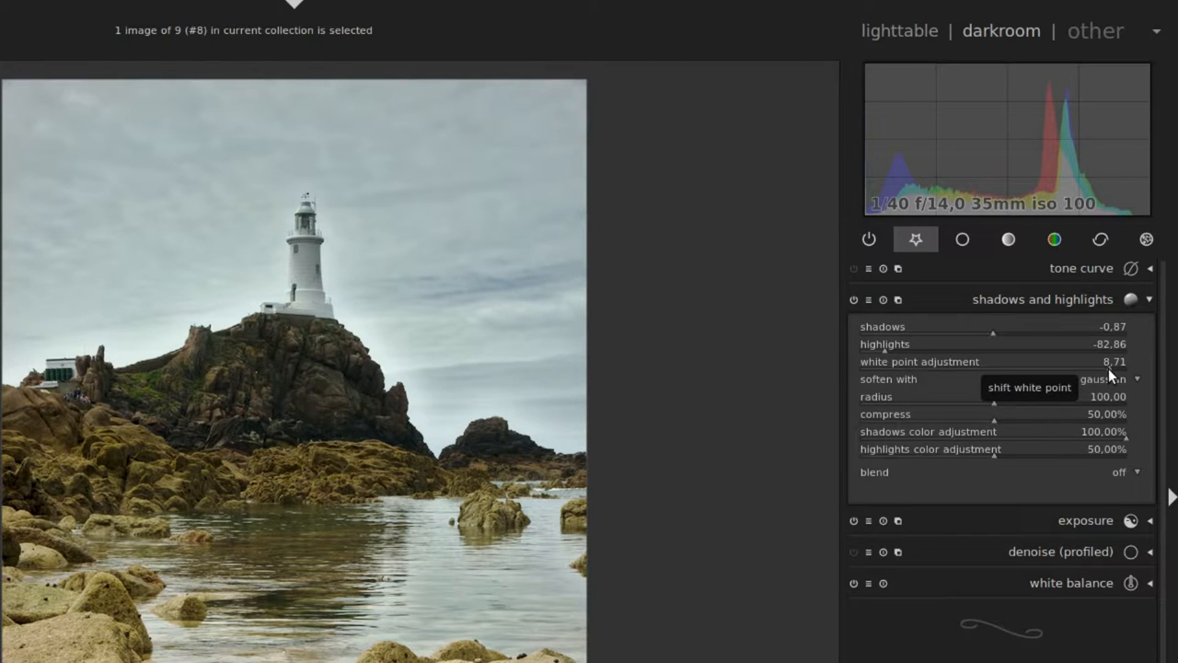
mouse_move(828, 475)
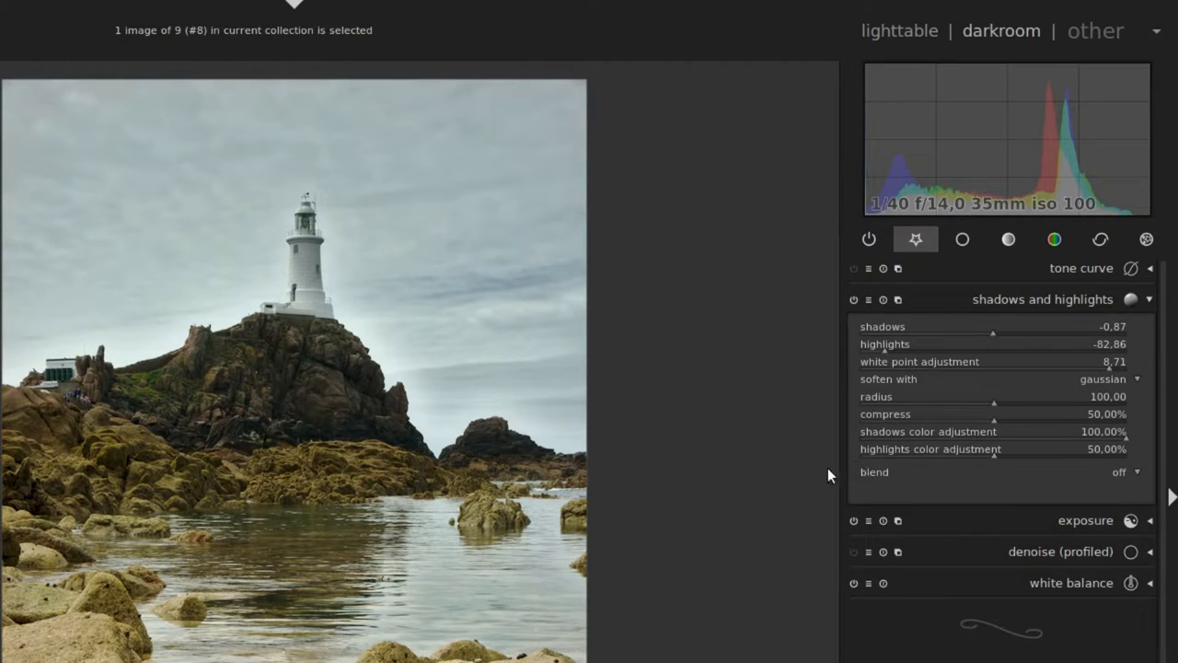
mouse_move(627, 506)
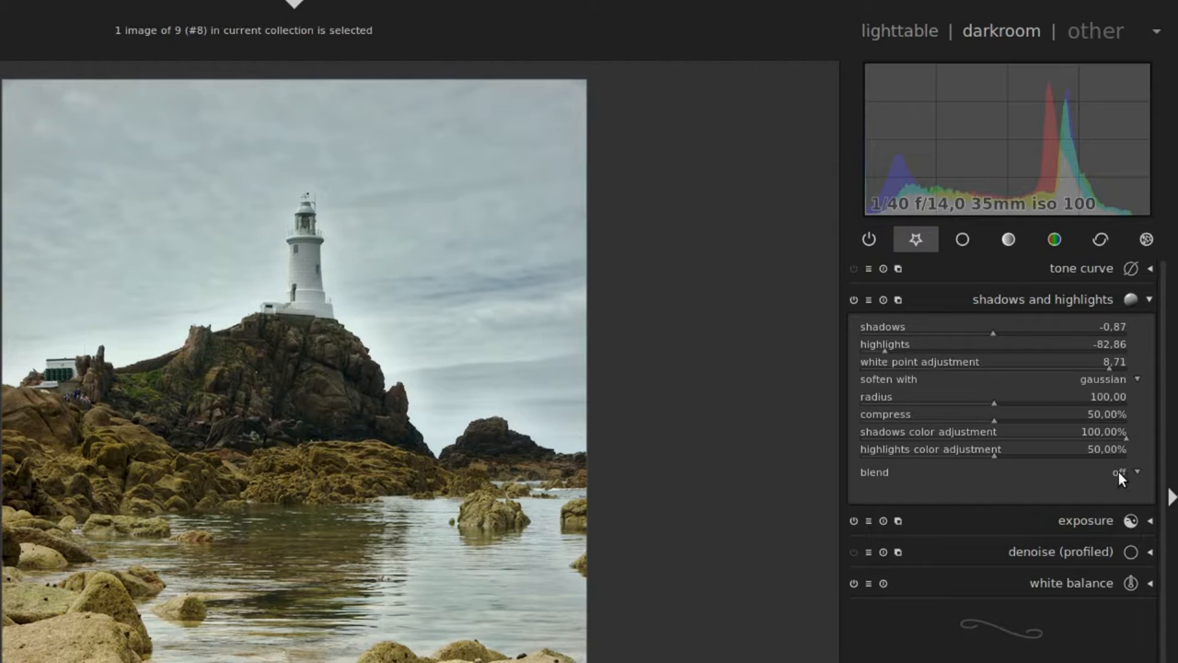
Set shadows and highlights to blend through a drawn mask
click(1119, 471)
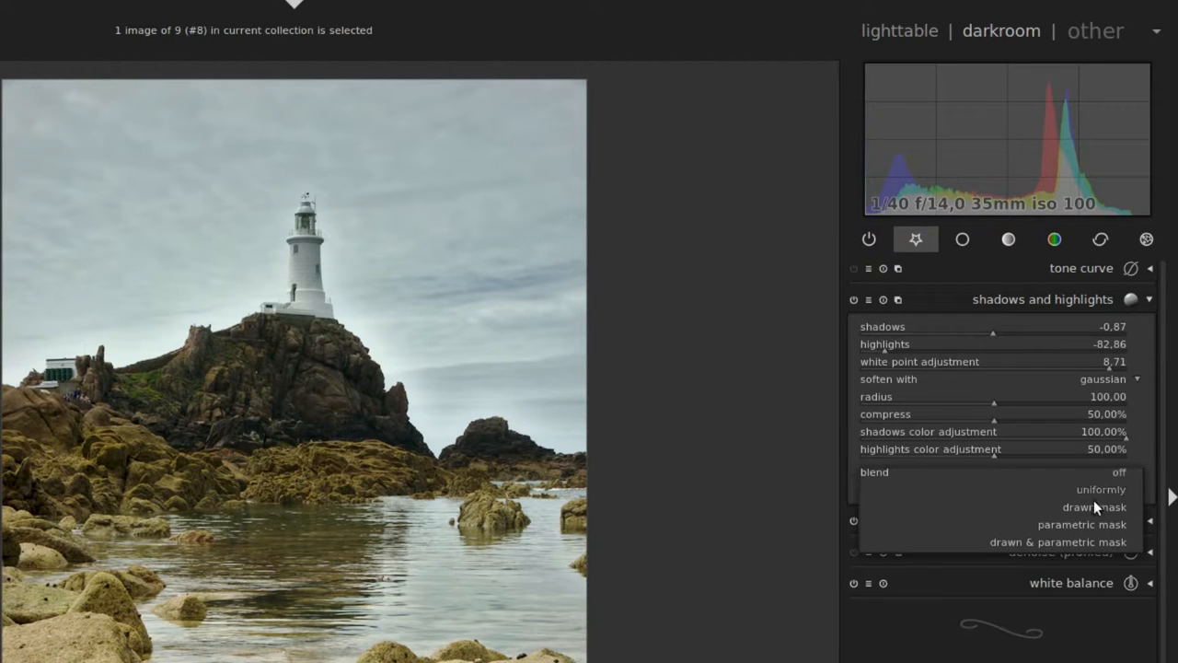
click(1094, 506)
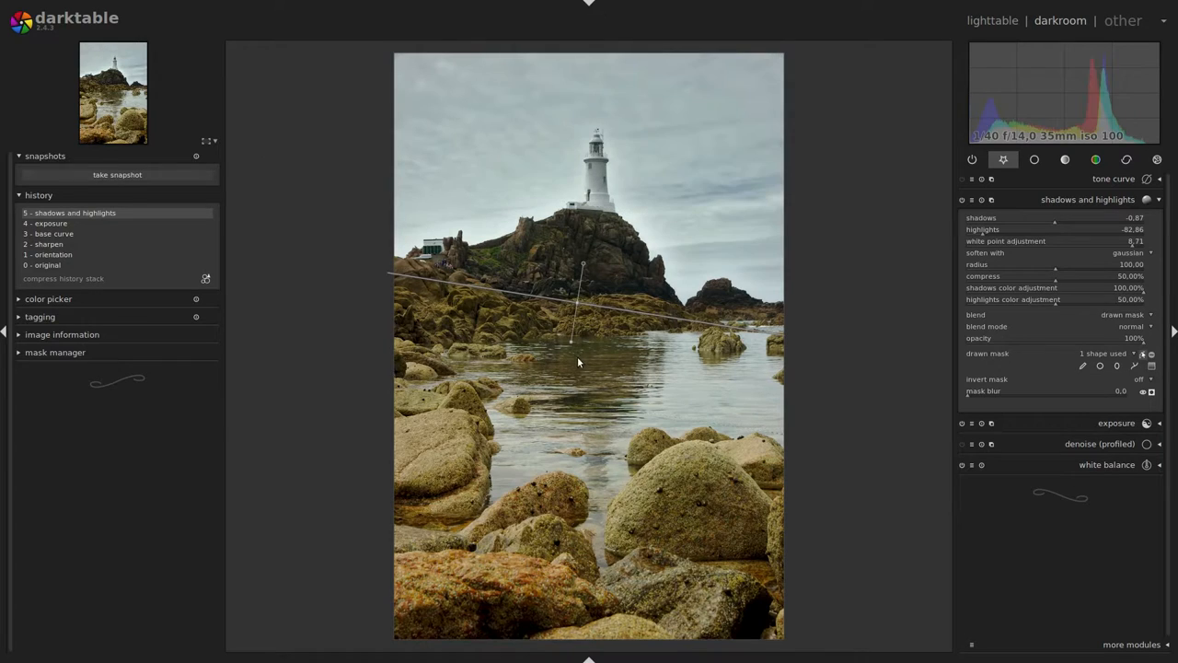
mouse_move(574, 306)
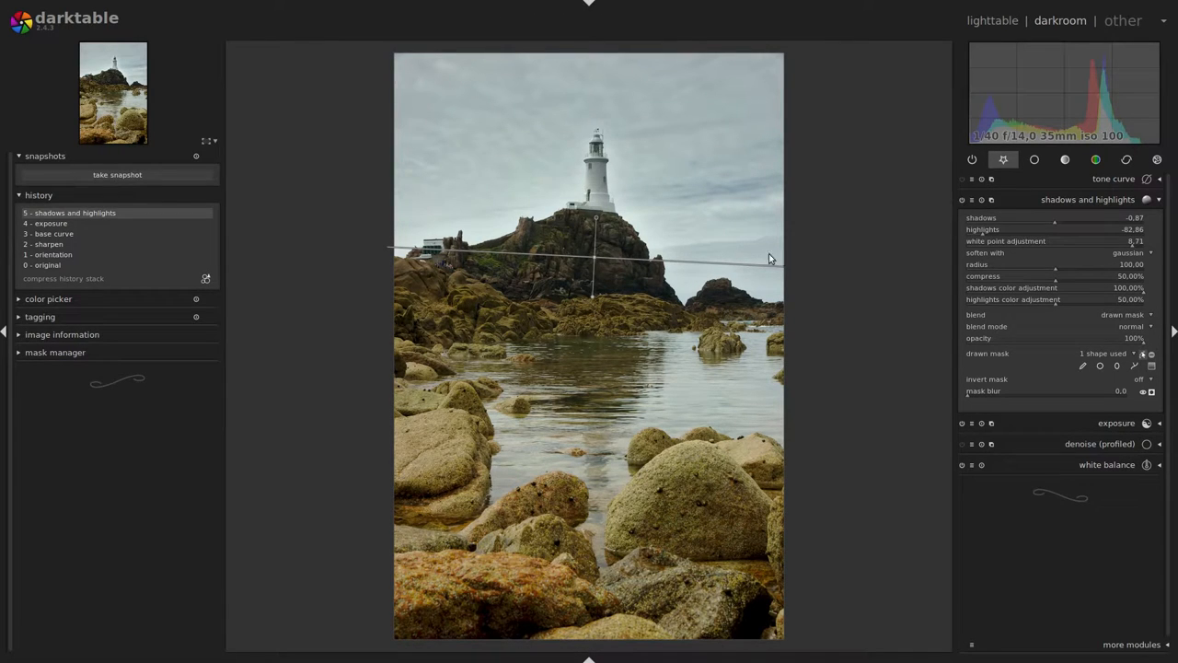
mouse_move(593, 261)
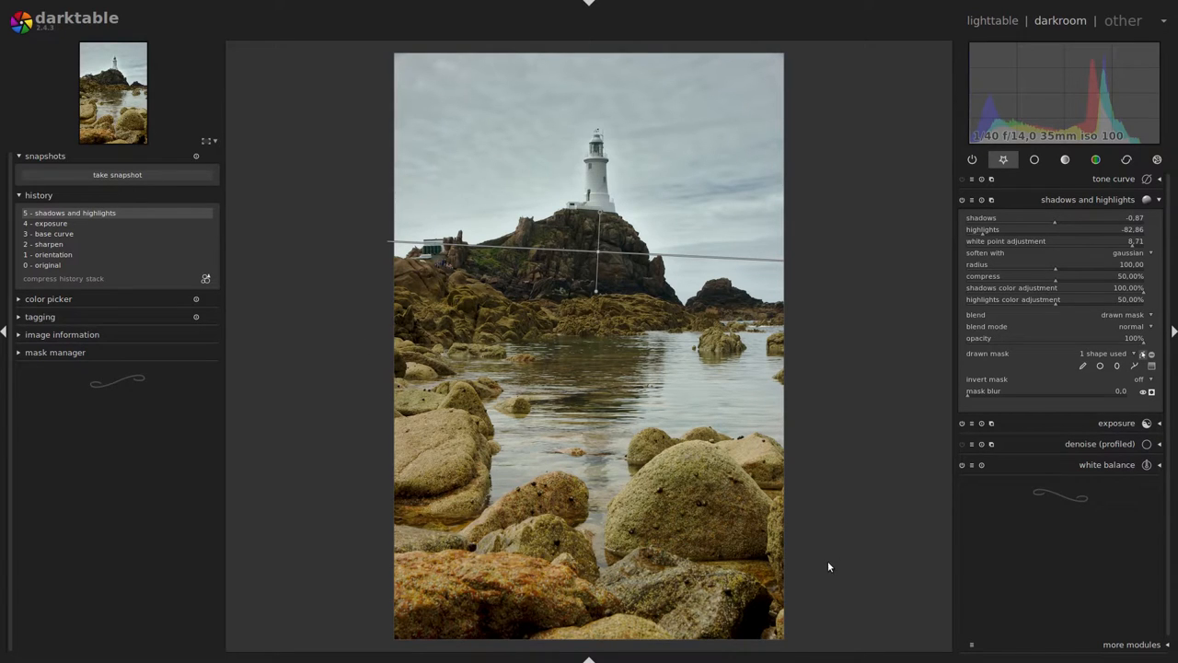
mouse_move(693, 514)
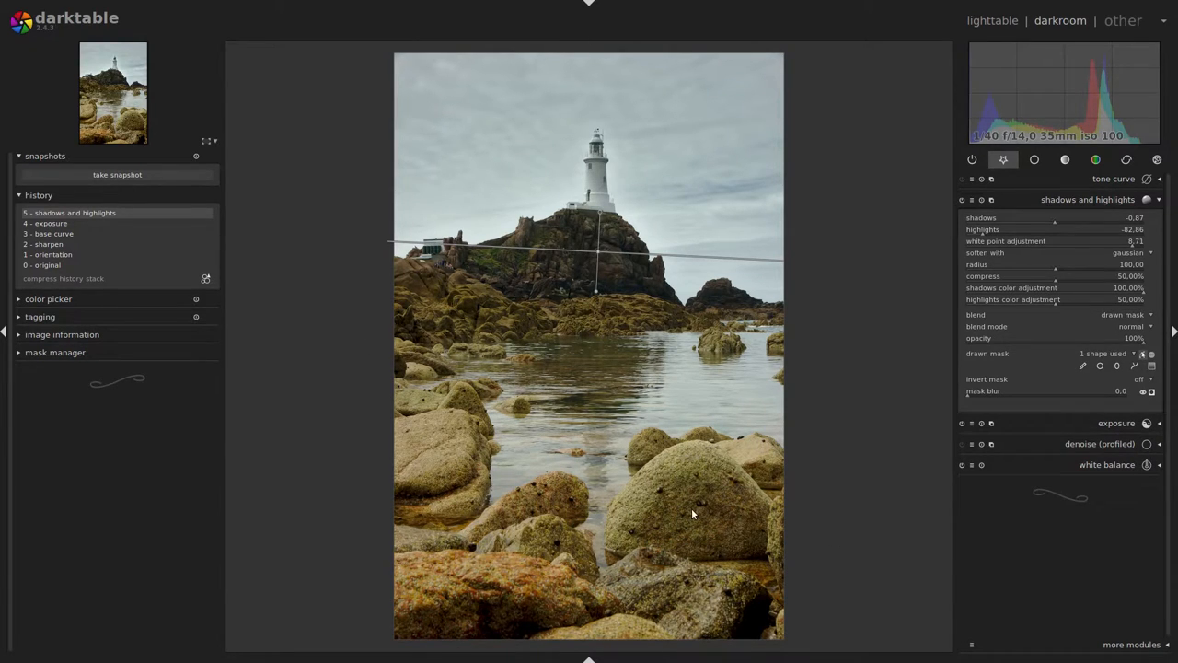
mouse_move(726, 398)
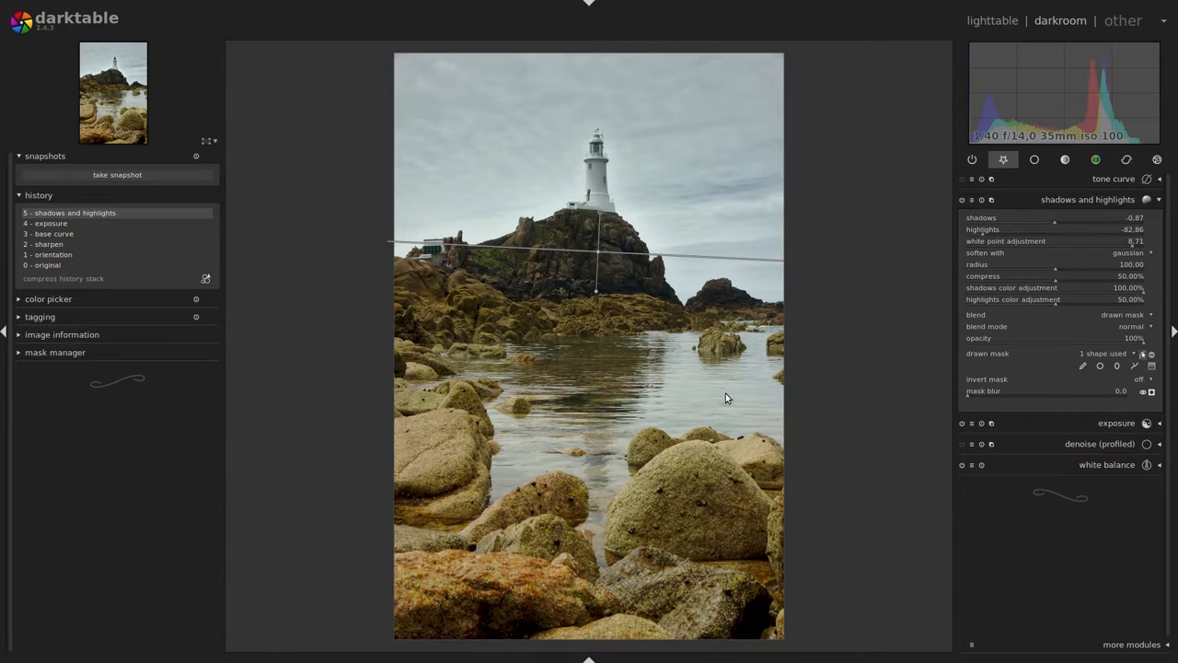
mouse_move(703, 401)
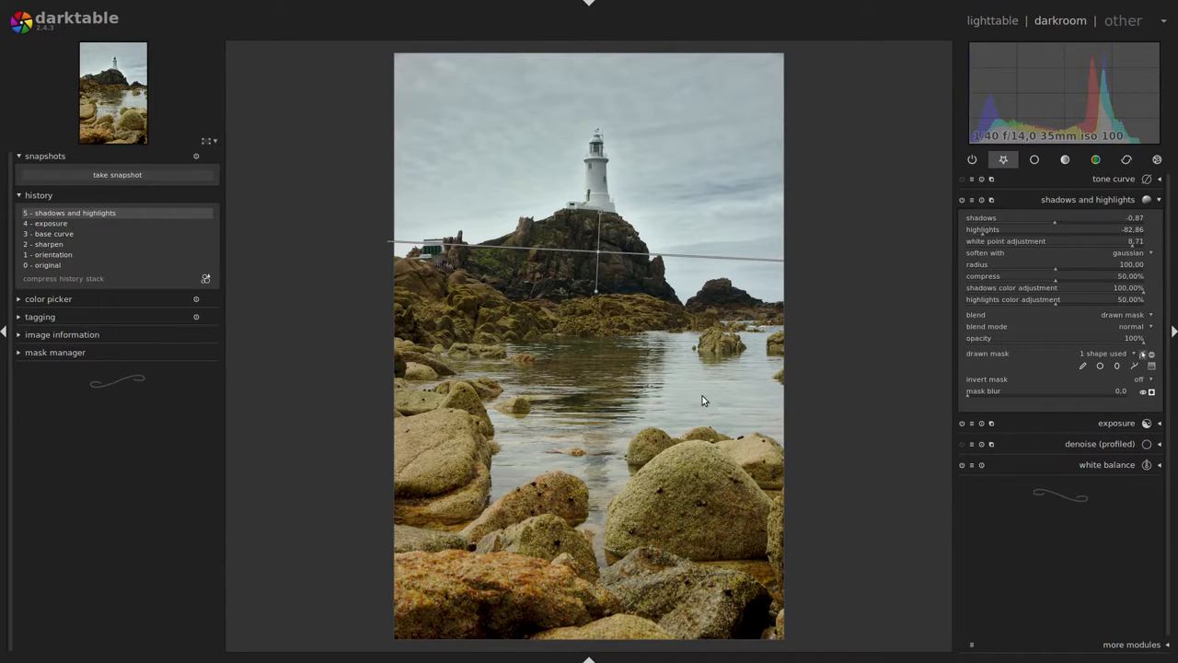
mouse_move(799, 422)
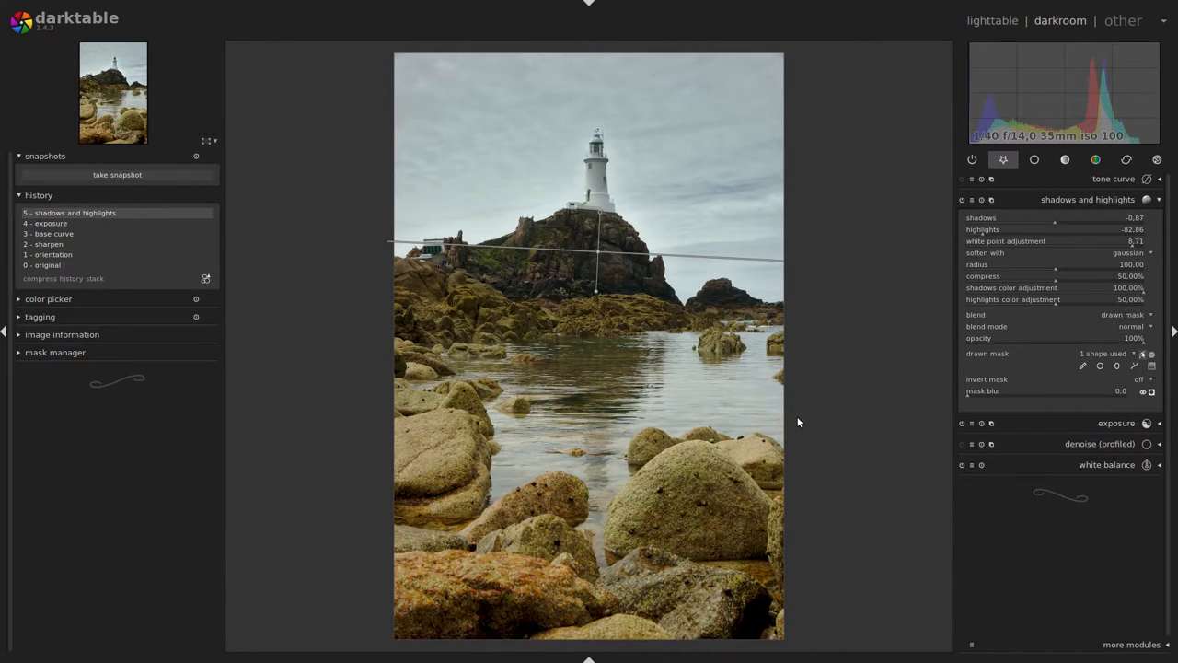
Enable tone curve blended through a drawn mask with a gradient across the shoreline
click(1114, 179)
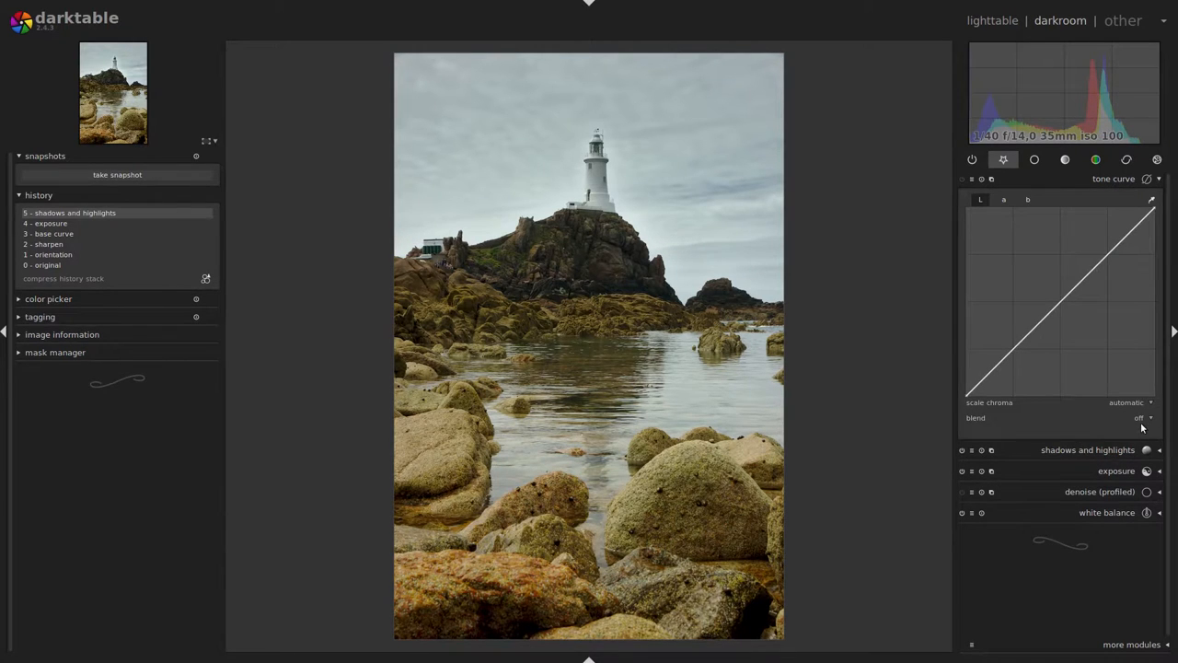
click(1146, 417)
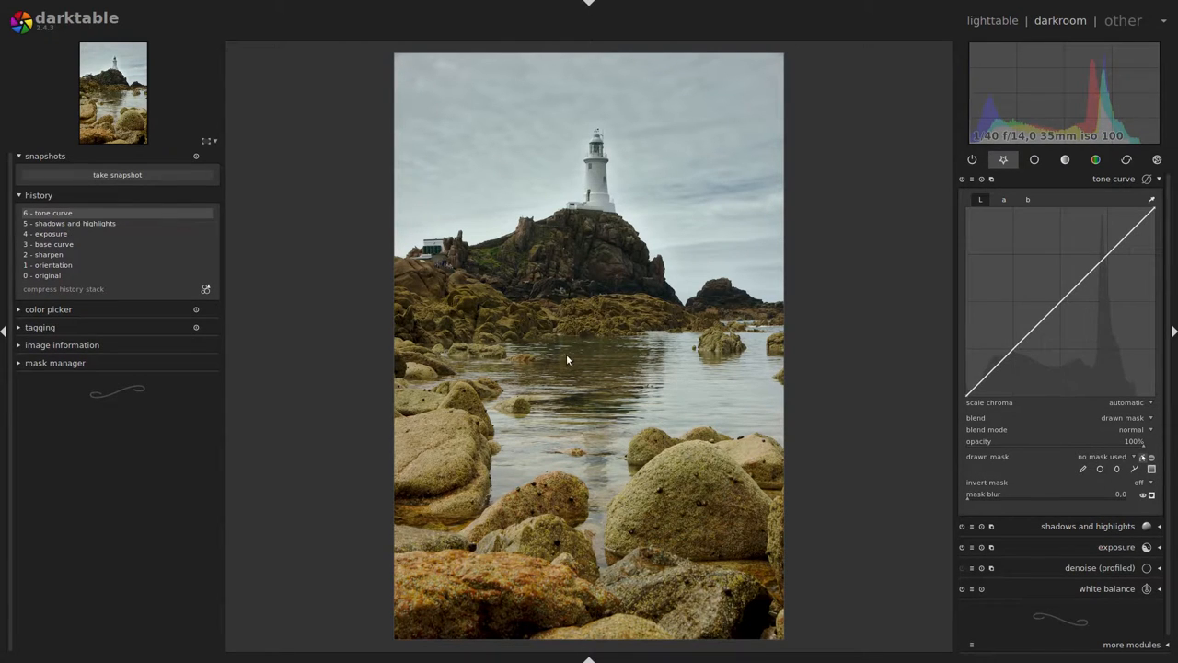
click(587, 348)
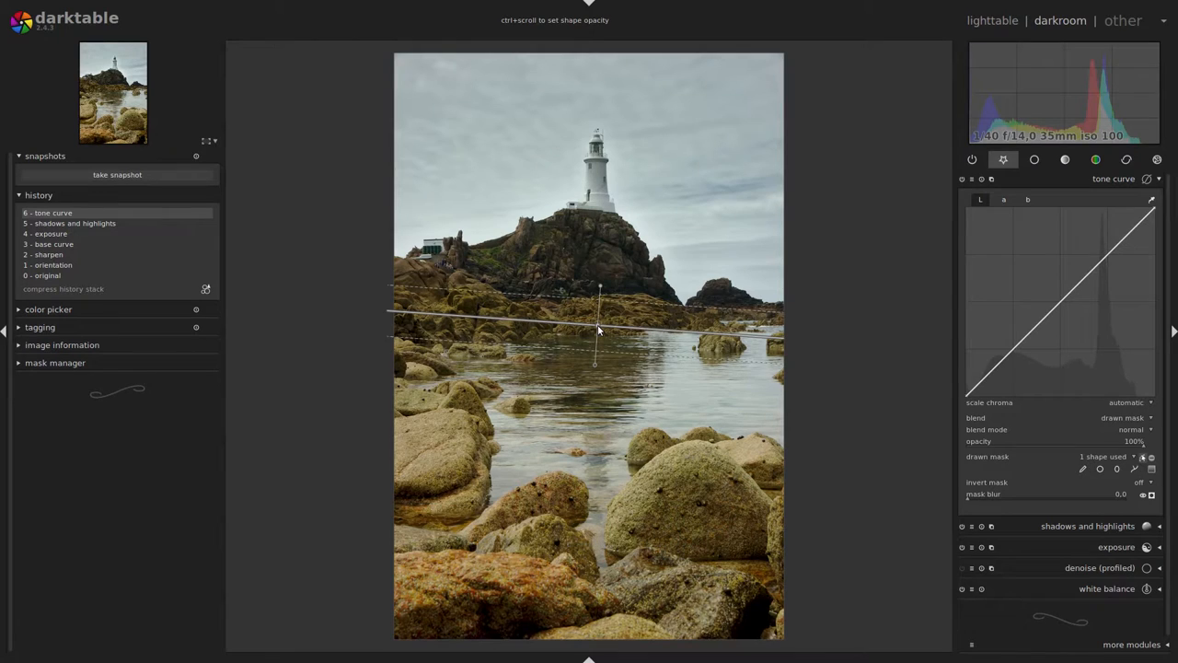
mouse_move(1055, 479)
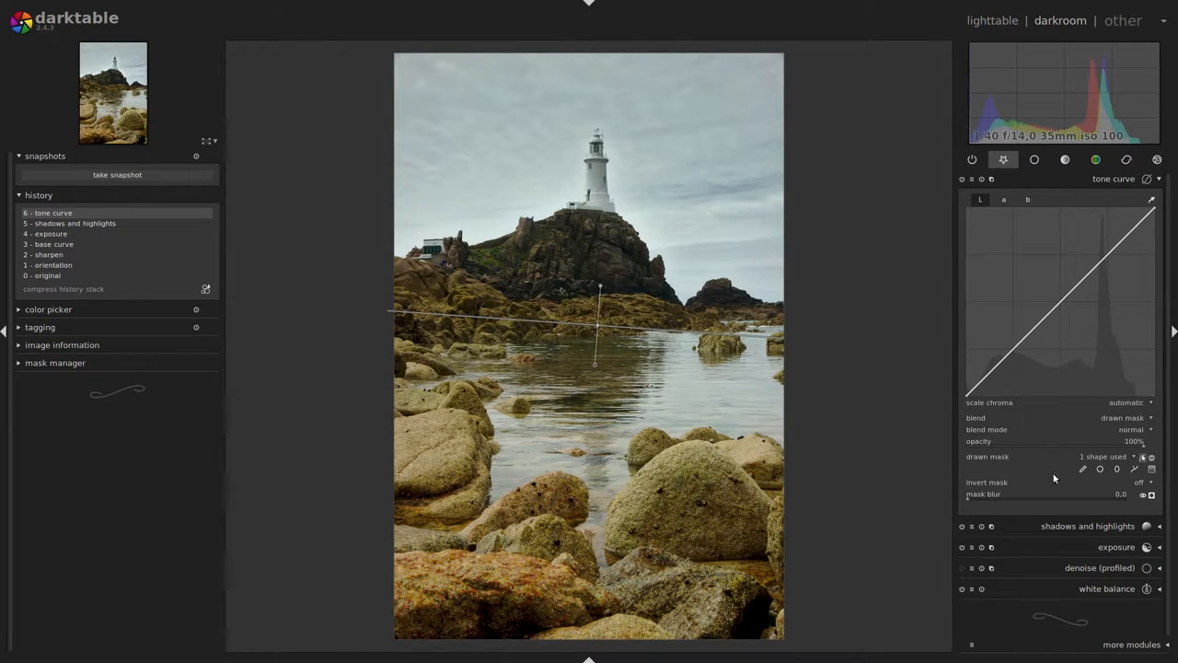
mouse_move(1061, 306)
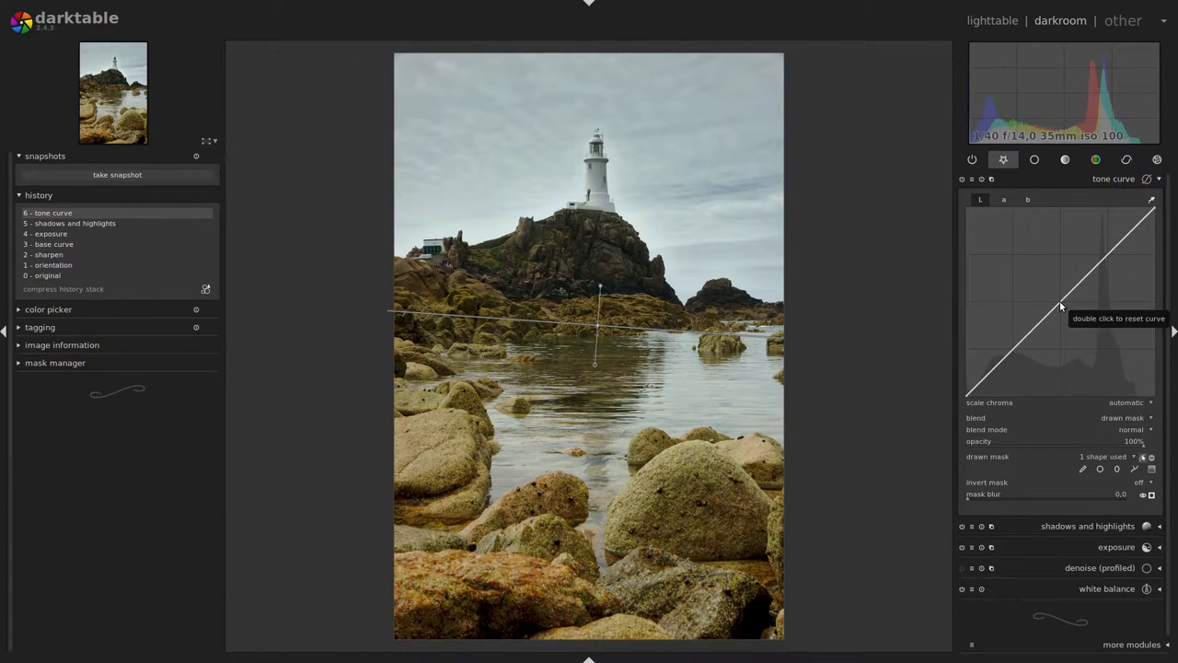
Pull the tone curve's midtones and lower points down into a darkening contrast curve
drag(1061, 306, 1061, 324)
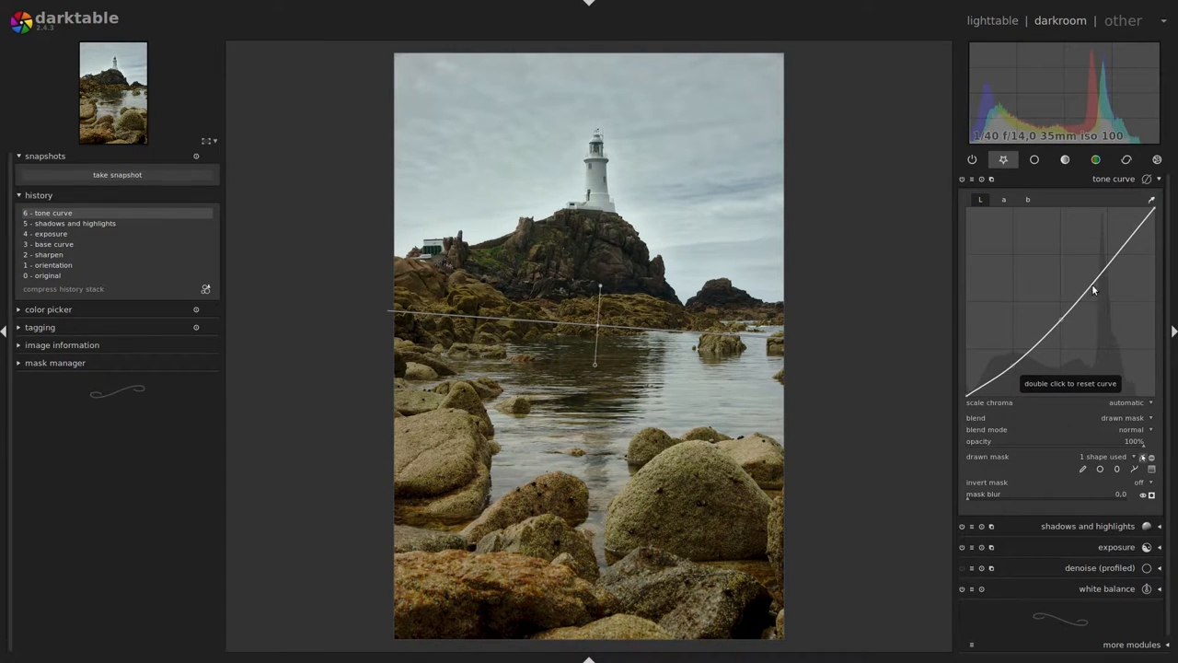
drag(1093, 289, 1115, 269)
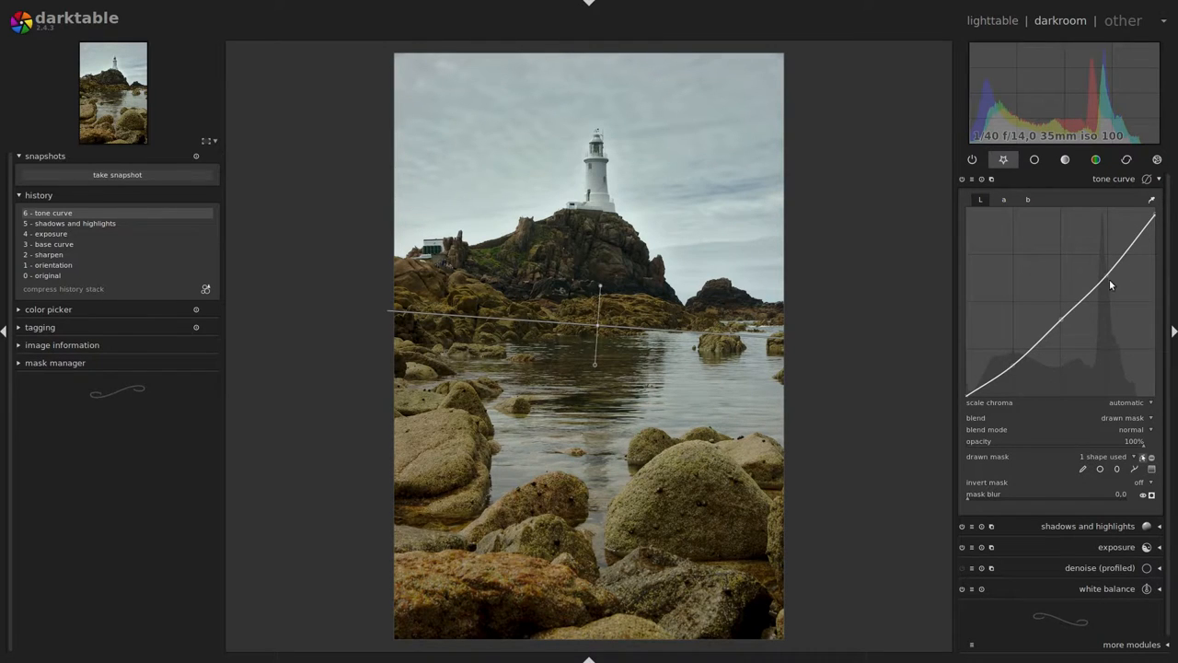
drag(1109, 286, 1061, 328)
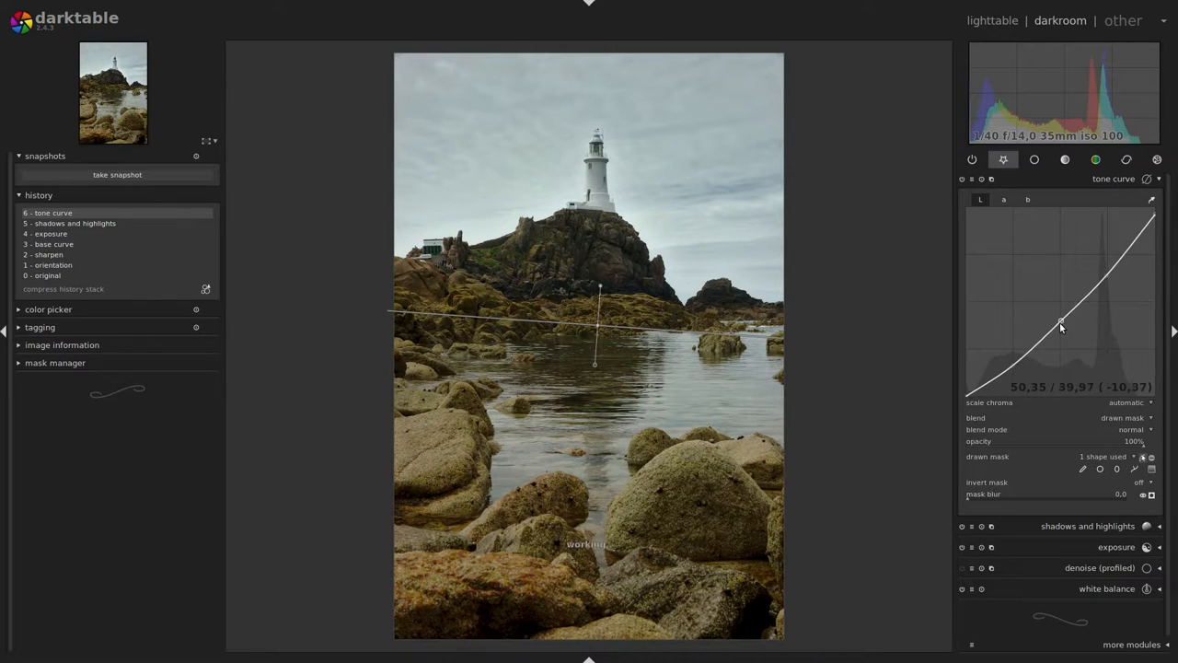
drag(1061, 328, 1064, 330)
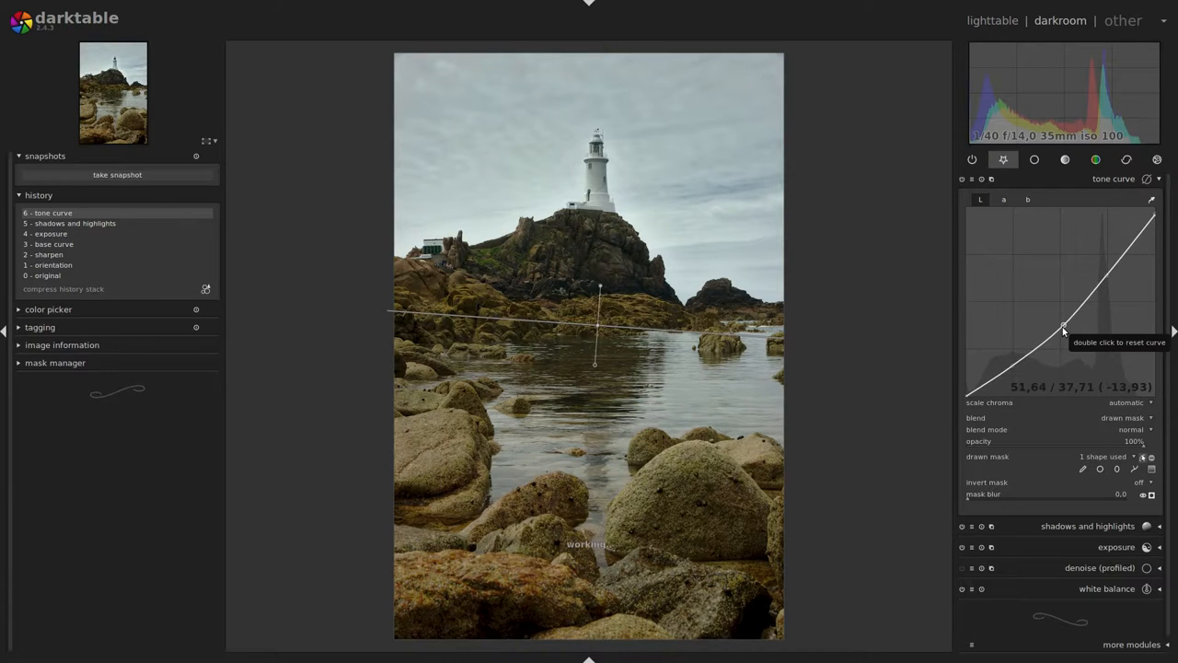
drag(1064, 330, 1086, 323)
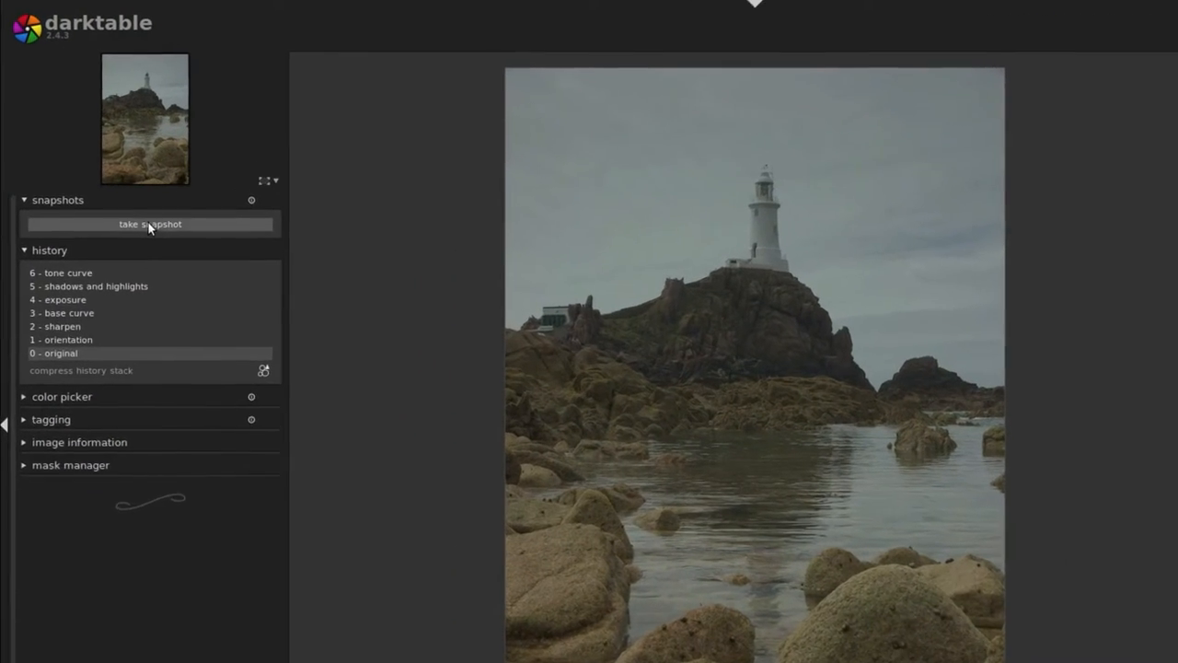
Snapshot the original, then compare original, exposure, shadows/highlights and tone curve stages
click(149, 224)
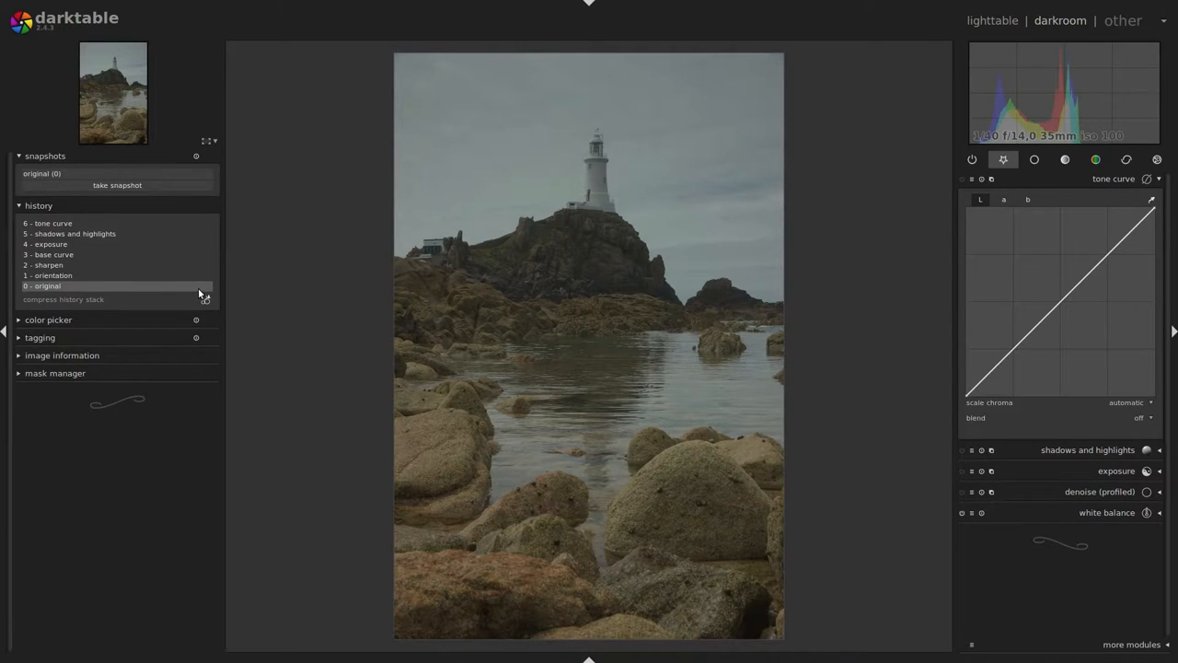
click(48, 223)
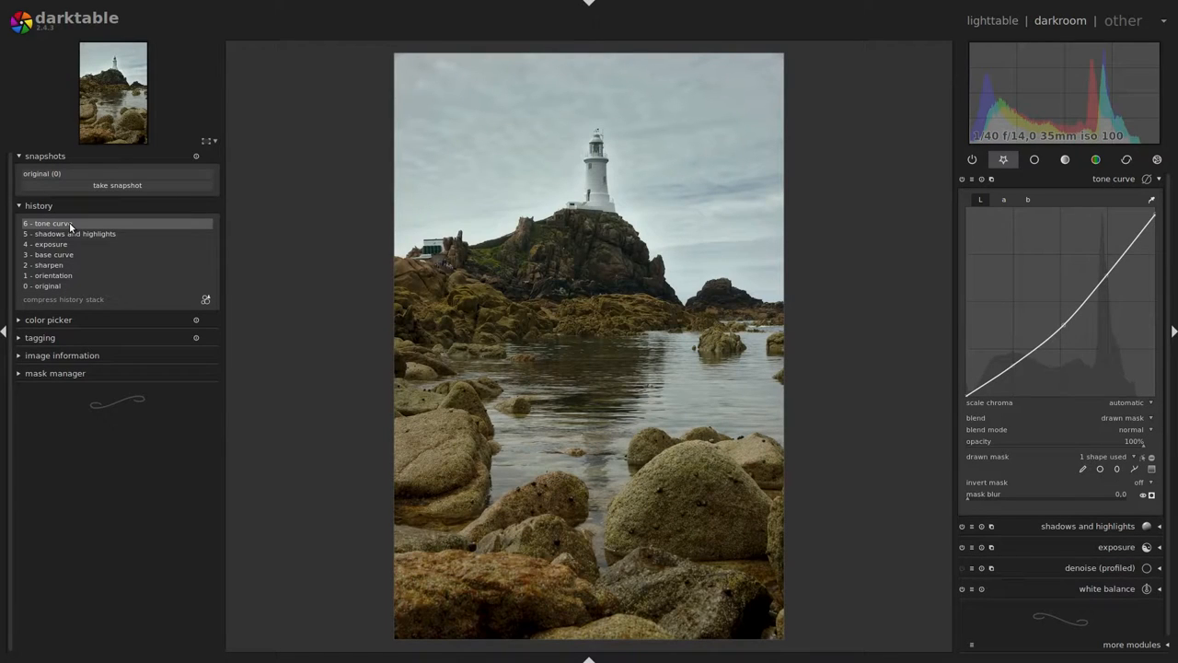
click(44, 243)
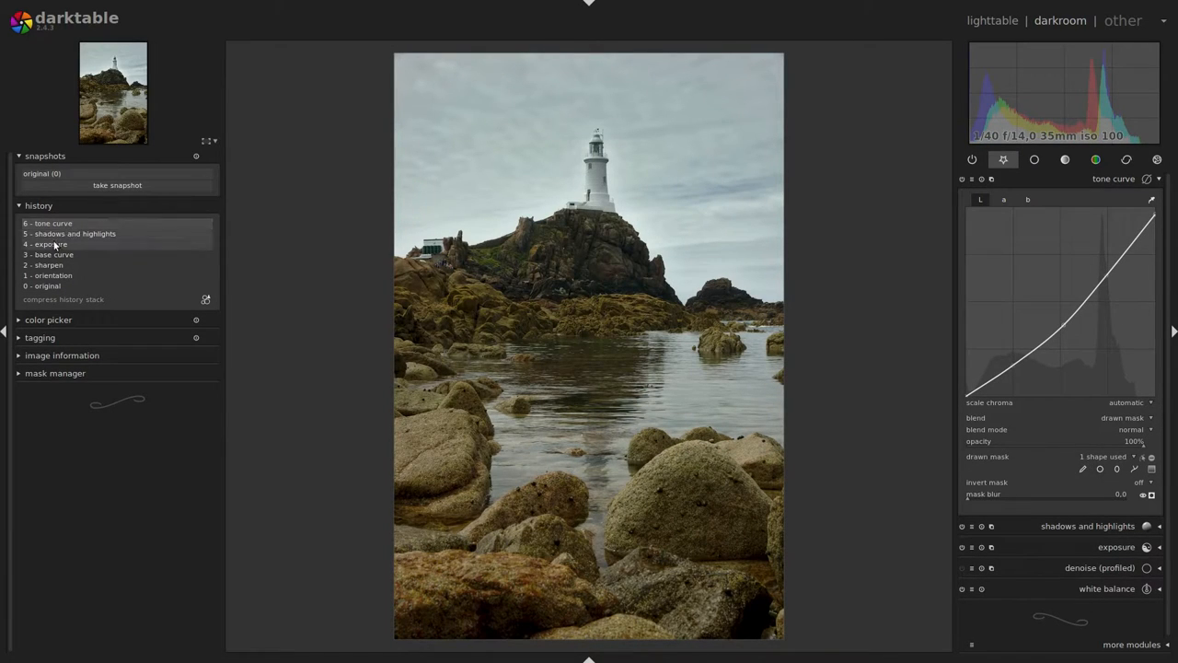
click(70, 233)
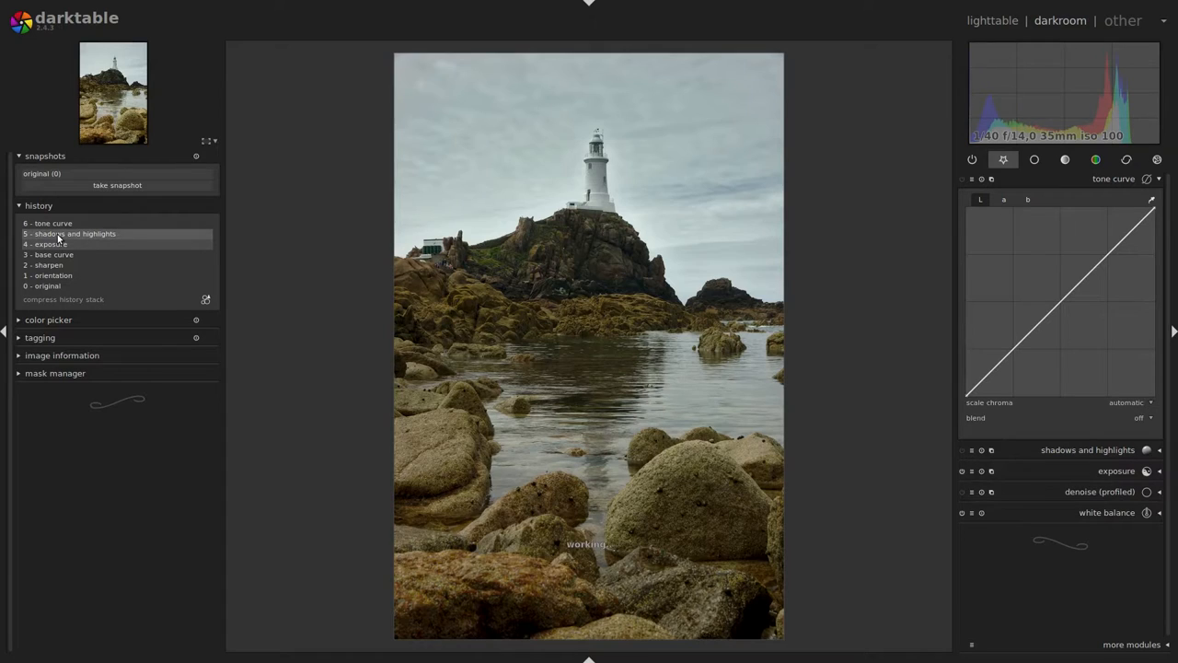
click(48, 223)
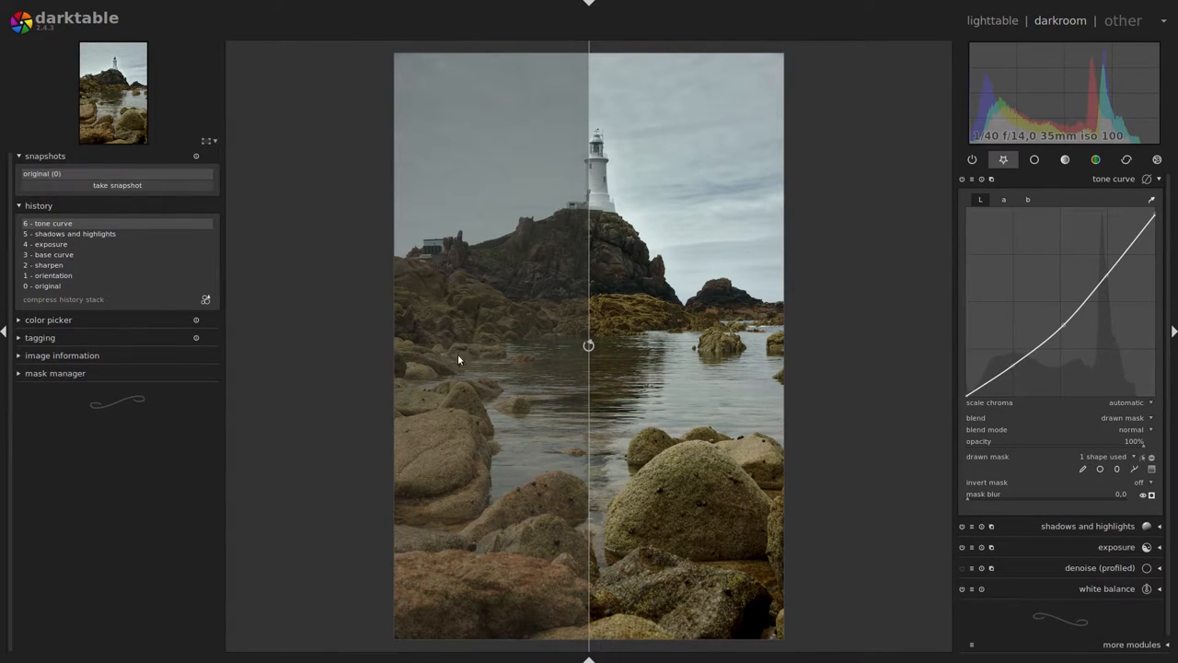
mouse_move(587, 449)
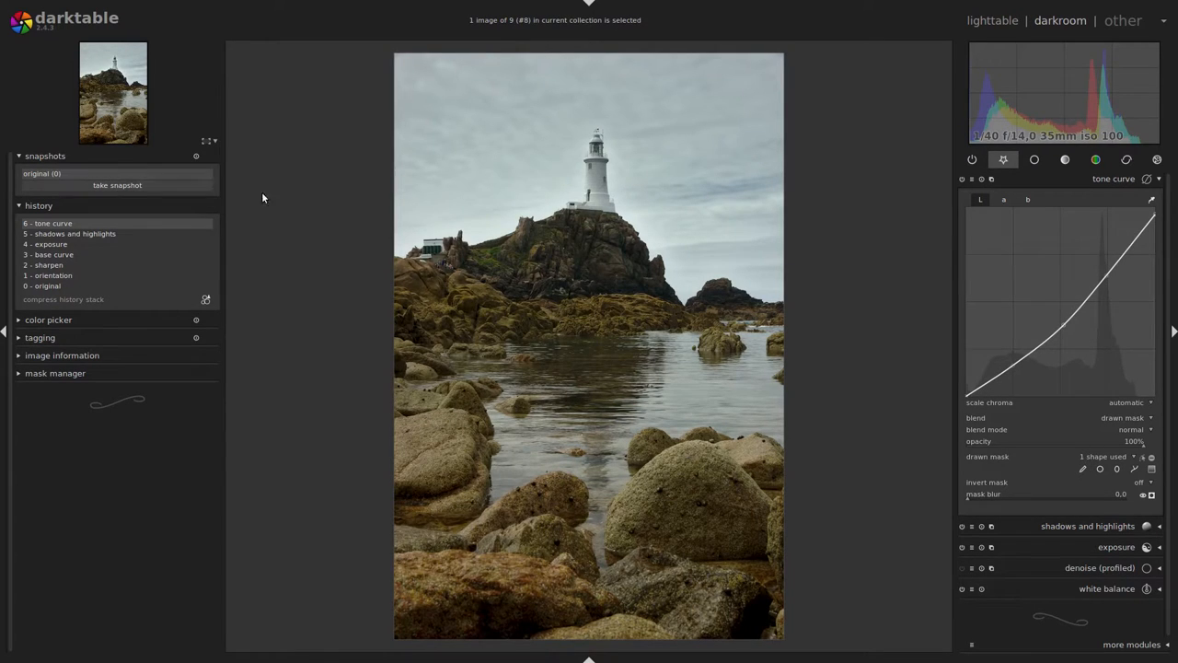
mouse_move(827, 372)
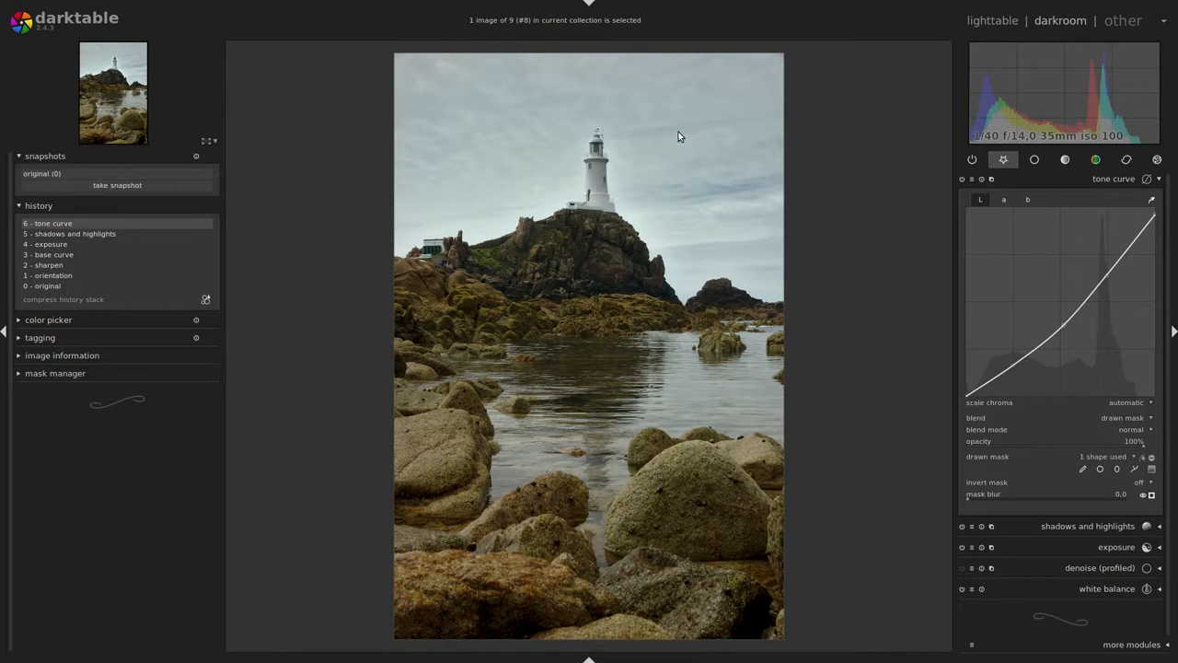
mouse_move(685, 145)
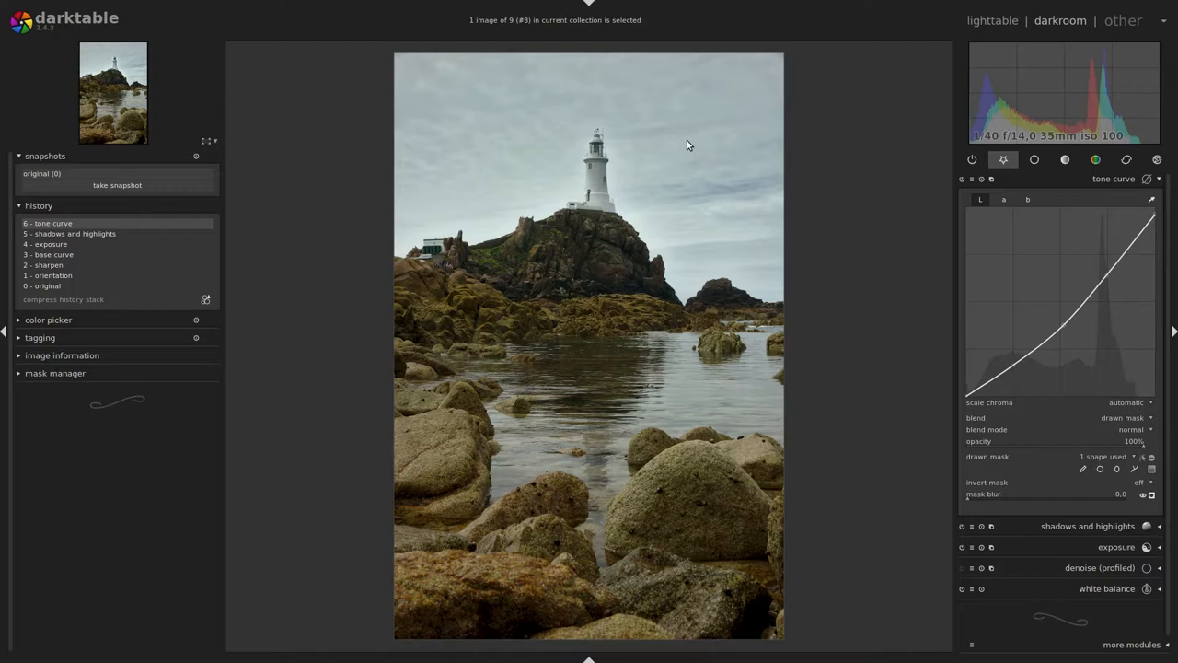
mouse_move(672, 136)
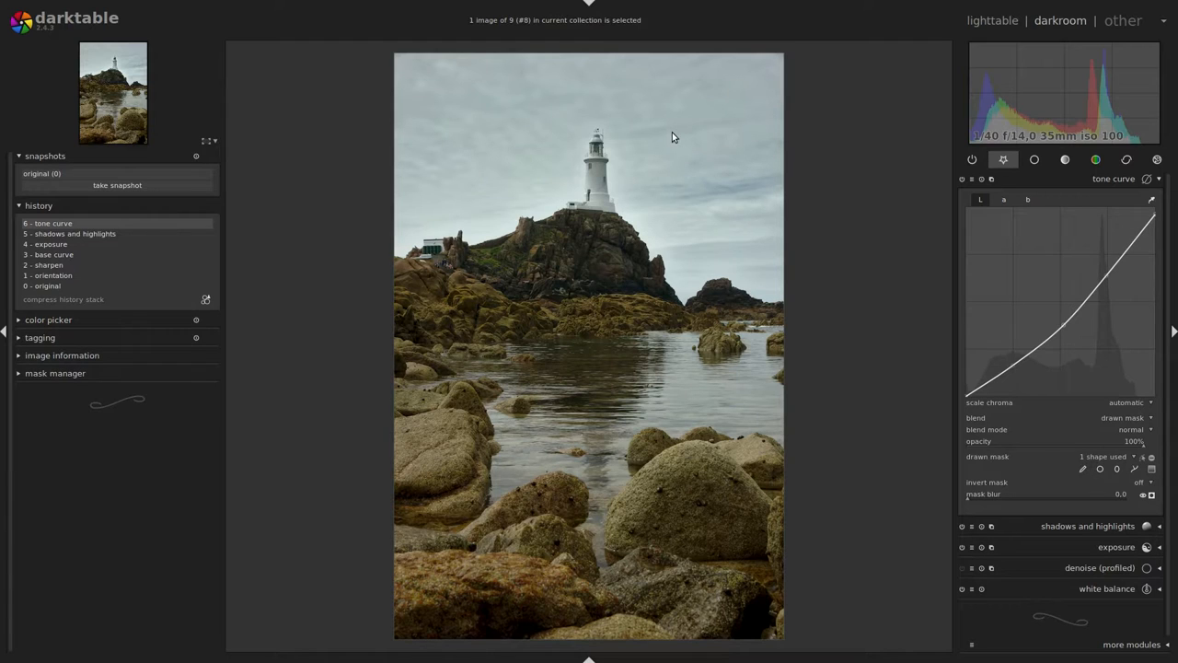
mouse_move(678, 142)
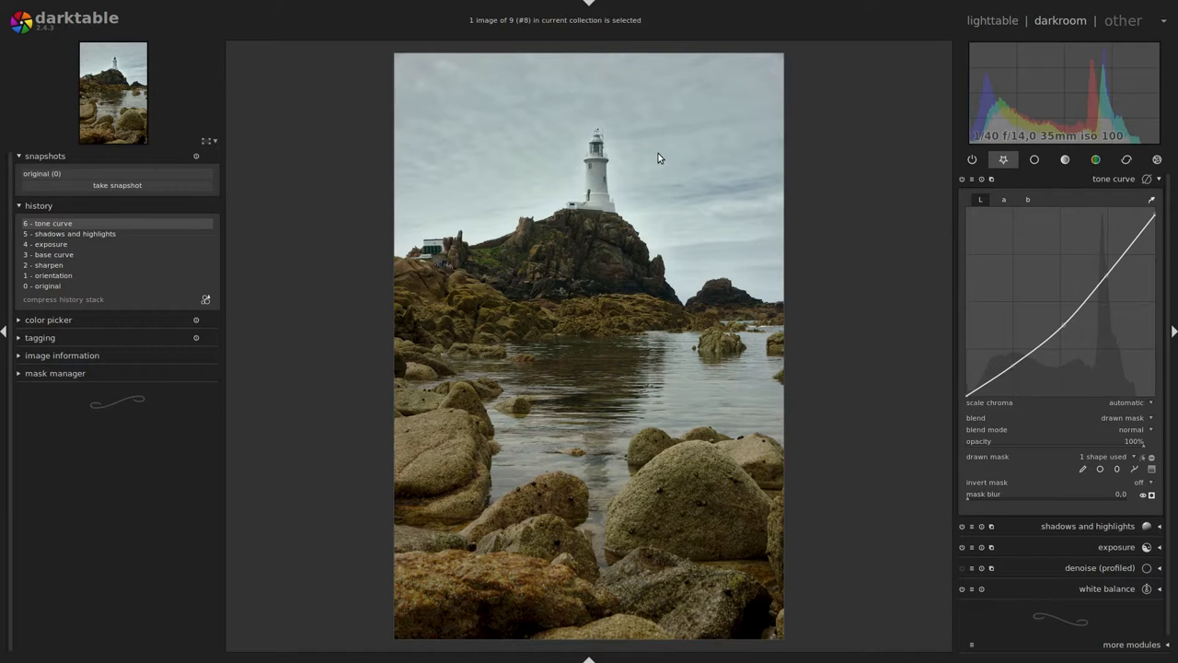
mouse_move(838, 316)
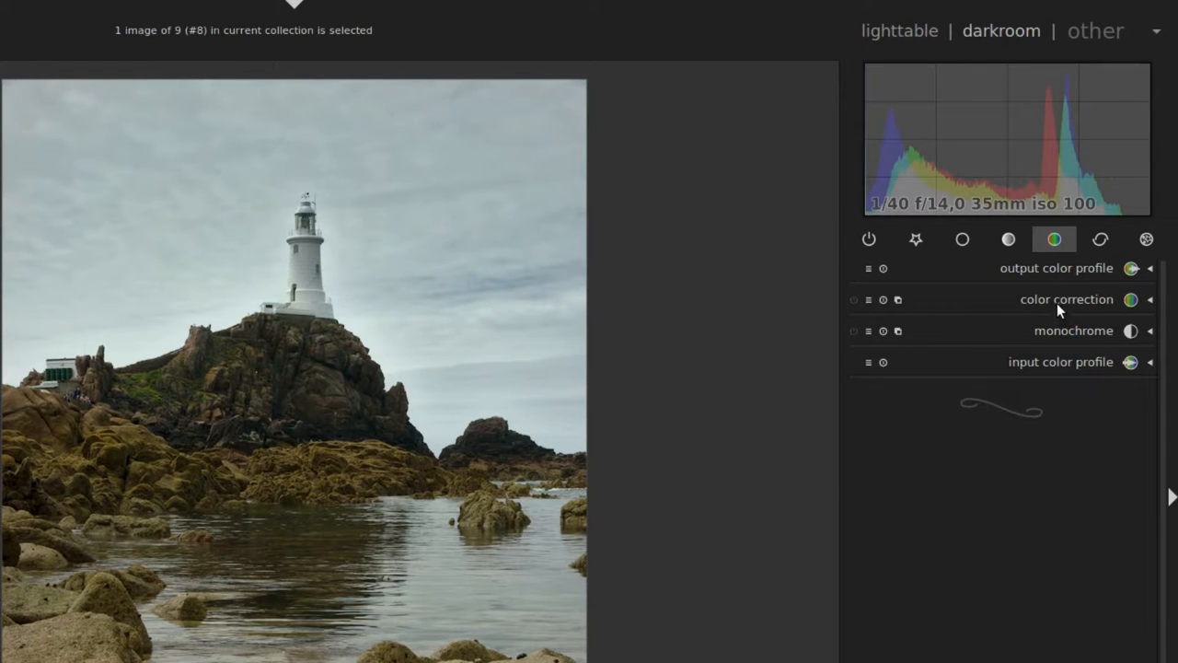
In color correction, shift the highlight point slightly toward blue for a subtle neutral-blue tint
click(1068, 299)
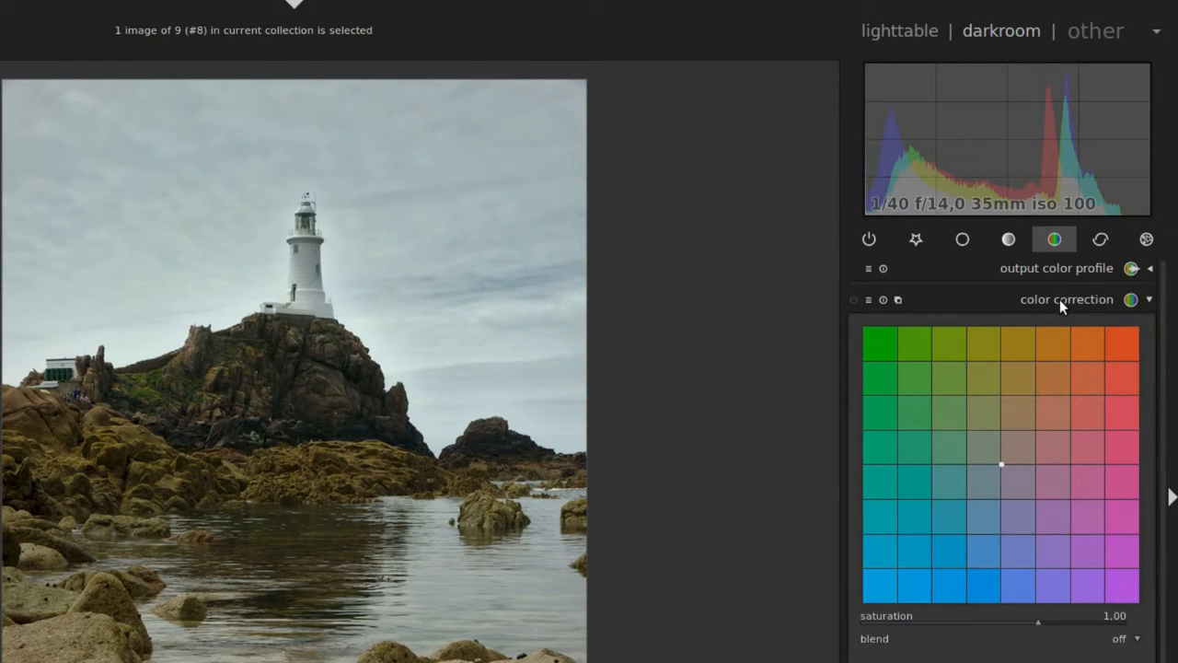
mouse_move(1096, 461)
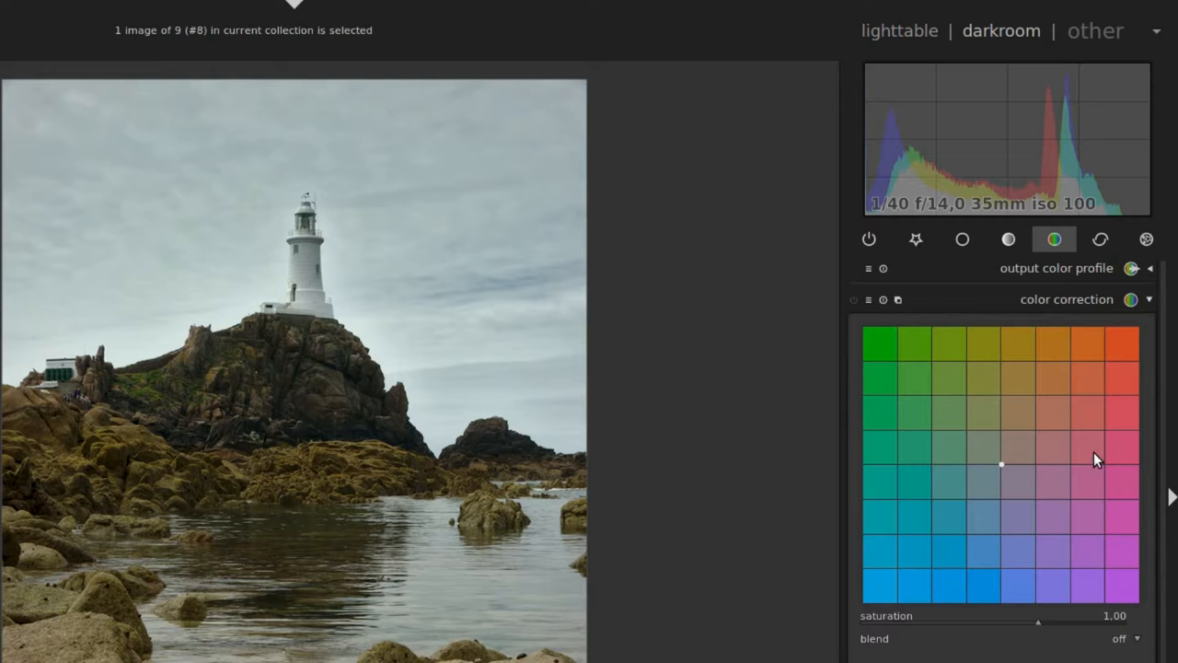
mouse_move(1001, 468)
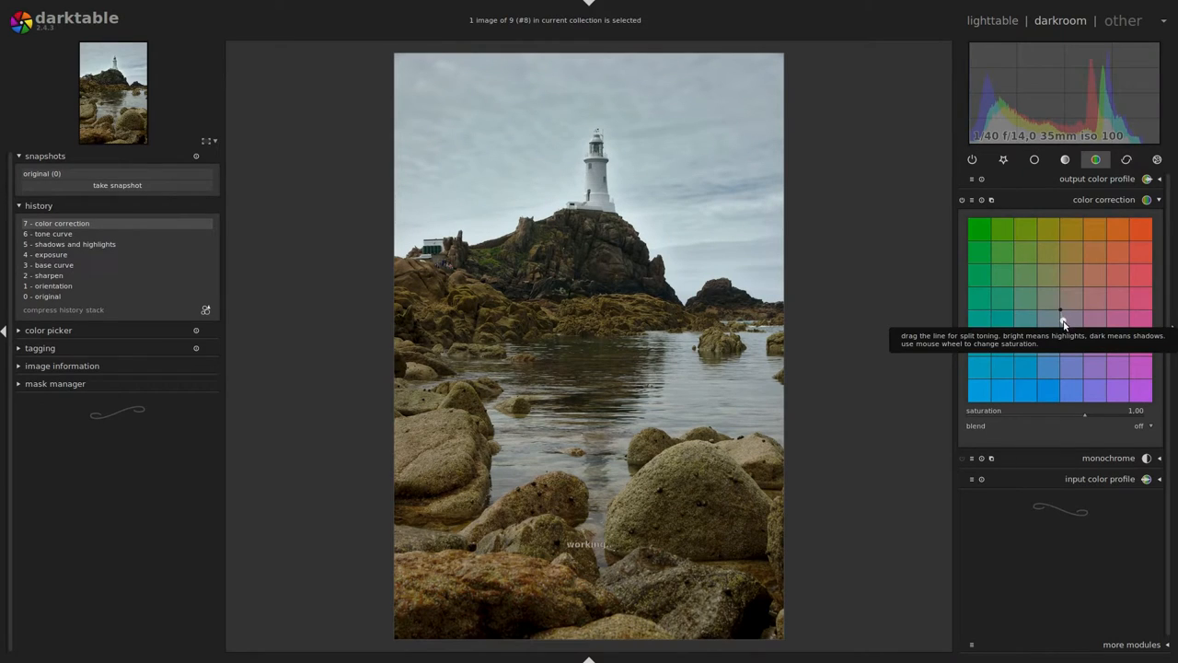
drag(1060, 312, 1072, 363)
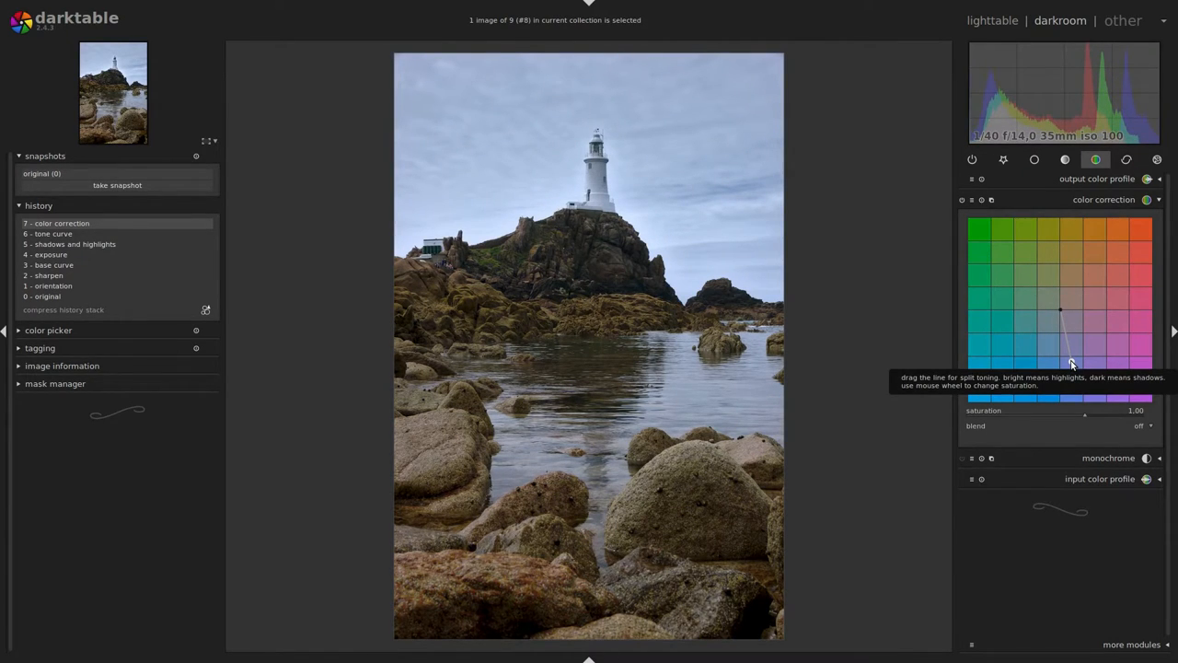
drag(1071, 365, 1068, 335)
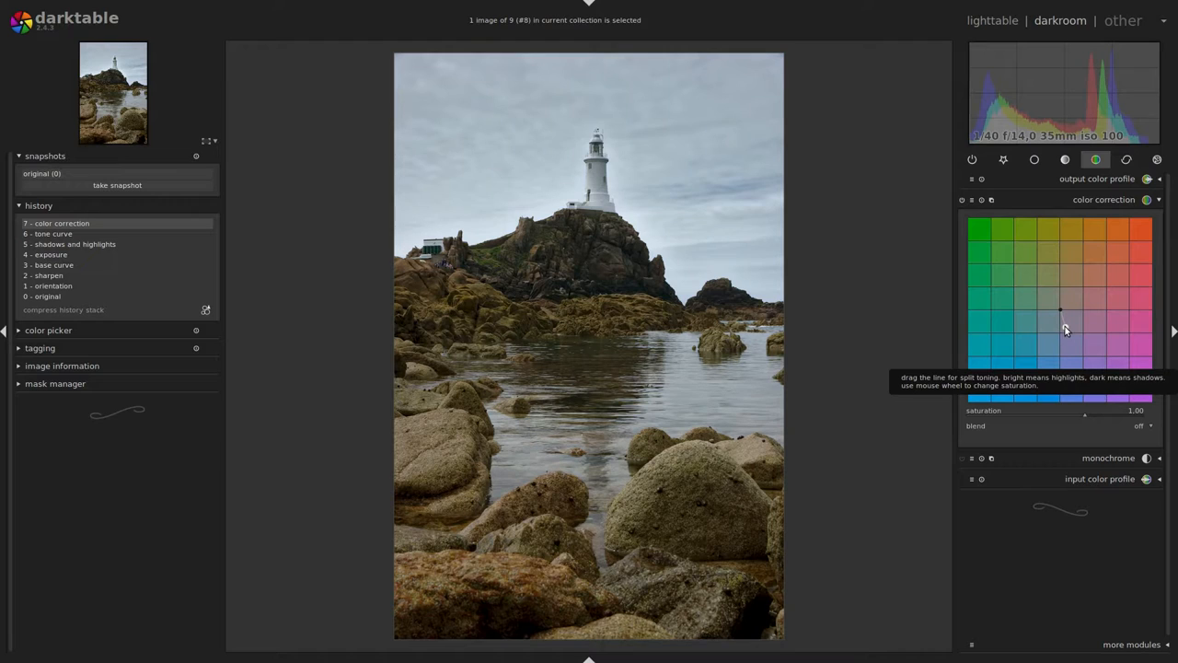
click(972, 199)
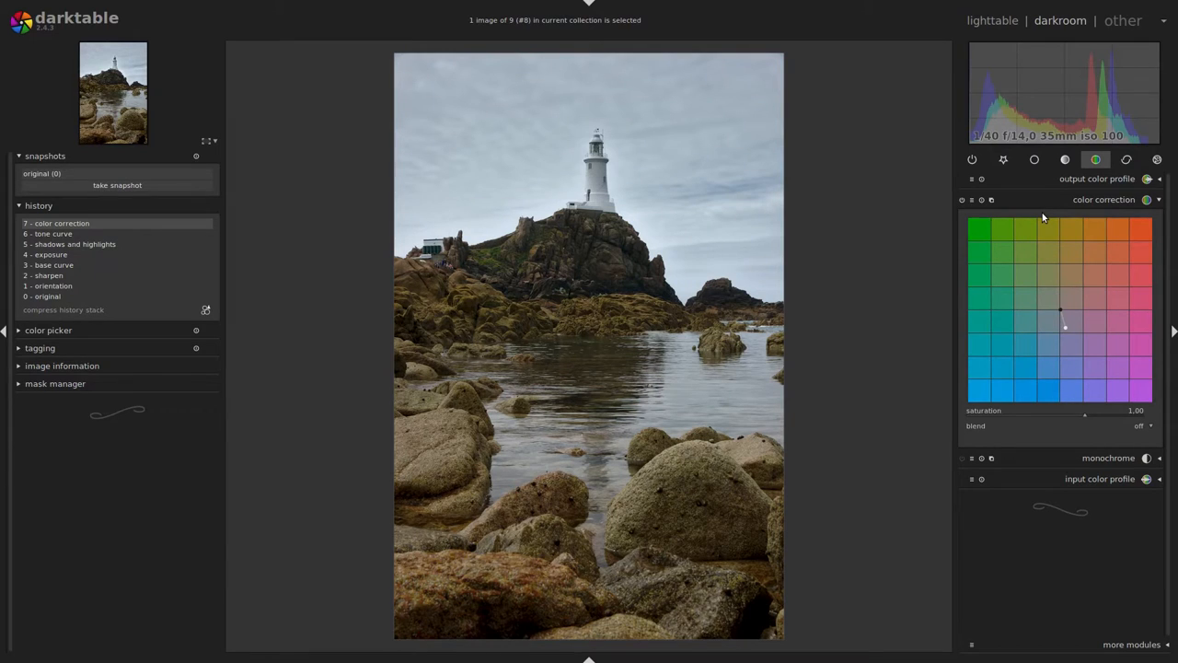
mouse_move(814, 280)
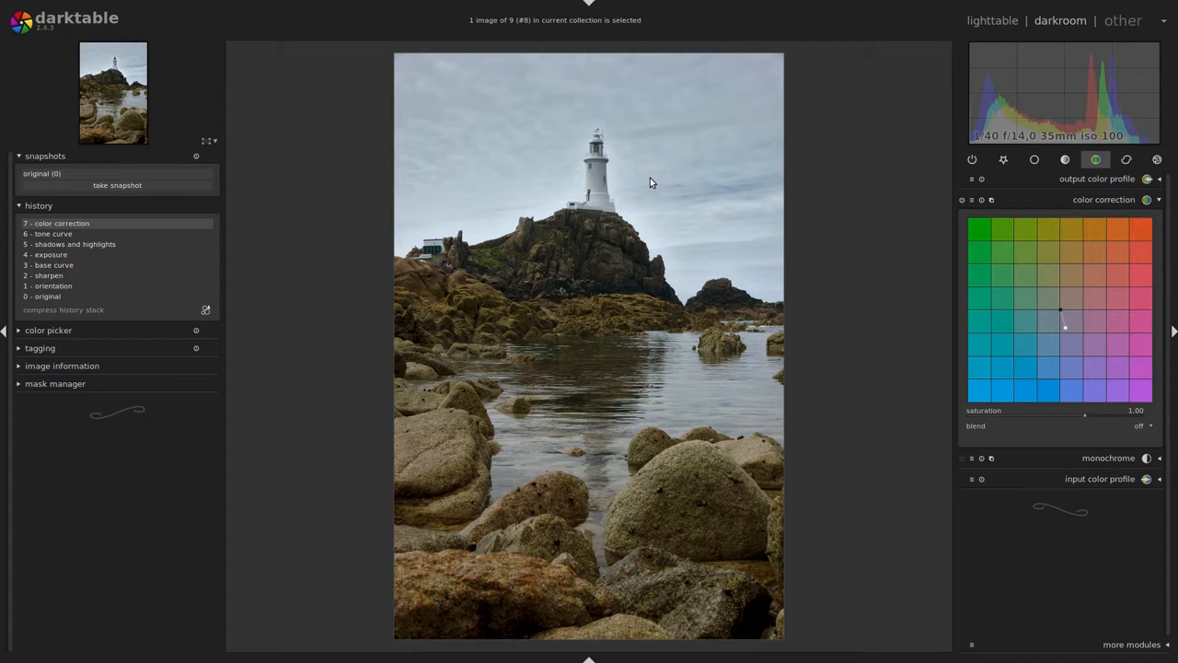
mouse_move(629, 182)
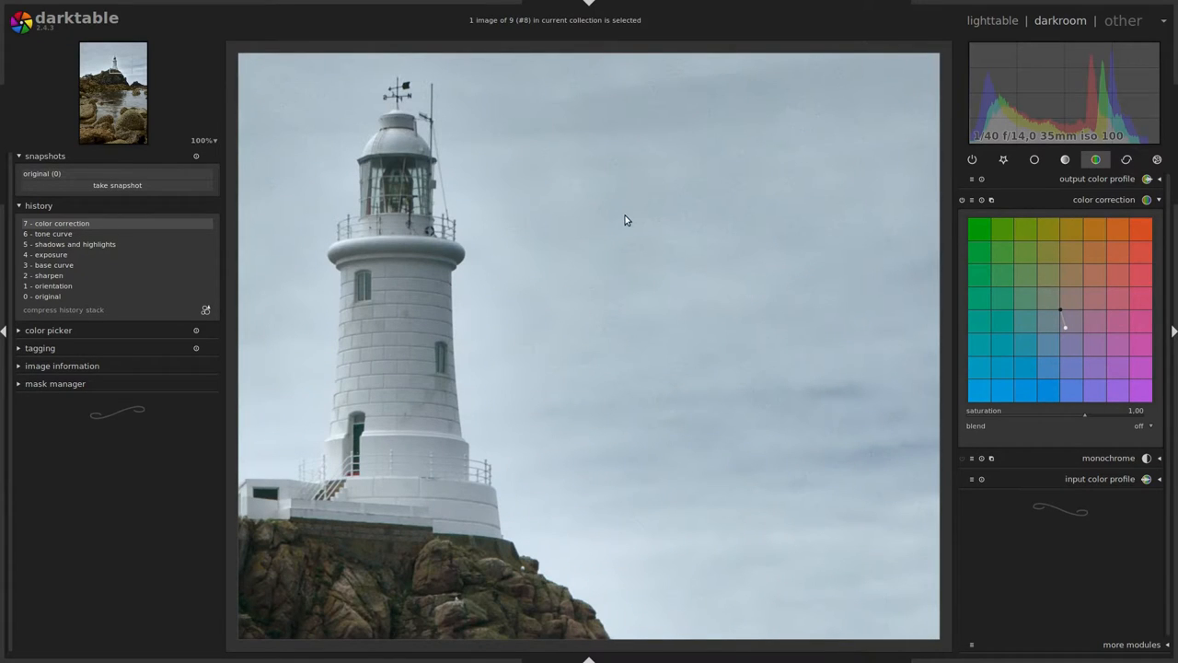
mouse_move(653, 332)
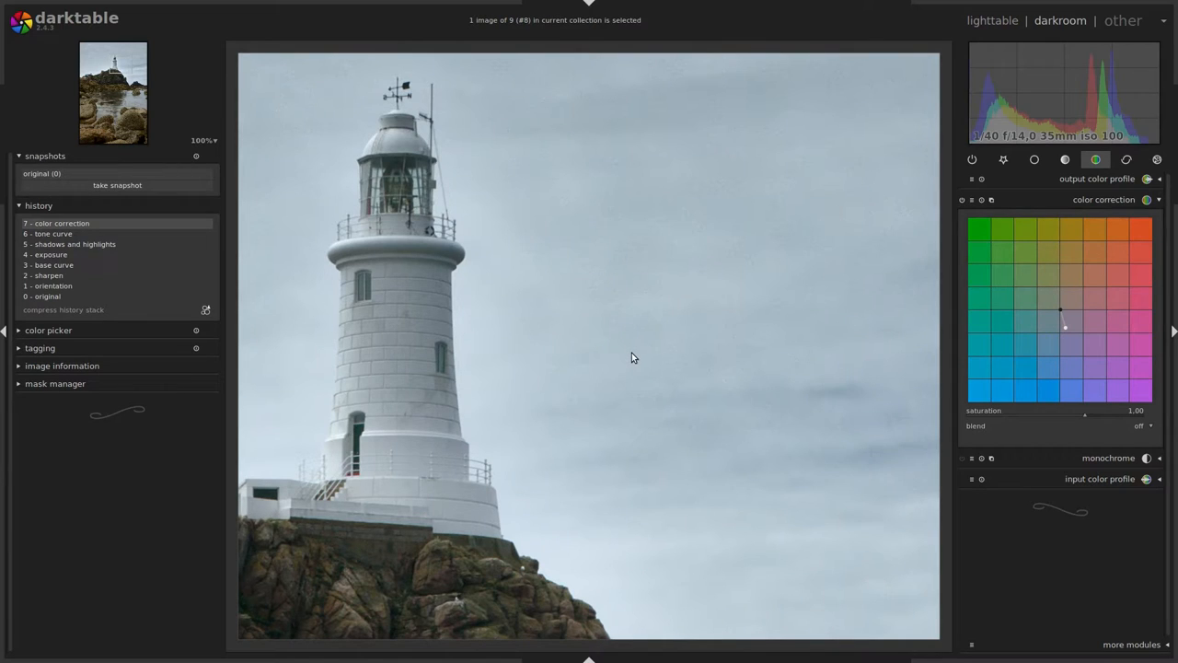
mouse_move(608, 276)
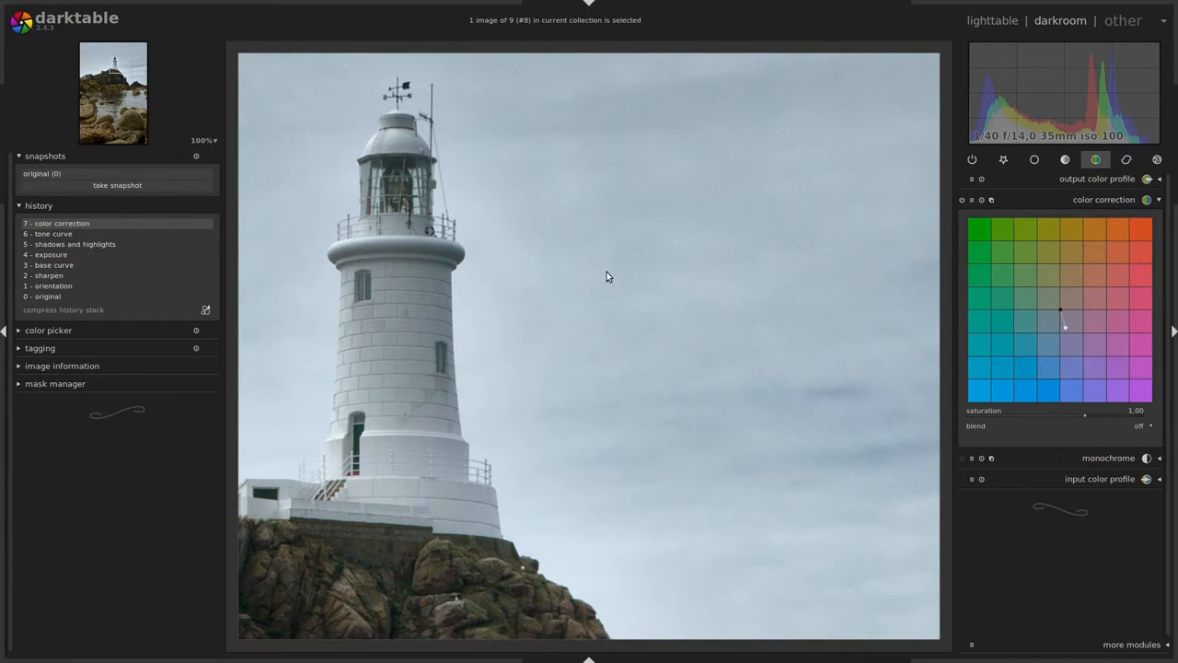
mouse_move(703, 169)
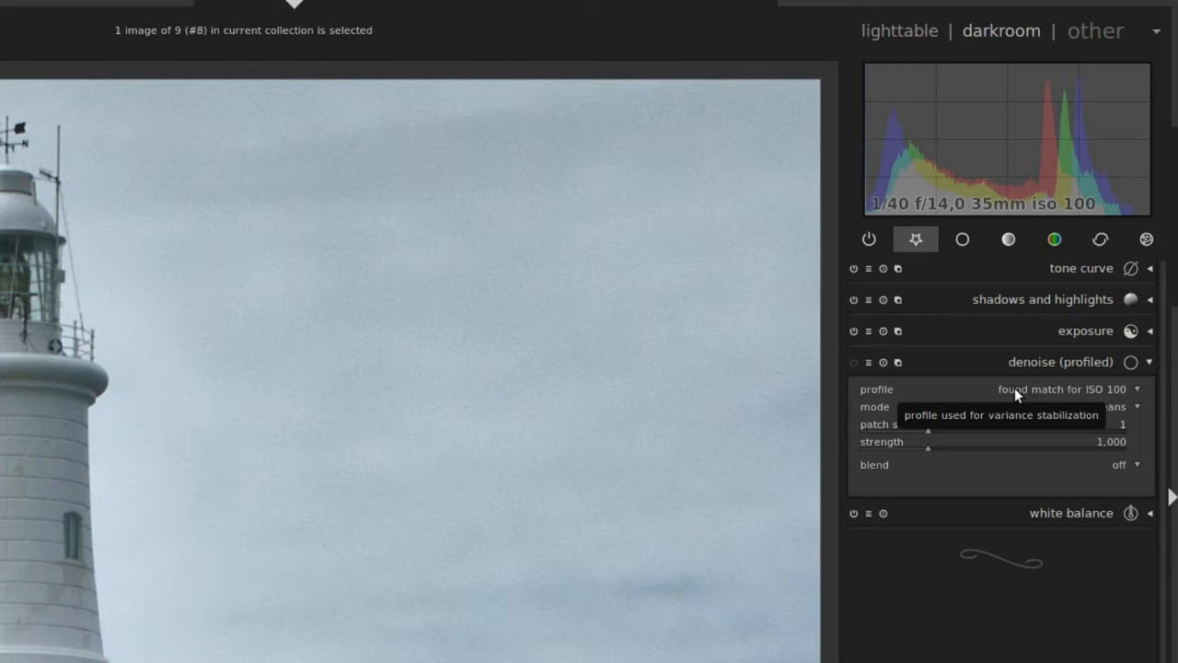
mouse_move(1011, 396)
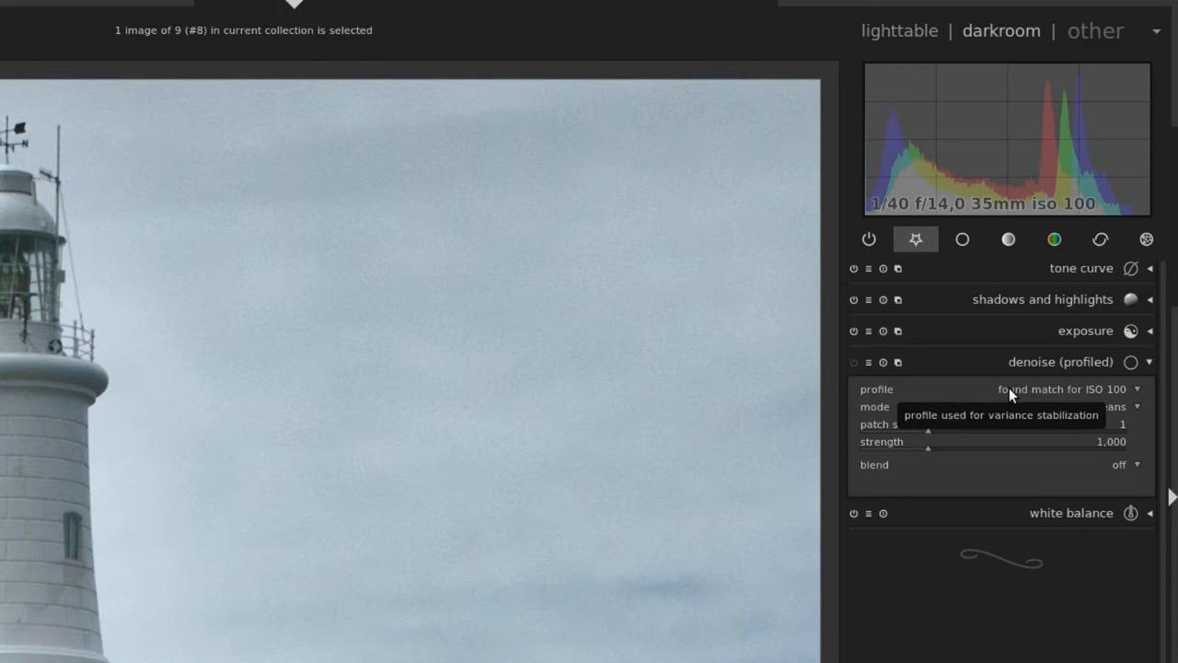
mouse_move(959, 394)
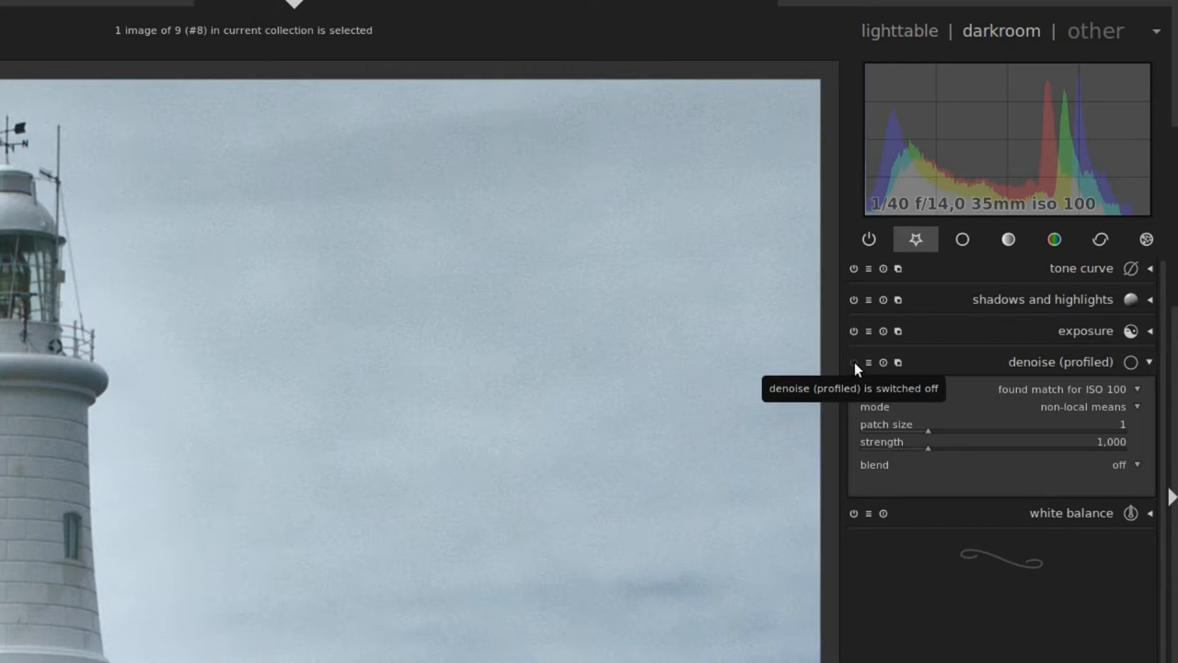
Switch on denoise (profiled) in non-local means mode, patch size 1, strength 1
click(855, 361)
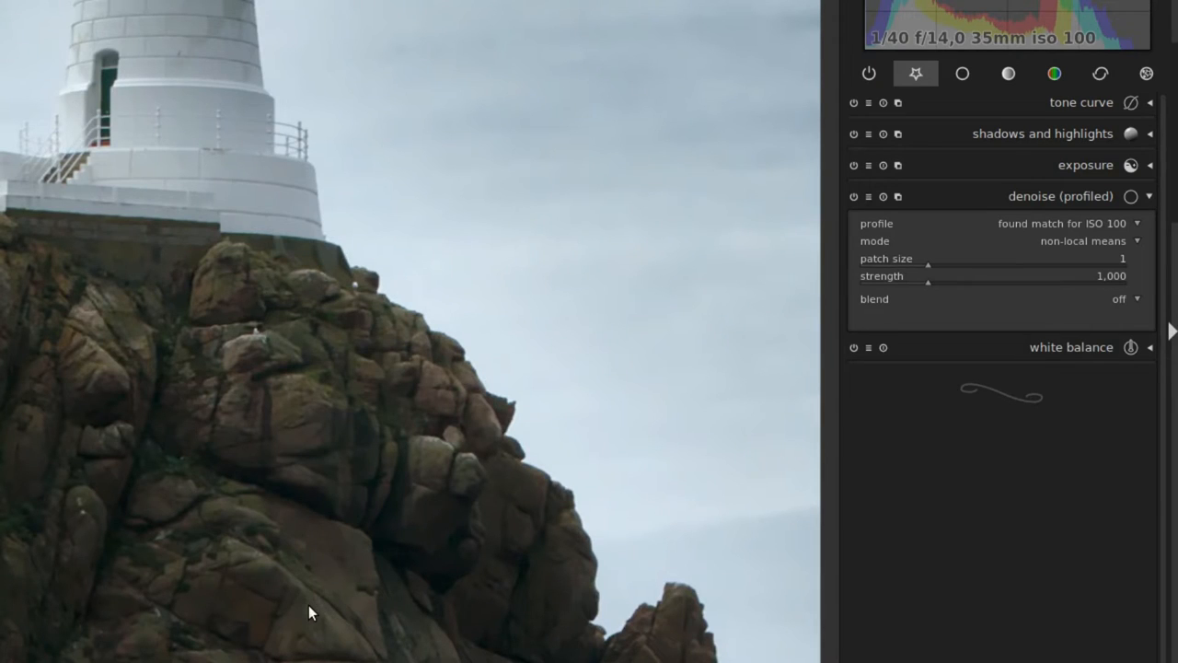
mouse_move(335, 606)
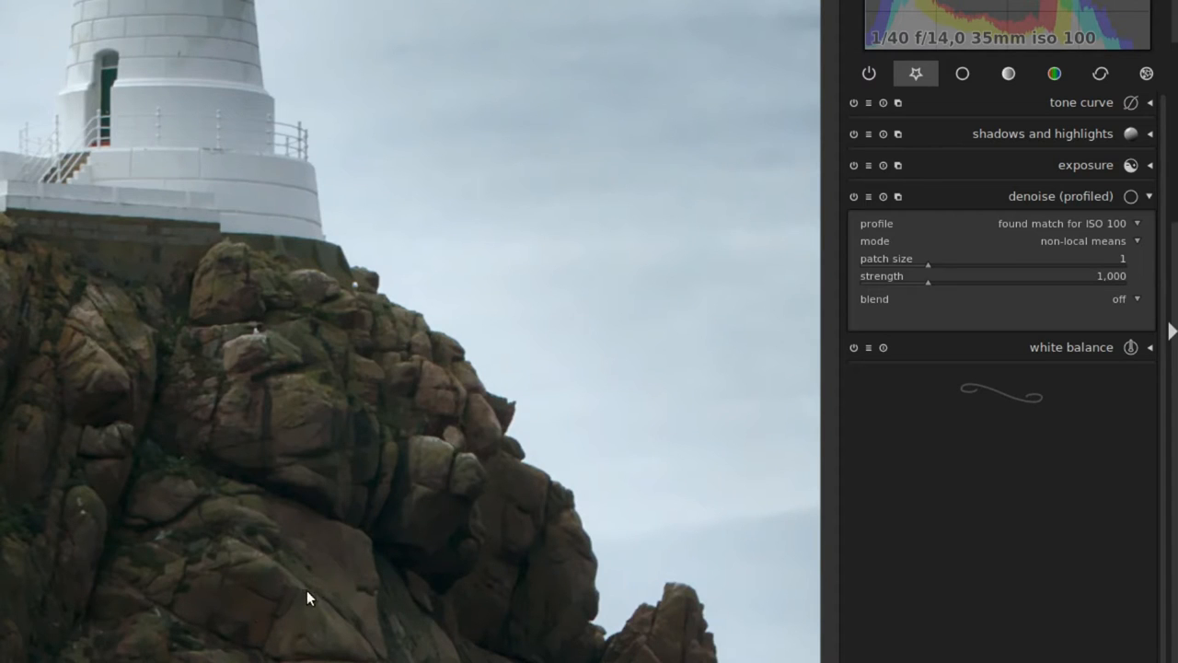
mouse_move(783, 449)
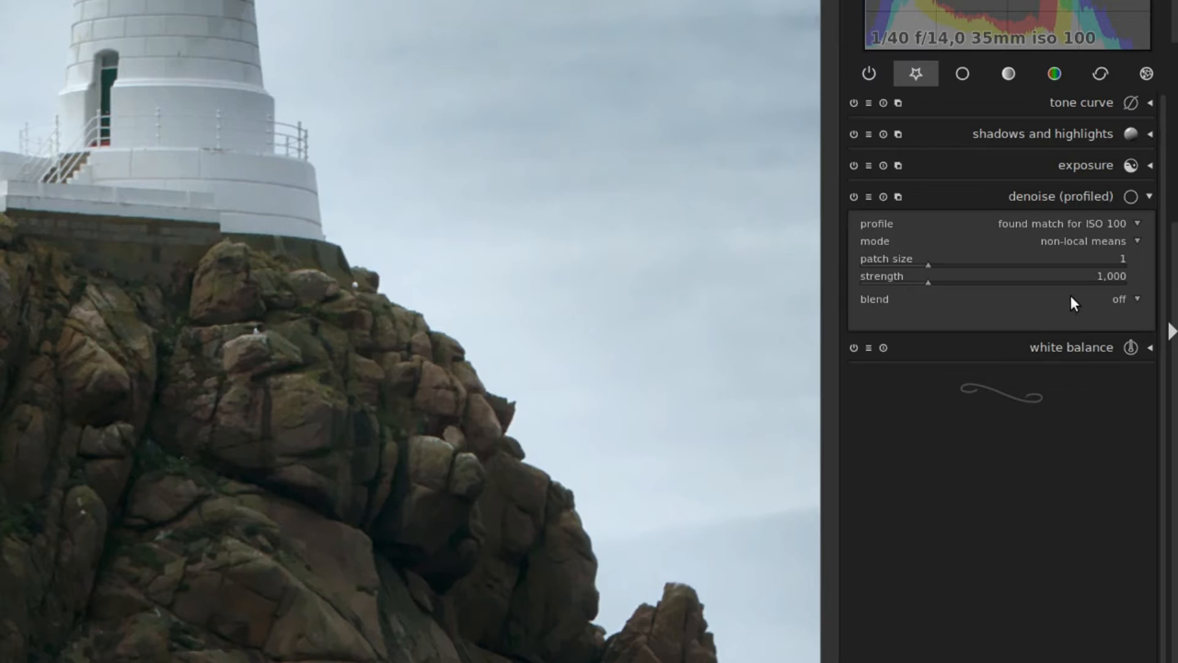
mouse_move(1046, 305)
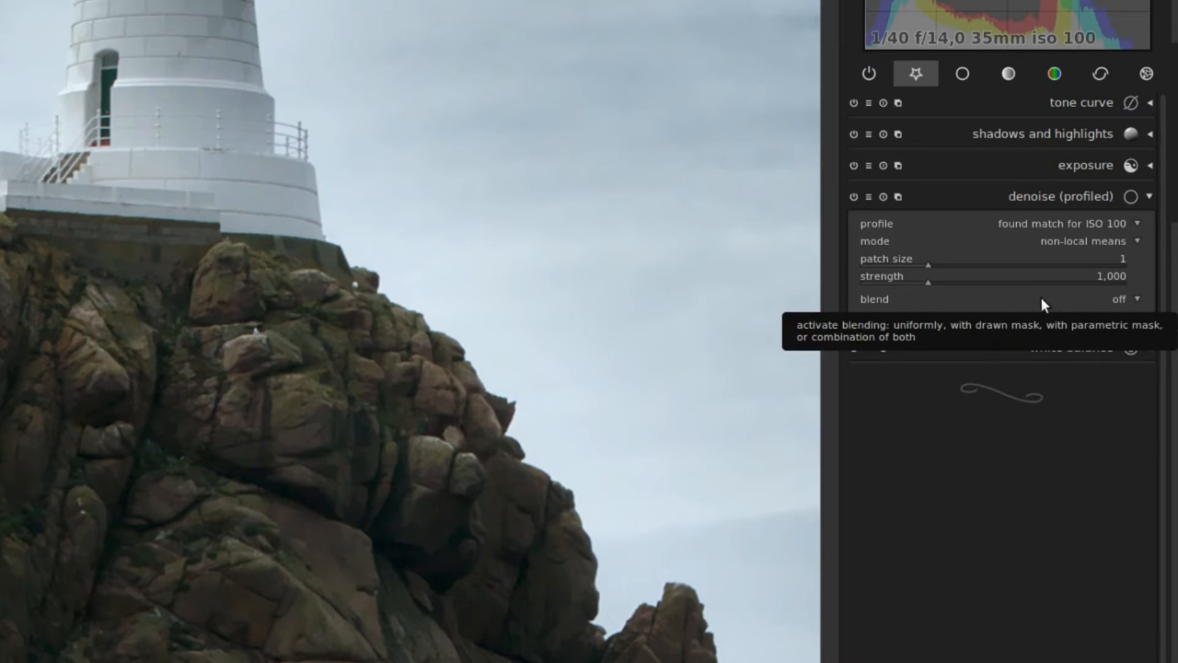
mouse_move(1092, 302)
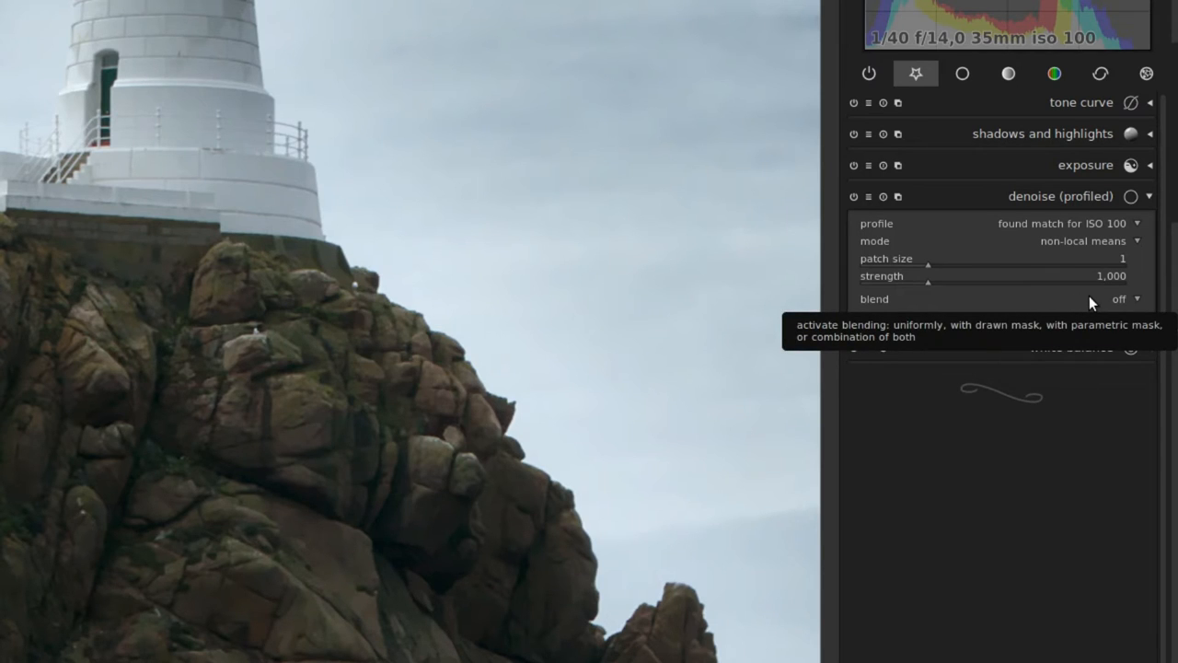
Blend profiled denoise uniformly and lower its opacity to about 62%
click(1122, 298)
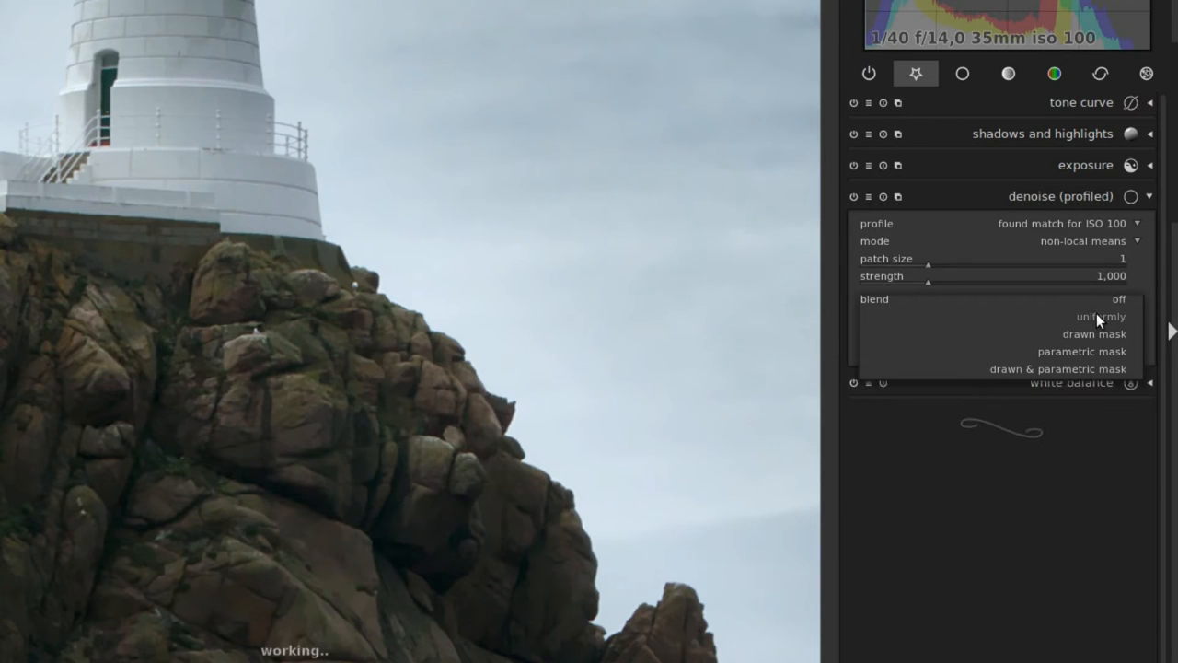
click(1099, 316)
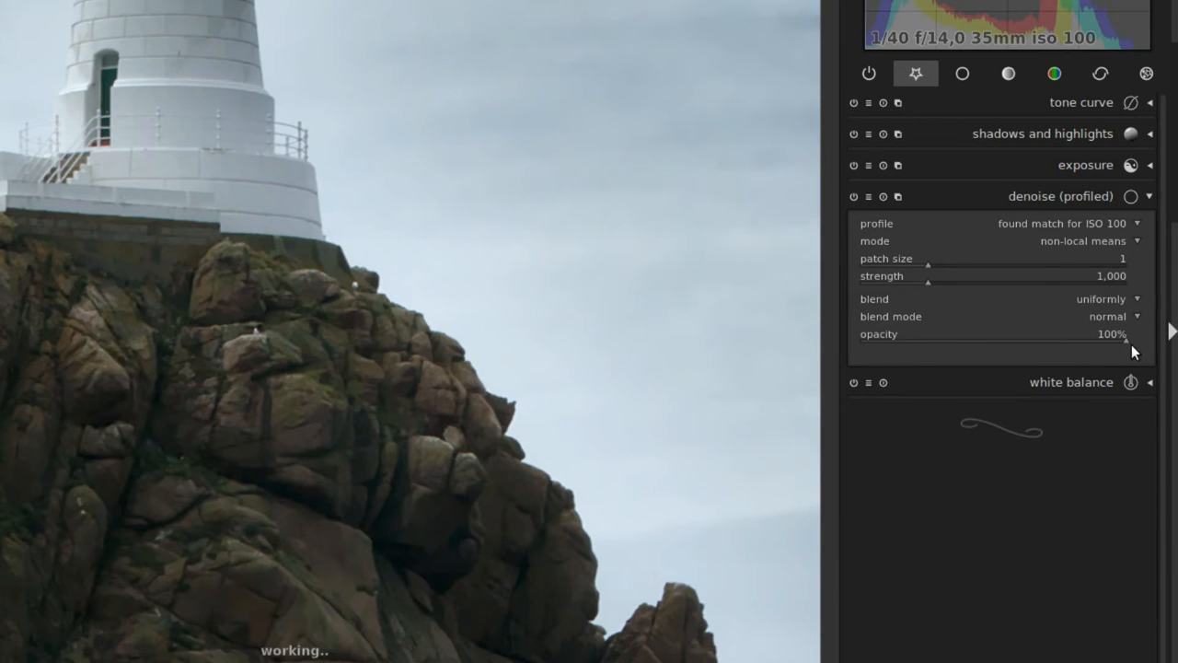
drag(1114, 335, 1105, 336)
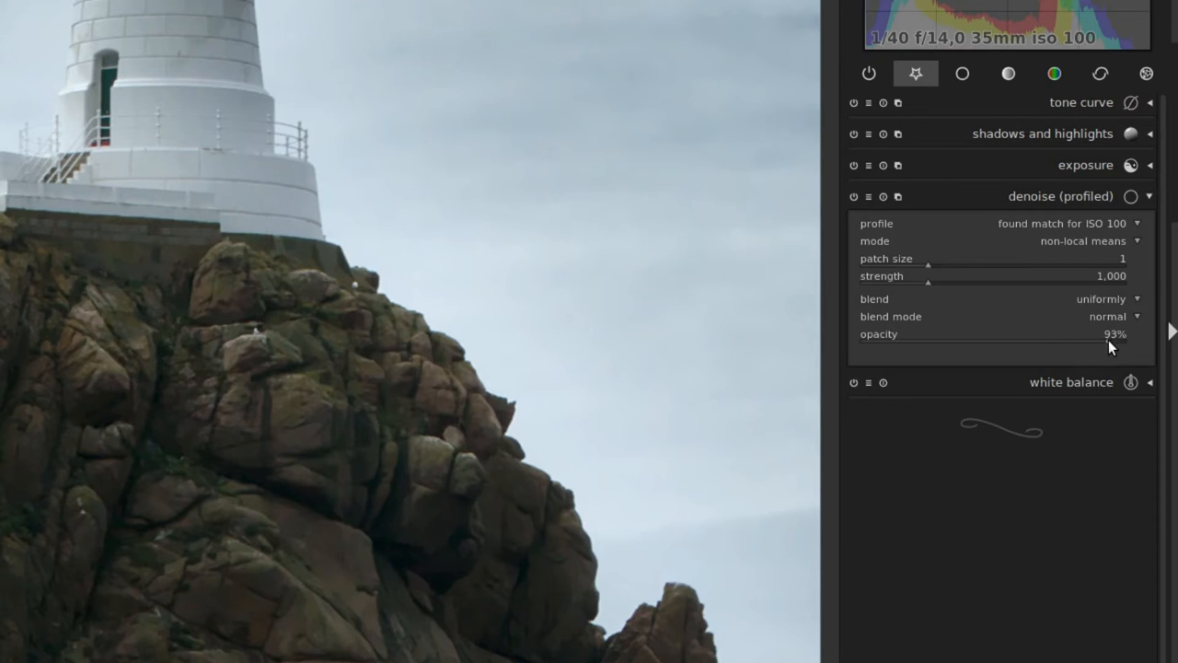
drag(1109, 341, 1046, 341)
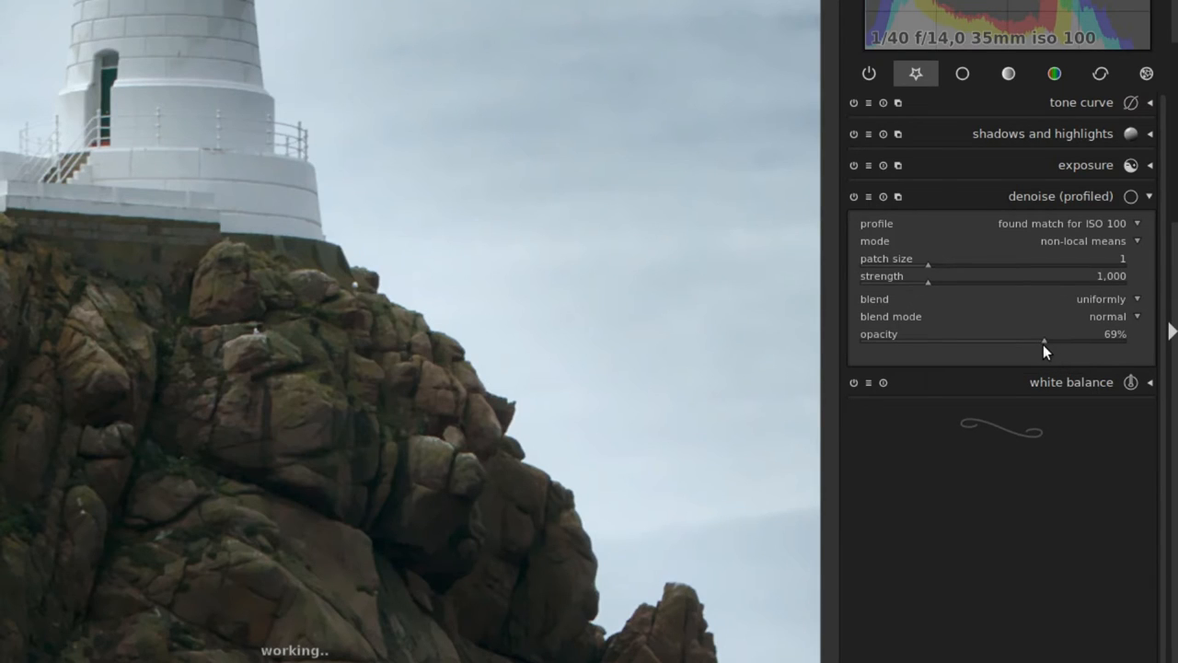
drag(1046, 341, 1031, 340)
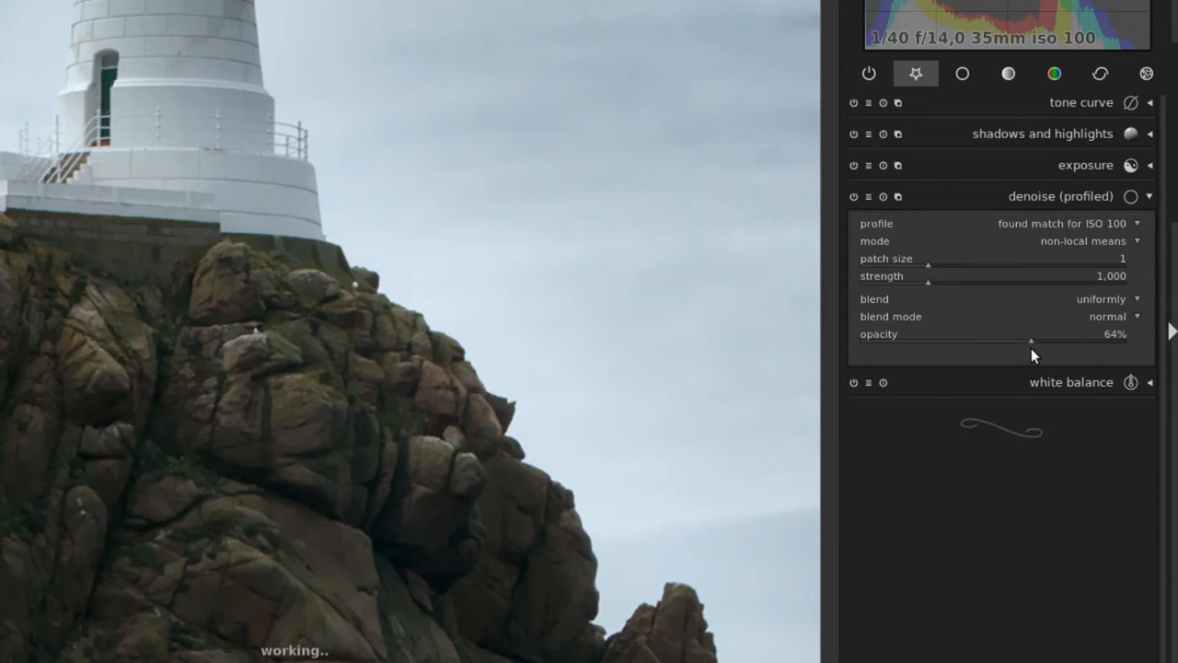
drag(1035, 341, 1027, 341)
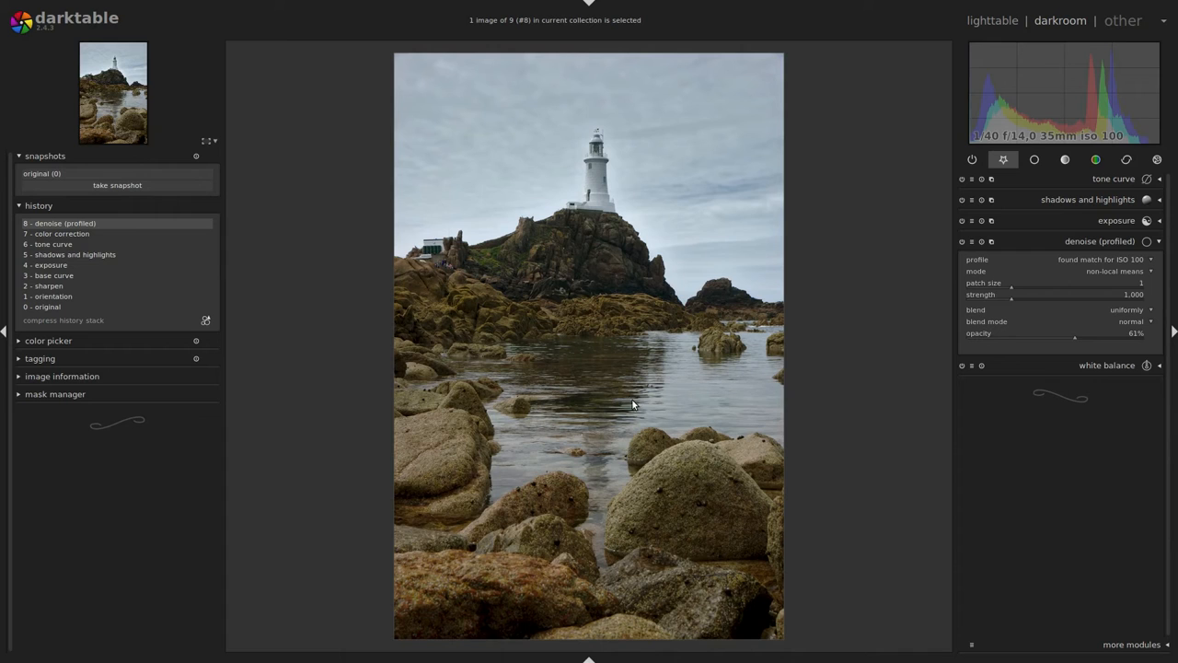
mouse_move(615, 375)
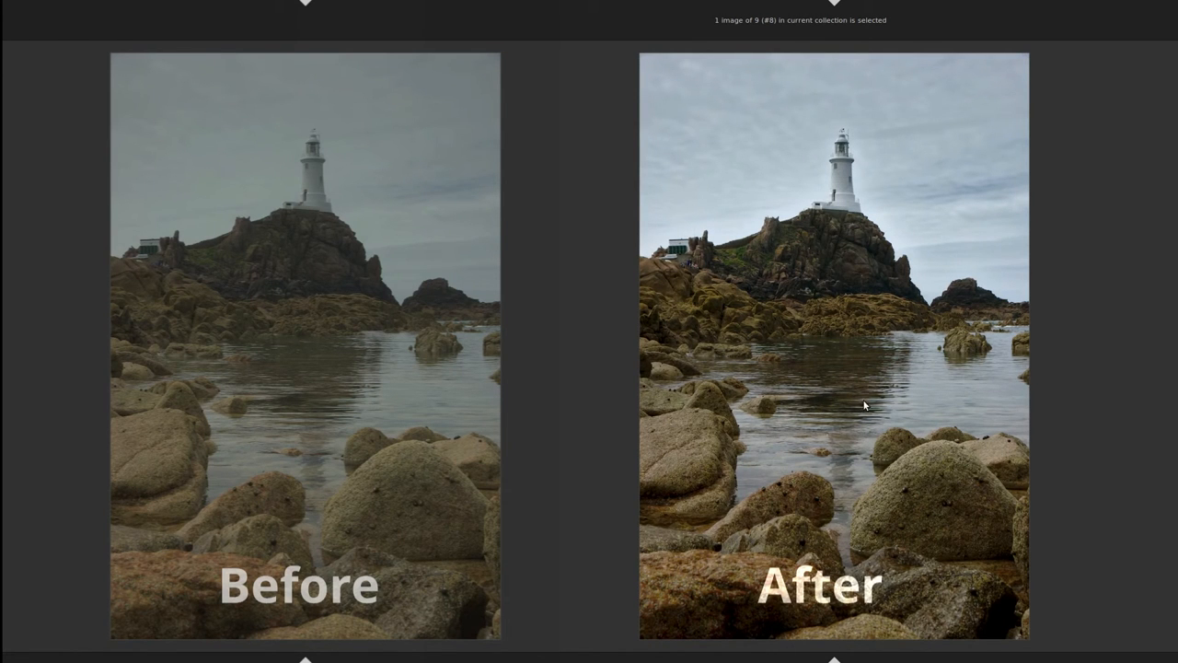
mouse_move(858, 375)
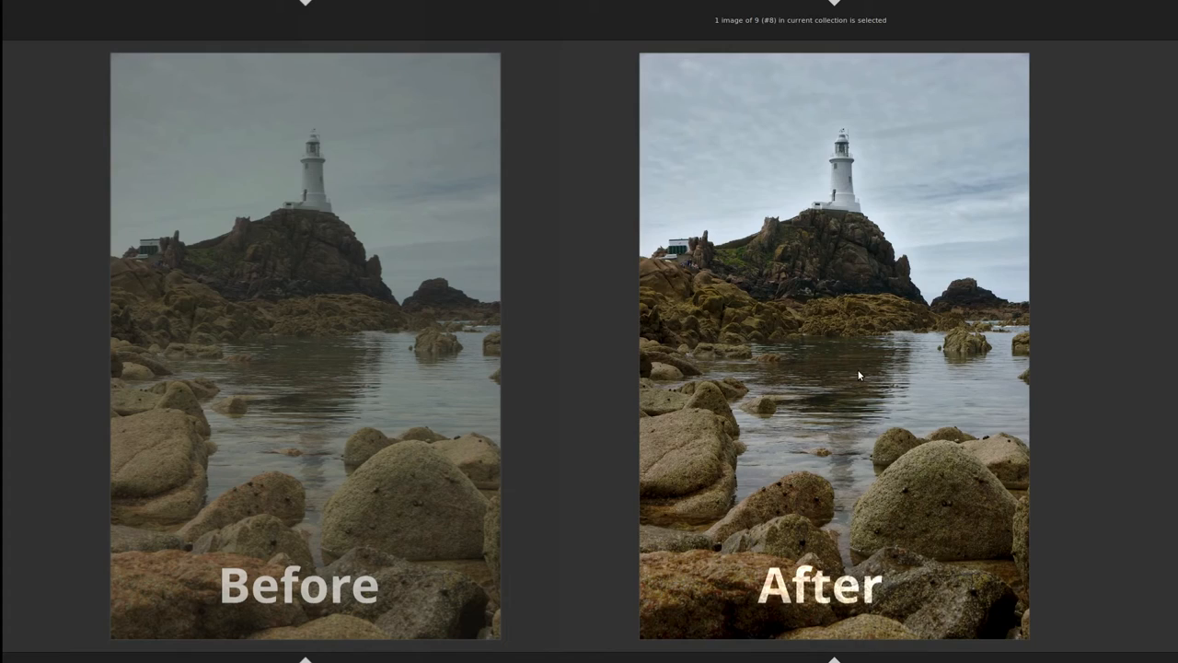